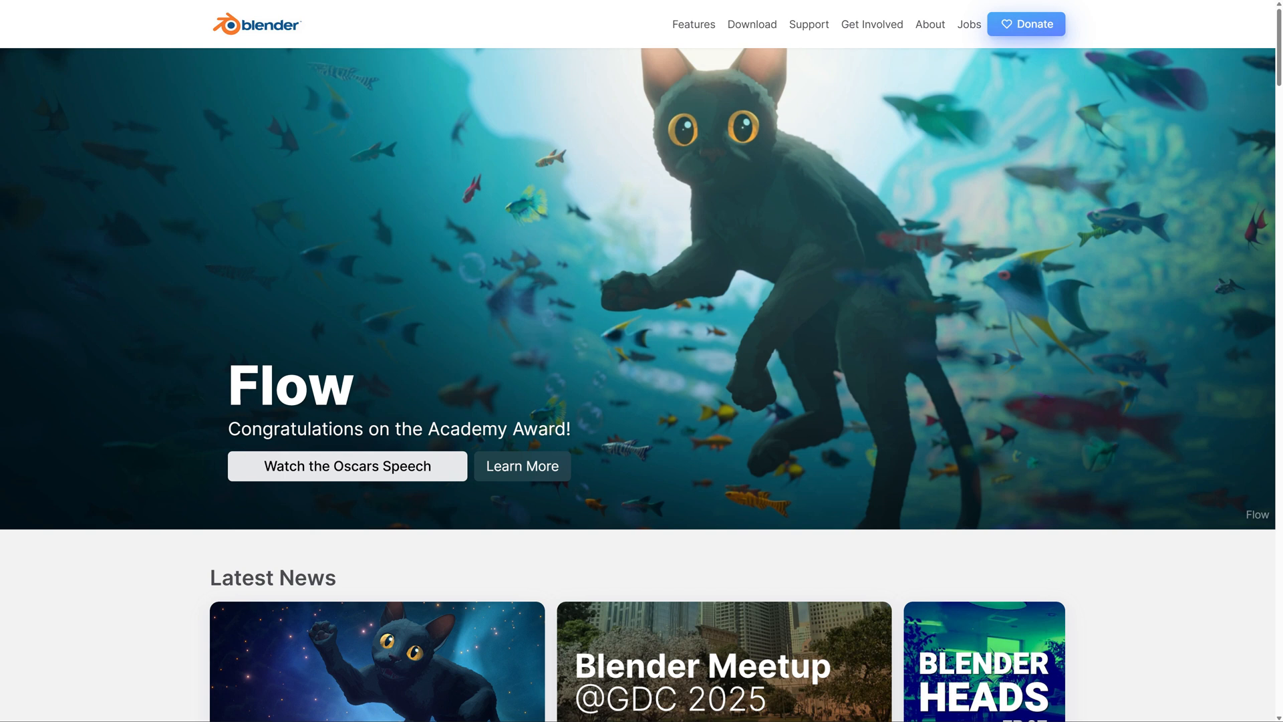
mouse_move(947, 334)
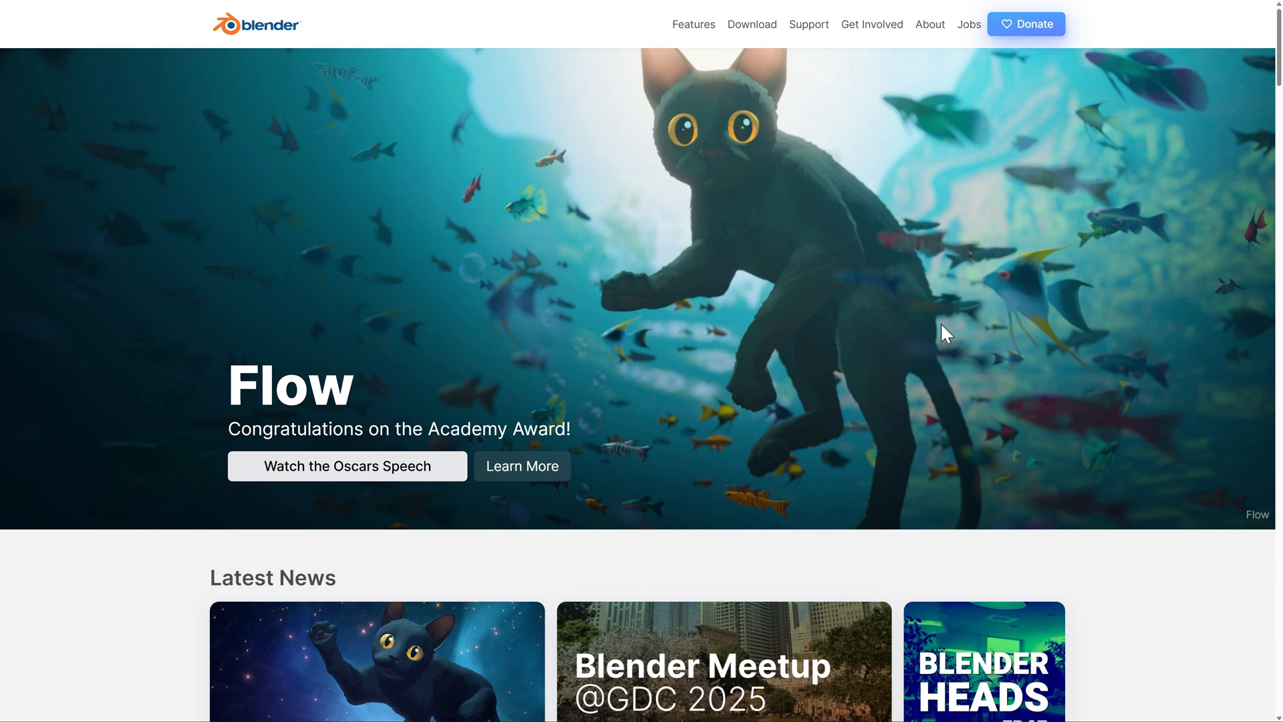
mouse_move(939, 227)
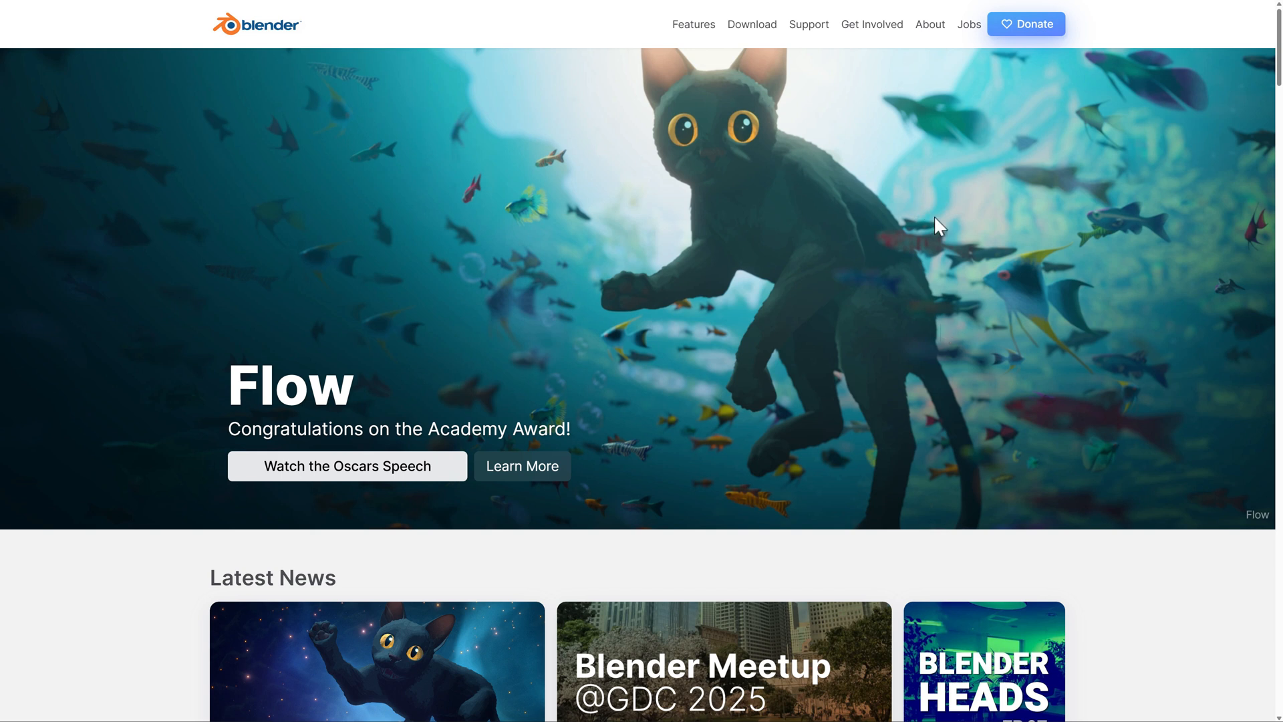
mouse_move(1117, 569)
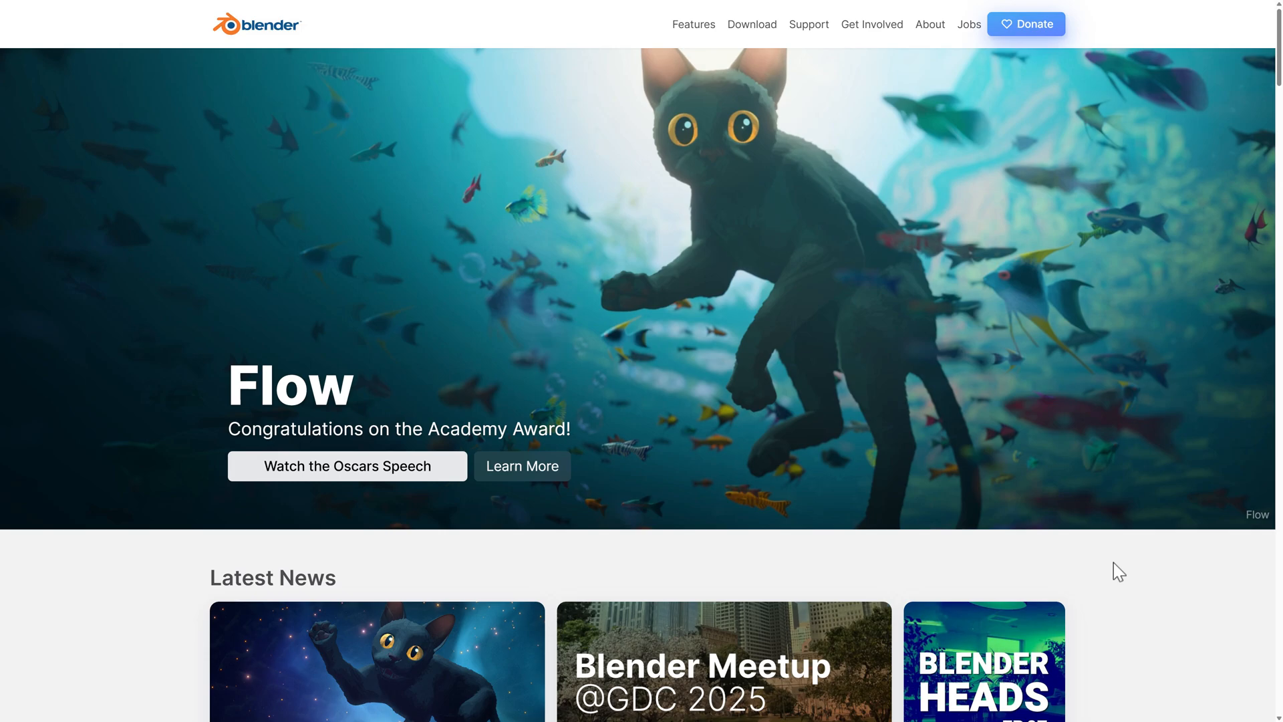
Step: Open the blender.org Download page and scroll to the What's New section
click(750, 24)
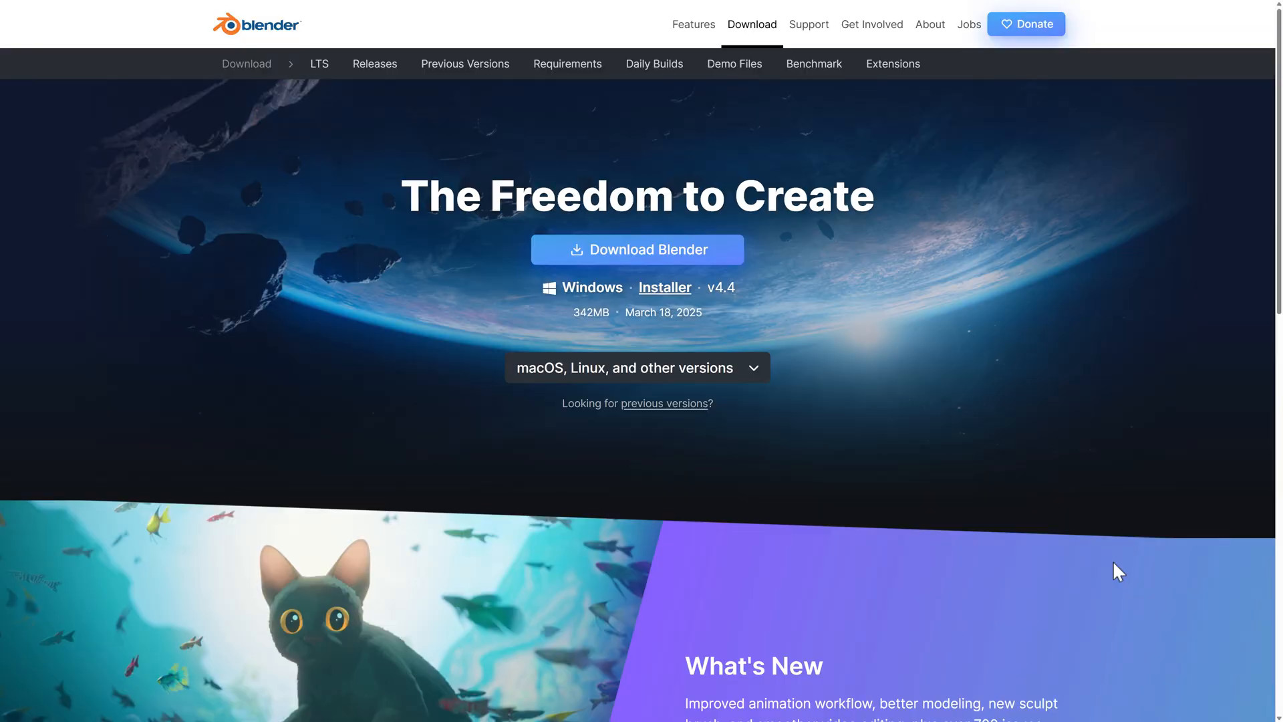
mouse_move(608, 250)
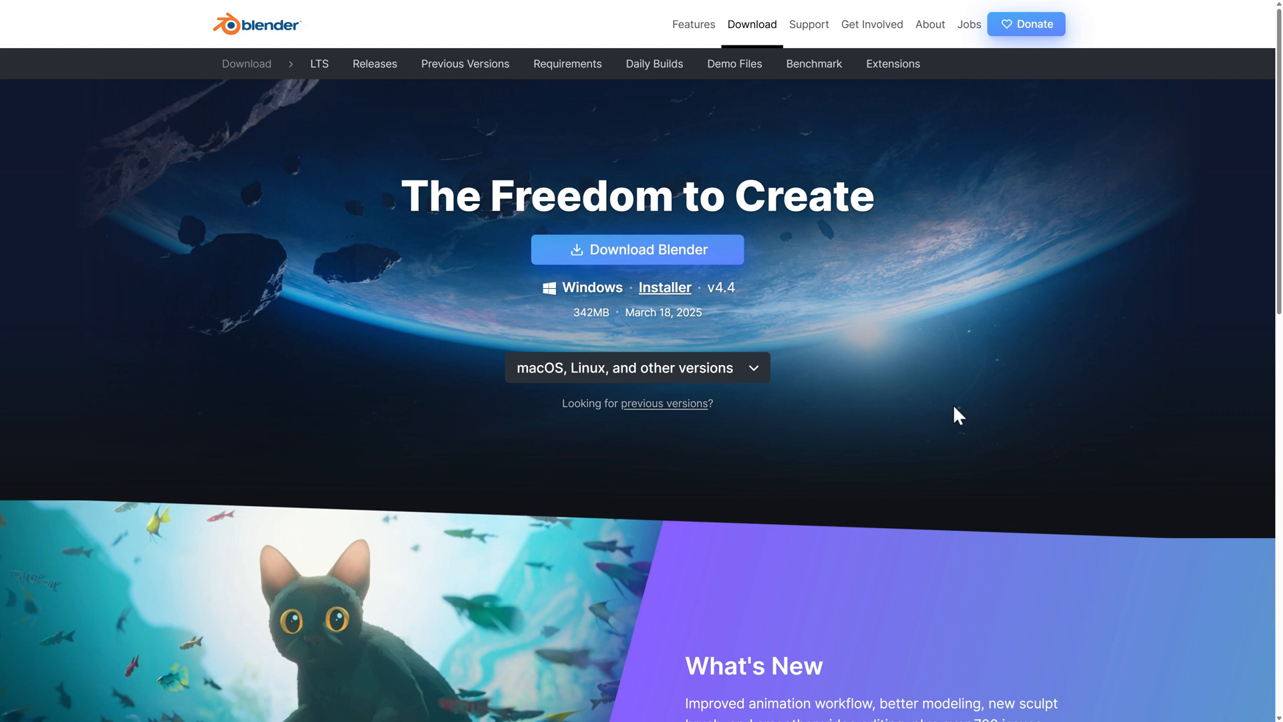
scroll(down, 3)
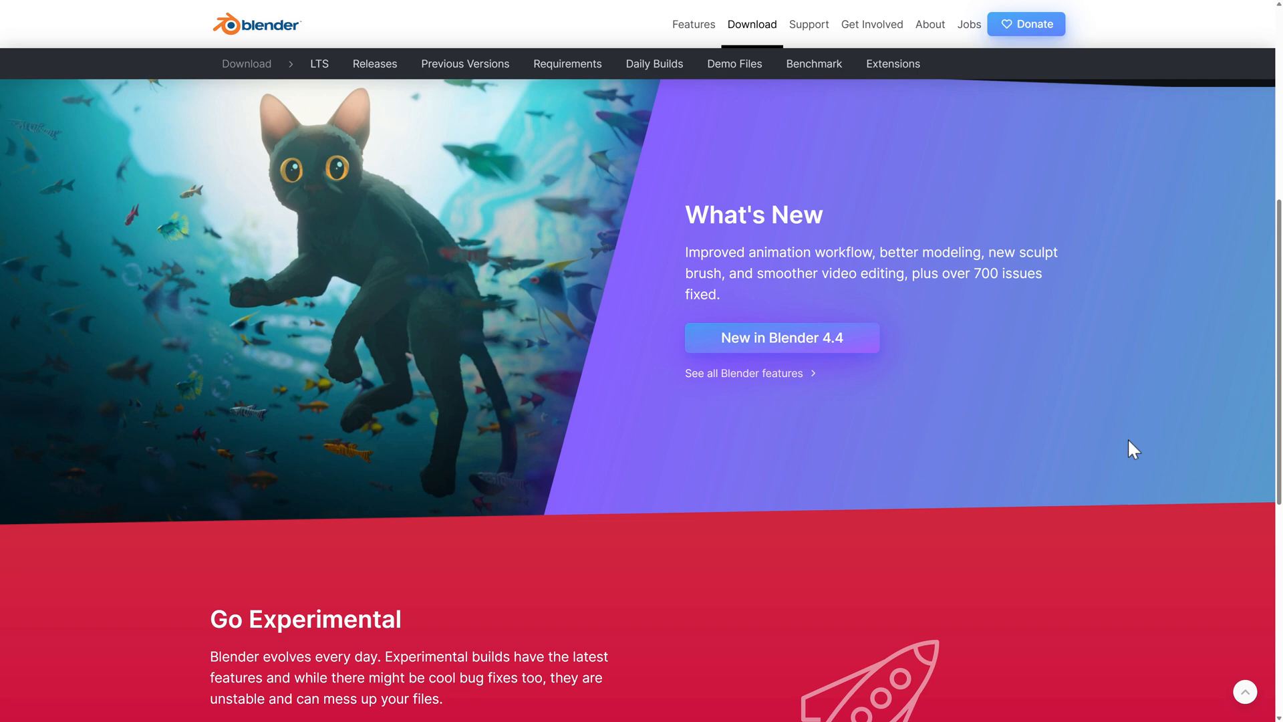
Step: Open the 'New in Blender 4.4' release page and start scrolling
click(374, 64)
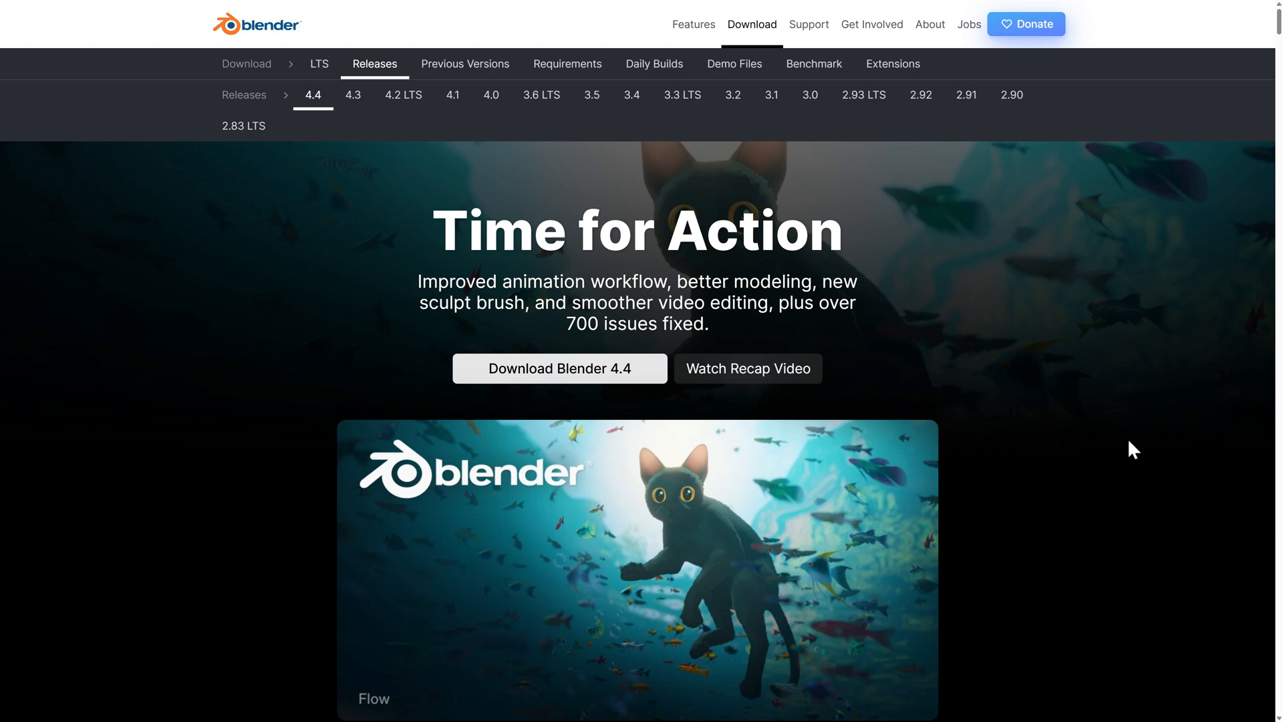
scroll(down, 3)
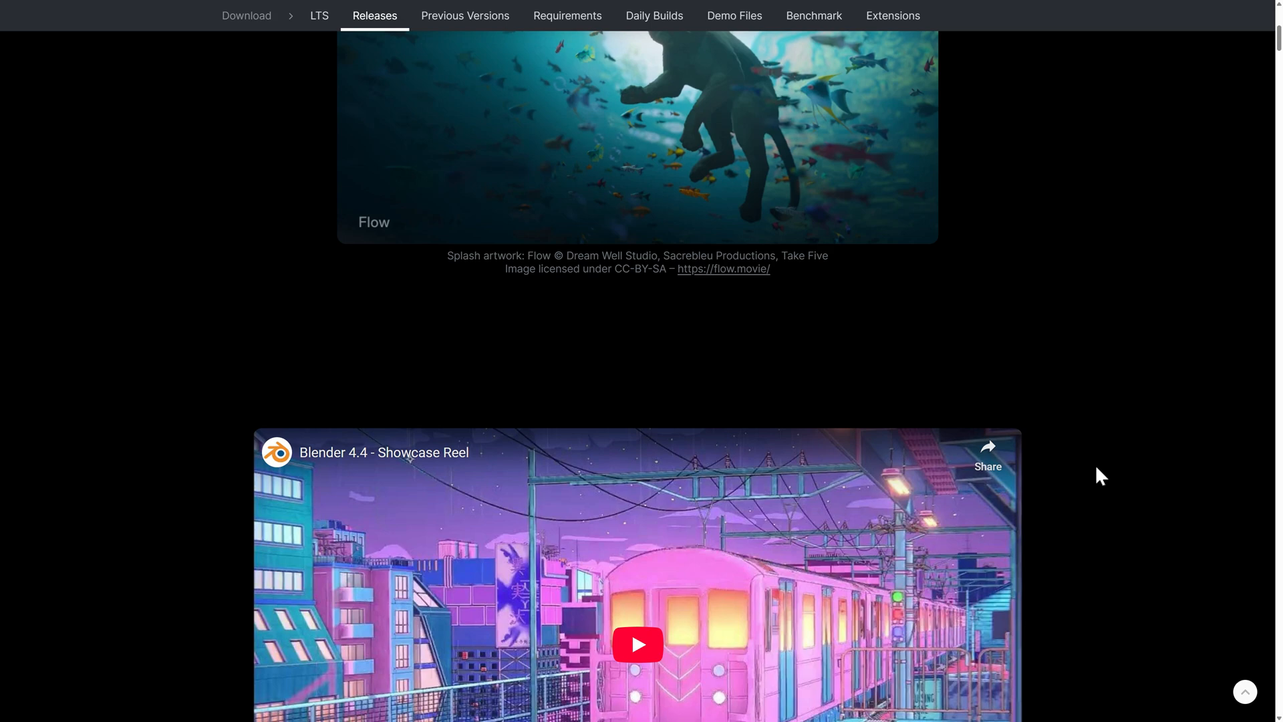
scroll(down, 3)
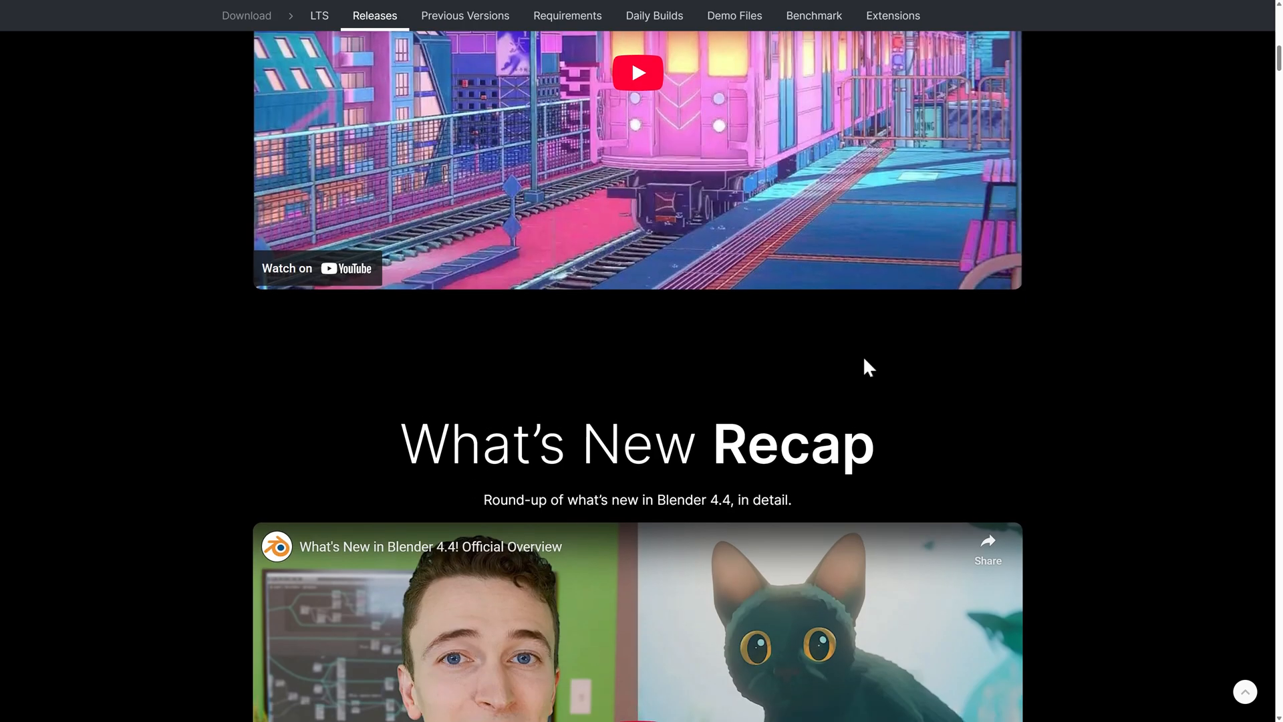
Step: Scroll past the videos to the Quality Blend Issues Addressed per Module counts
scroll(down, 3)
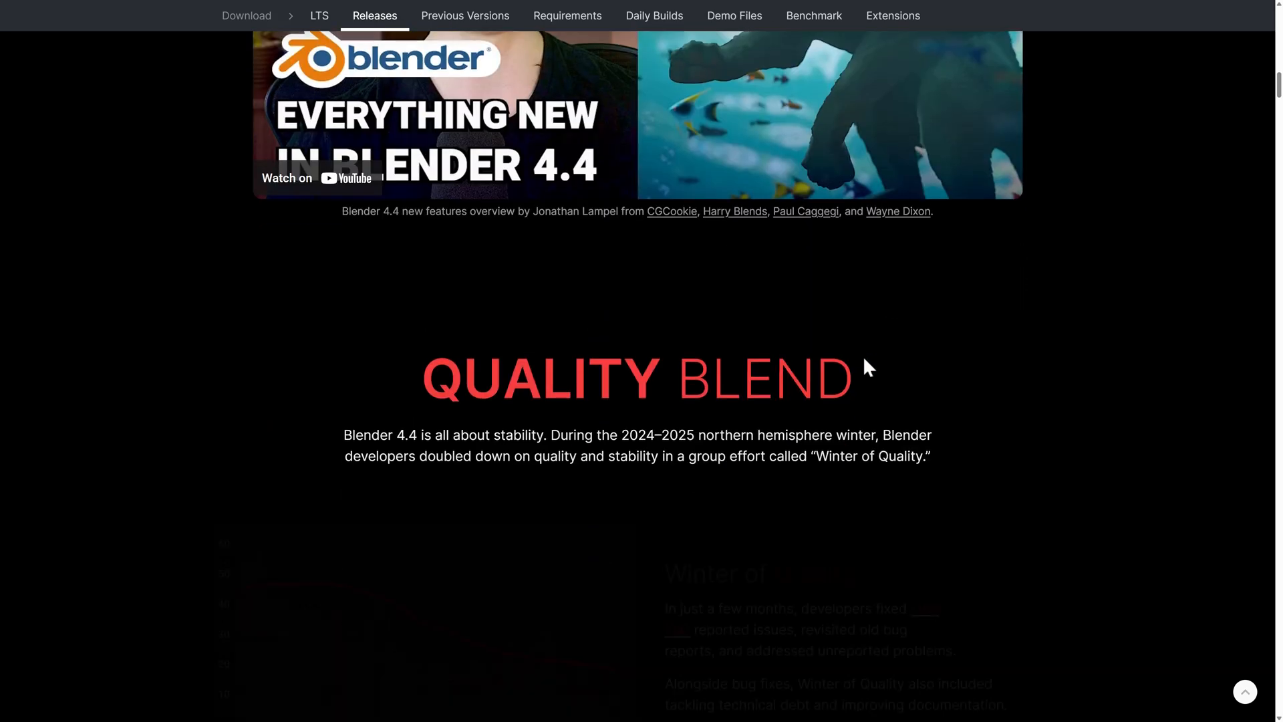
scroll(down, 3)
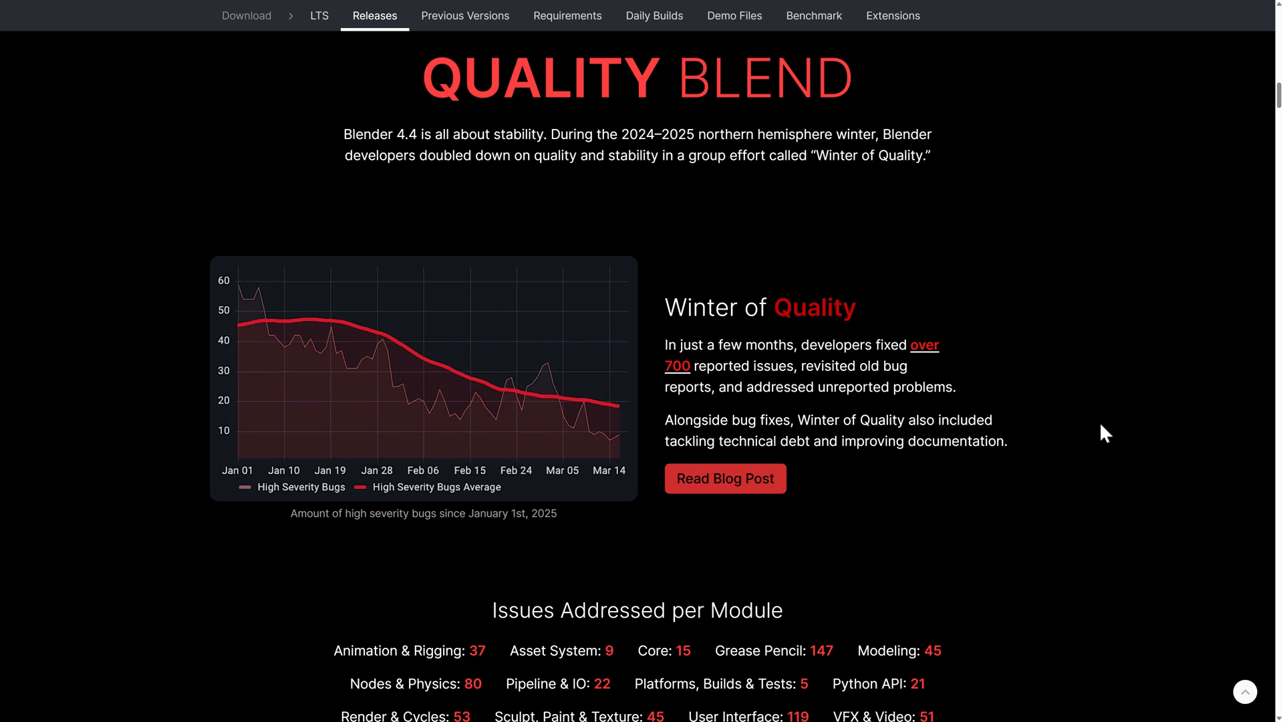
scroll(down, 3)
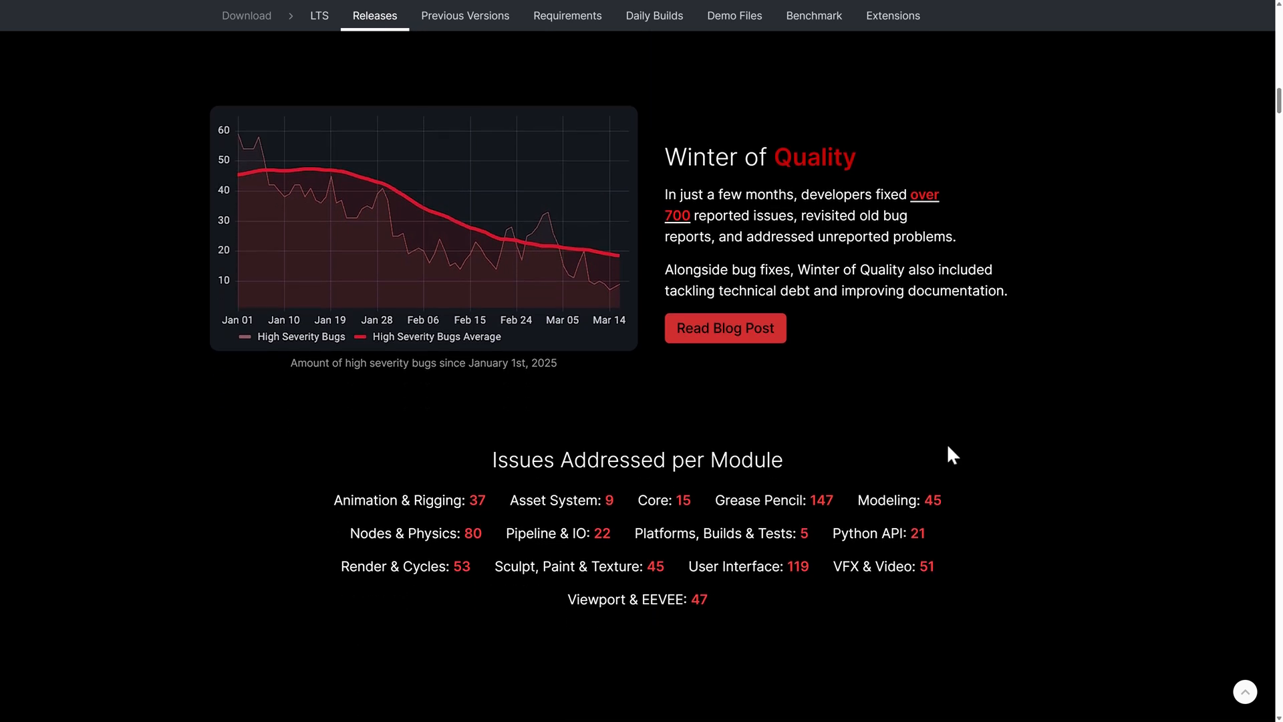
scroll(down, 3)
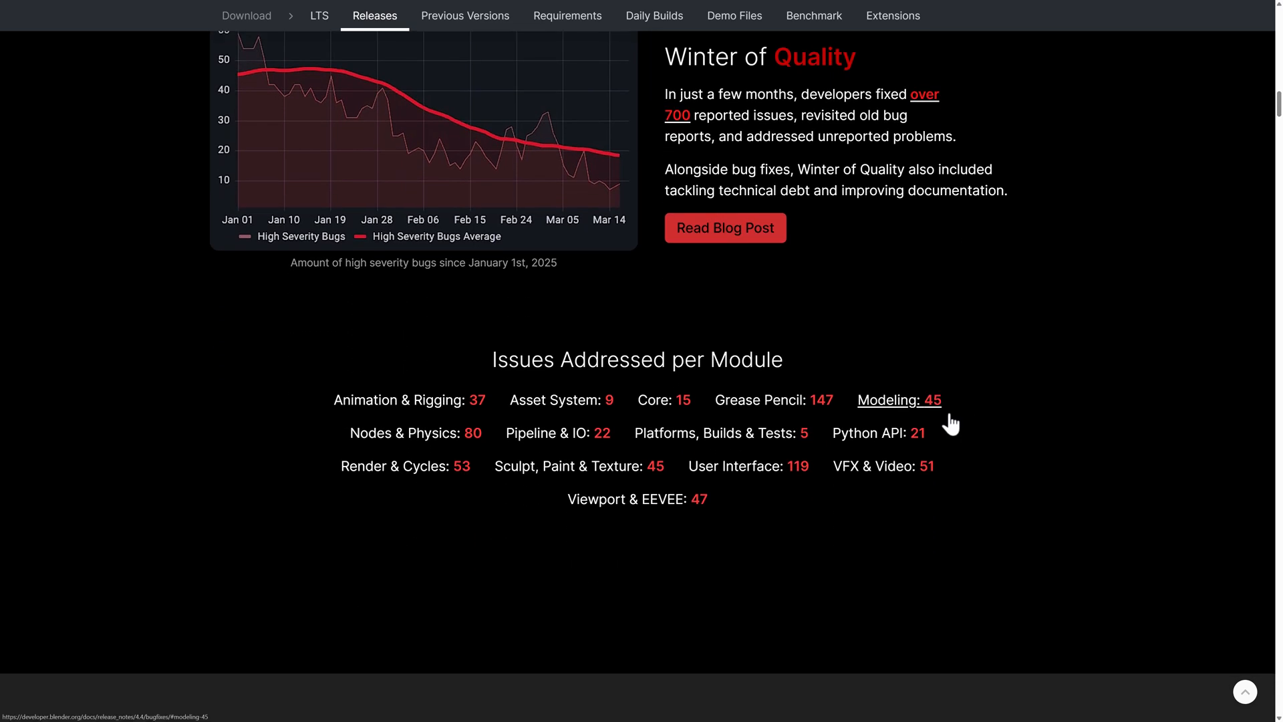
mouse_move(952, 426)
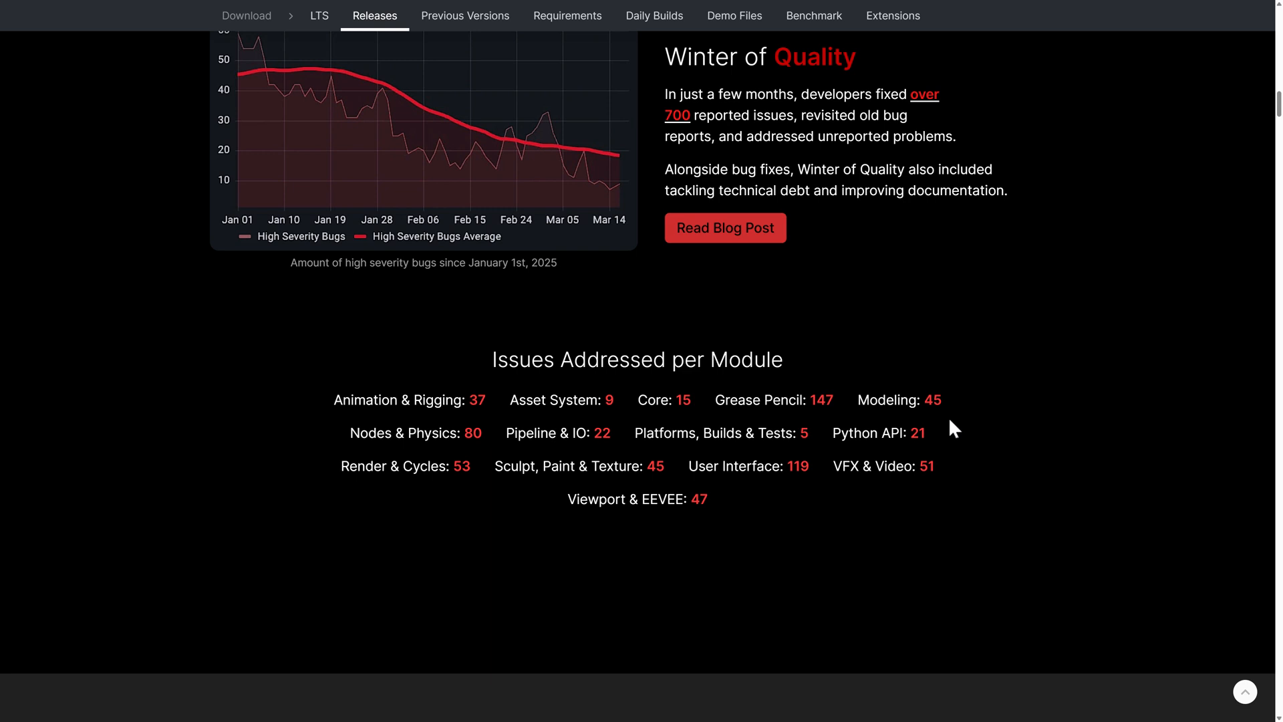
mouse_move(560, 400)
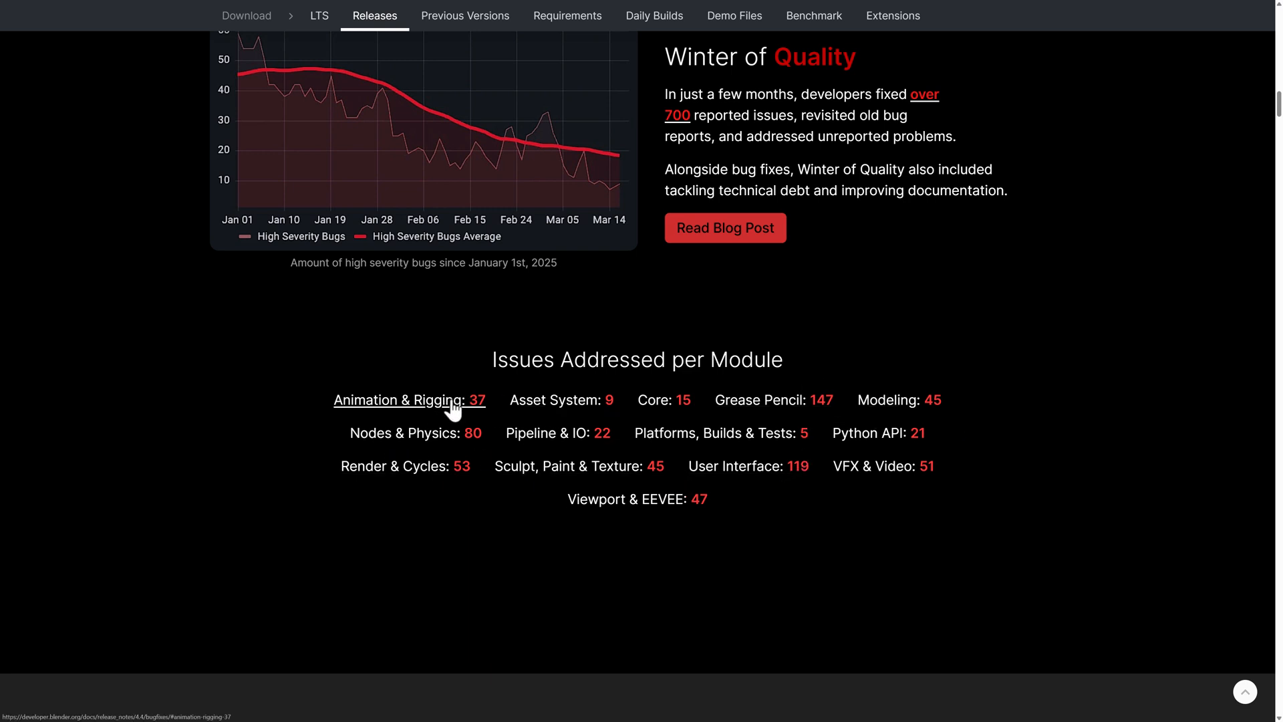
mouse_move(500, 426)
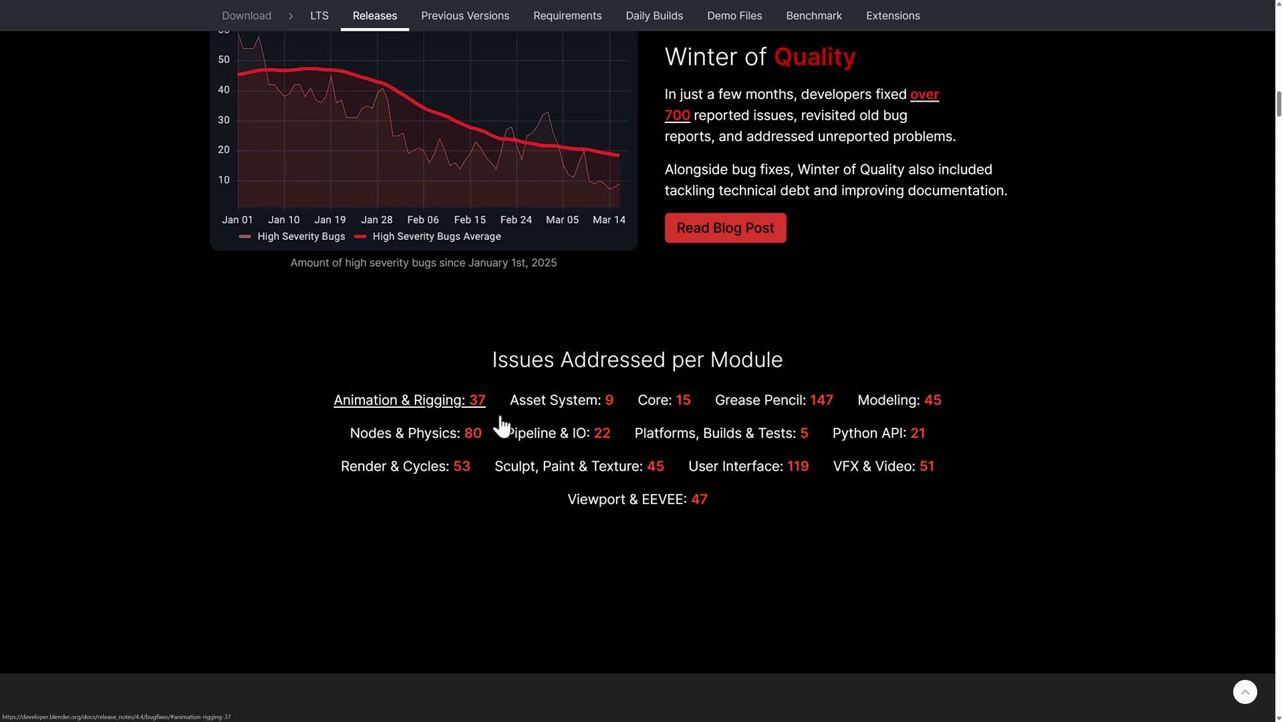
mouse_move(579, 466)
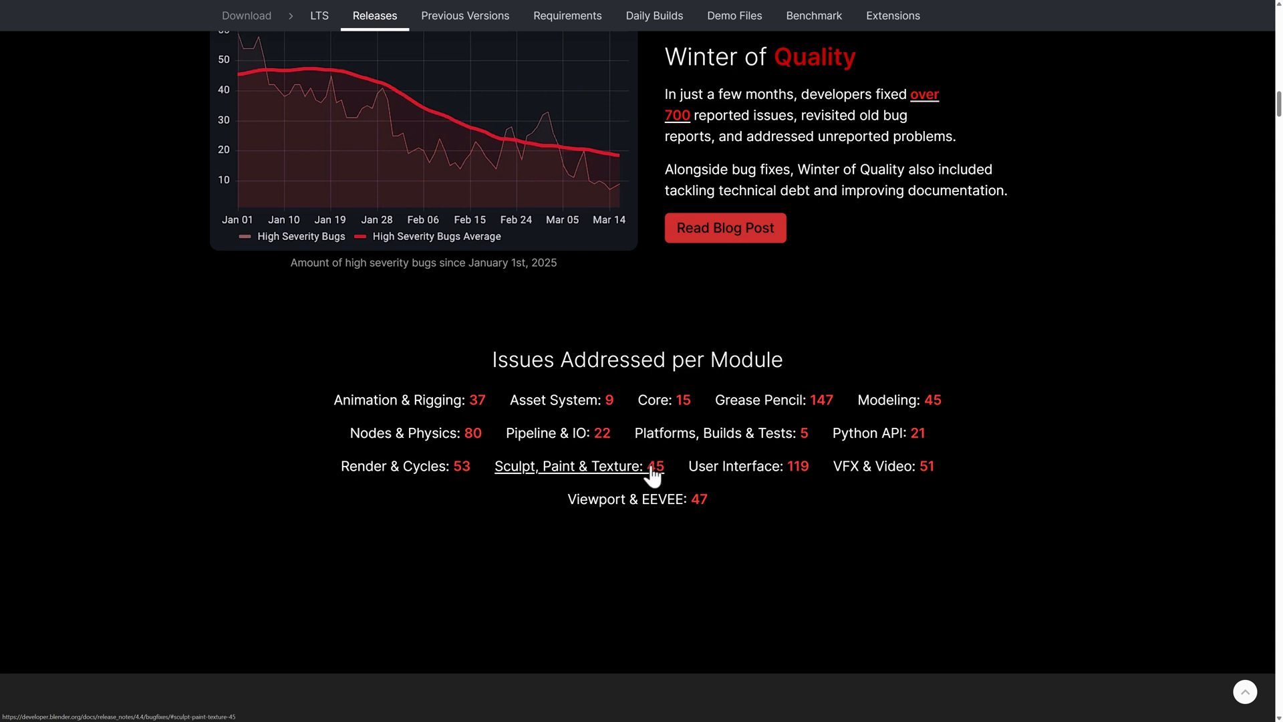
mouse_move(415, 433)
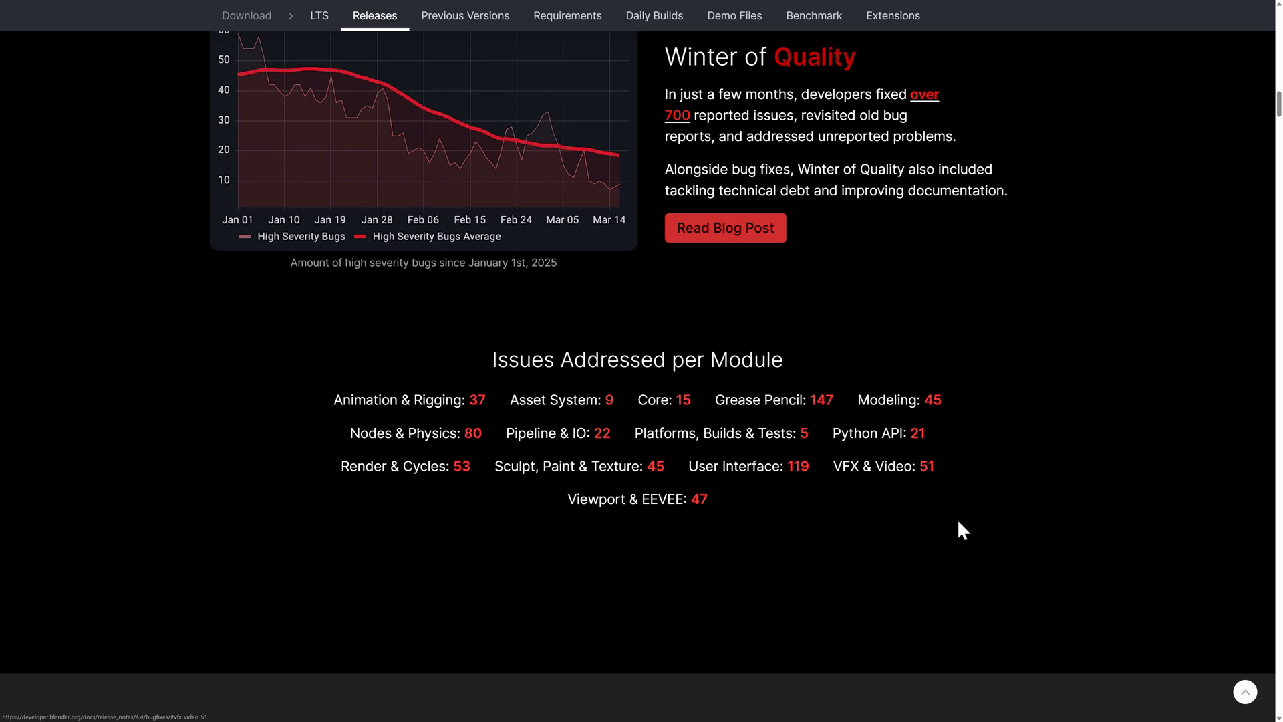
Step: Scroll past Action Slots to More Animation's constraint, rigging and pose library changes
scroll(down, 3)
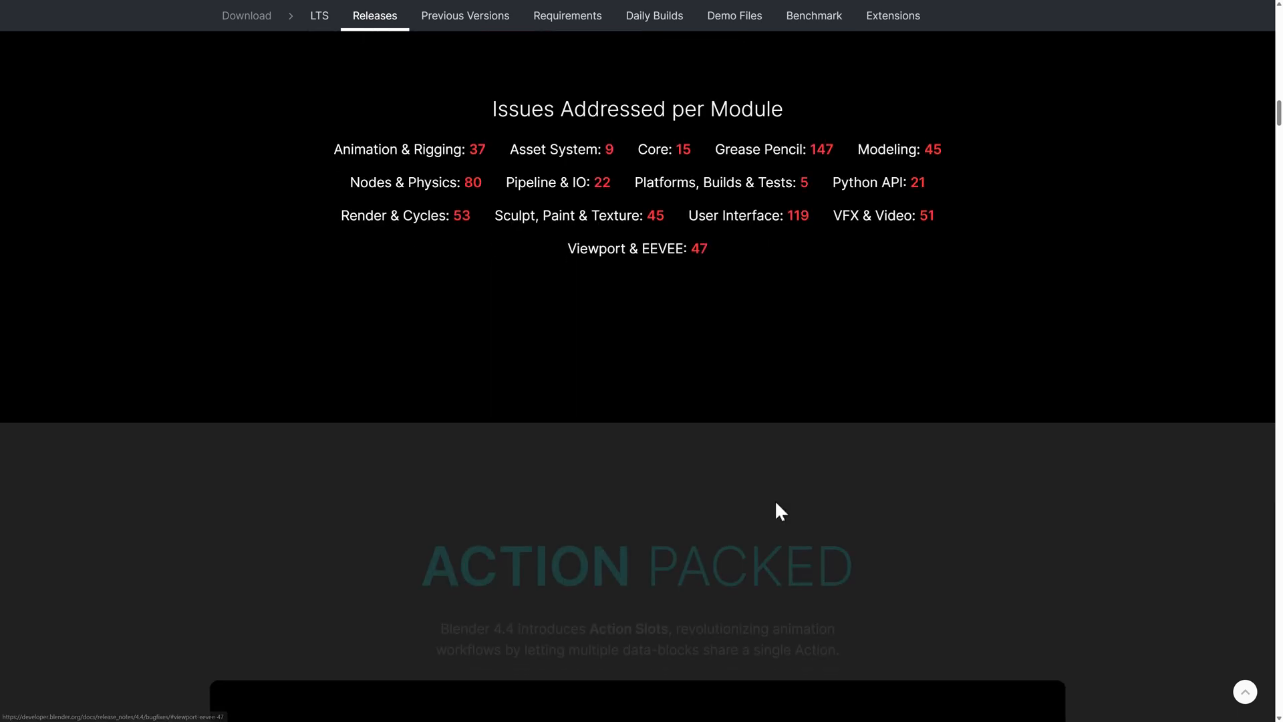
scroll(down, 3)
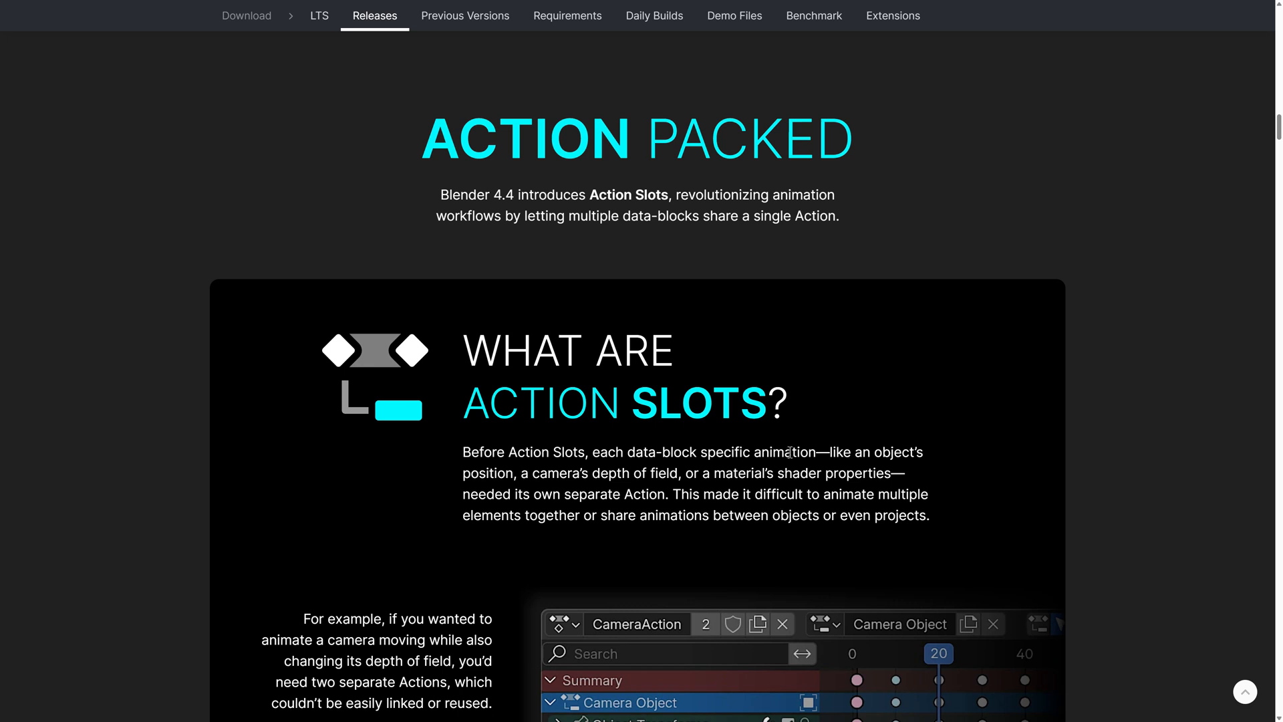
scroll(down, 3)
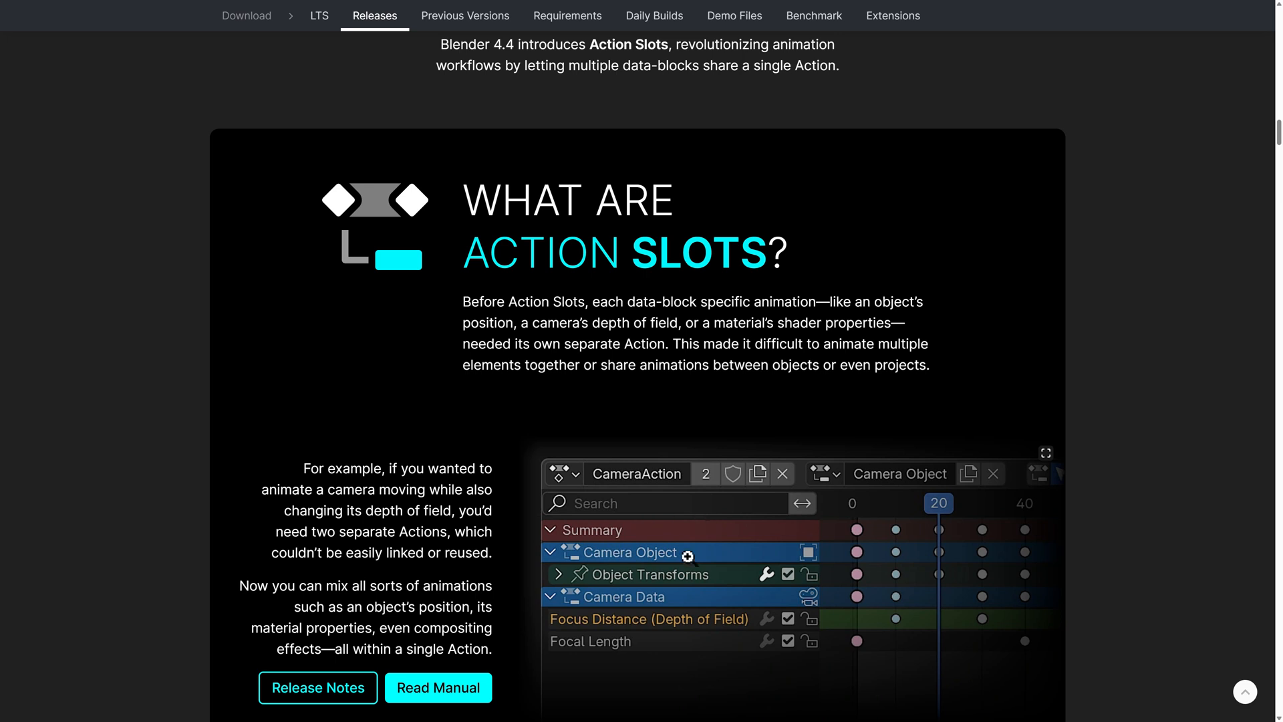
mouse_move(767, 538)
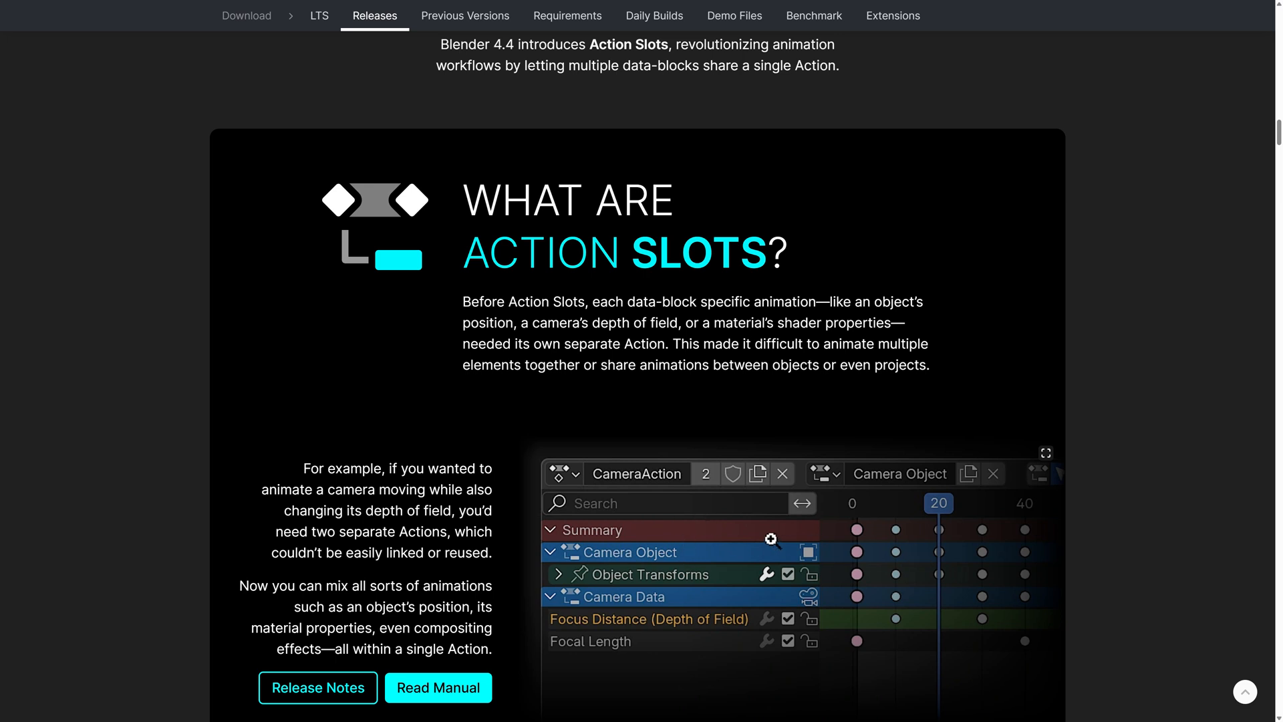
mouse_move(850, 343)
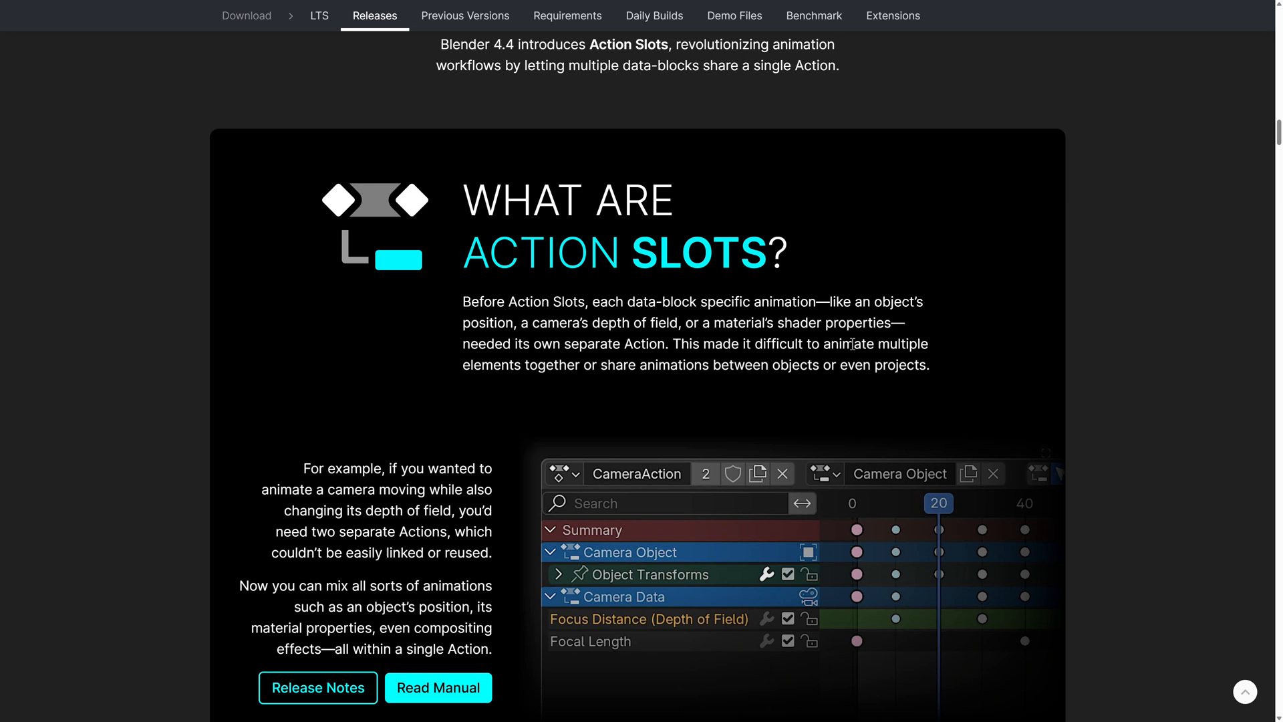
scroll(down, 3)
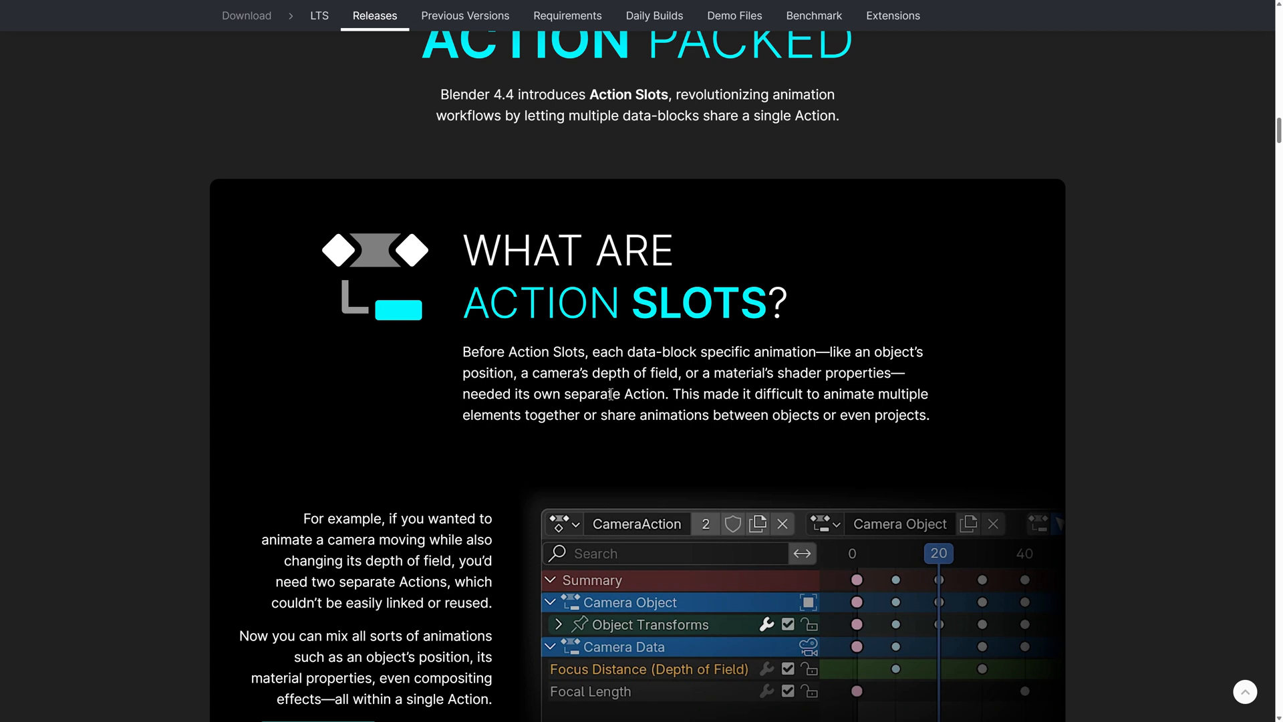
scroll(down, 3)
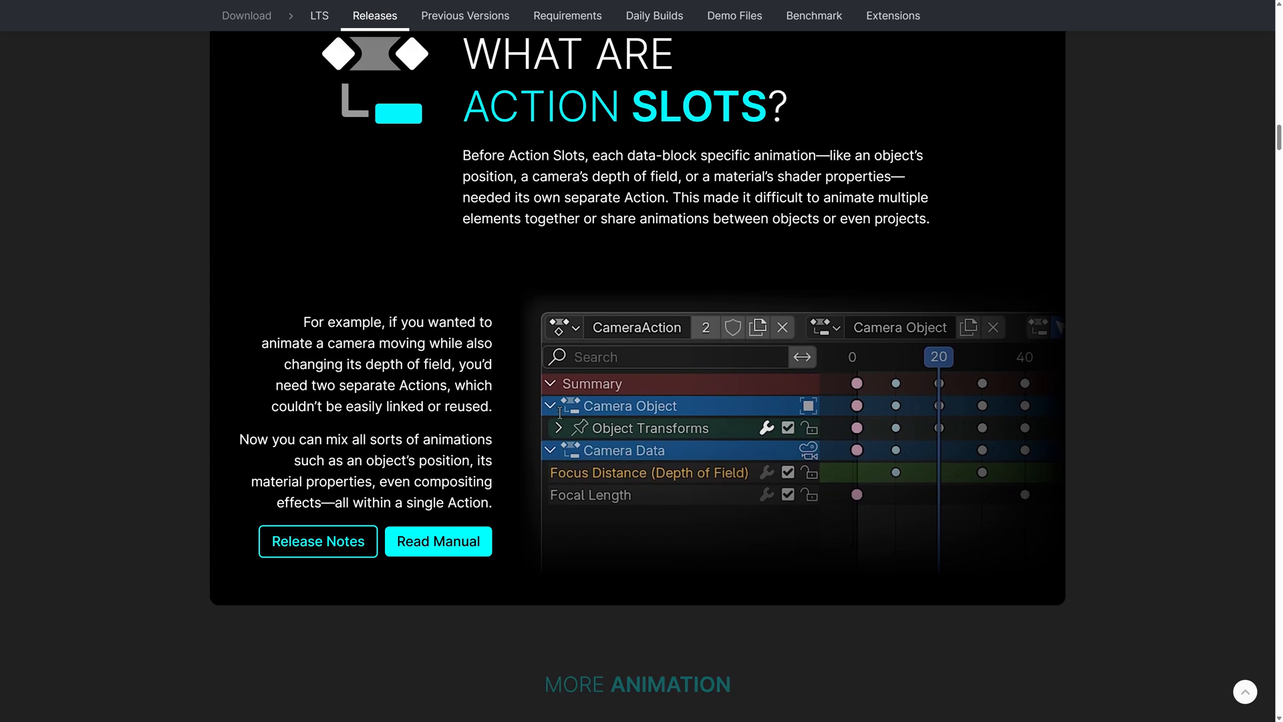
scroll(down, 3)
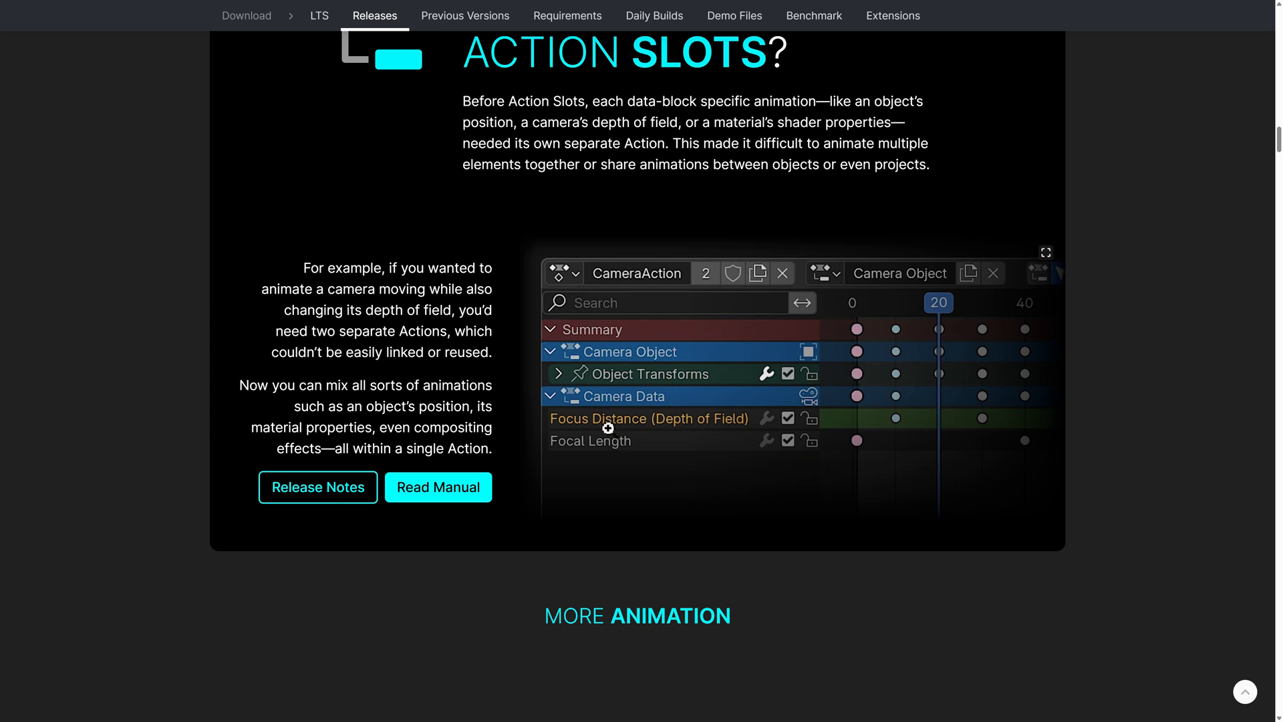
mouse_move(601, 423)
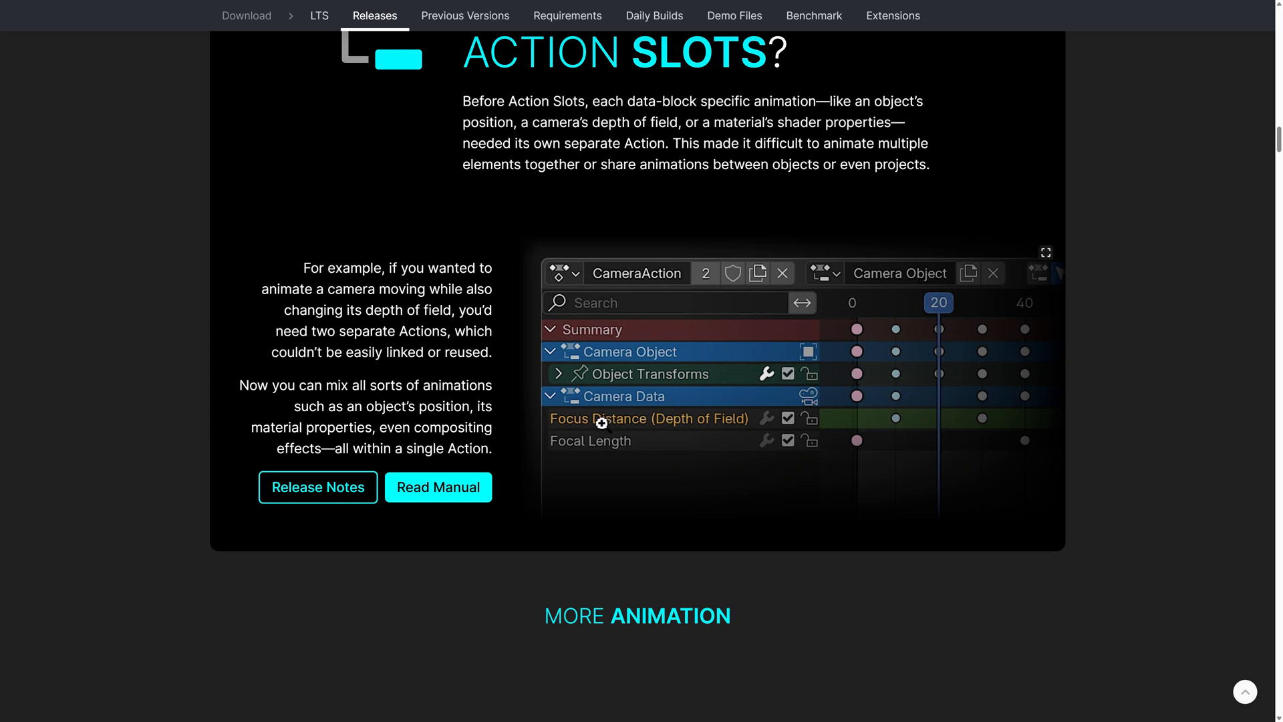
mouse_move(594, 441)
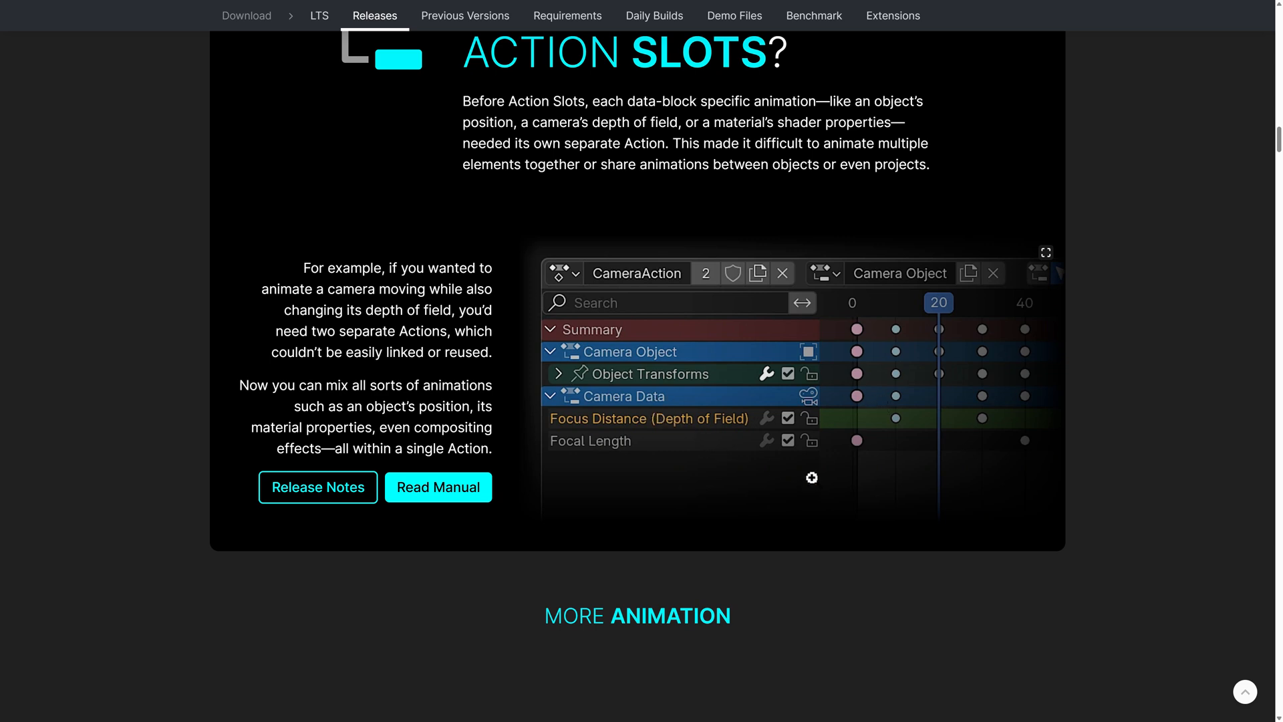
scroll(down, 3)
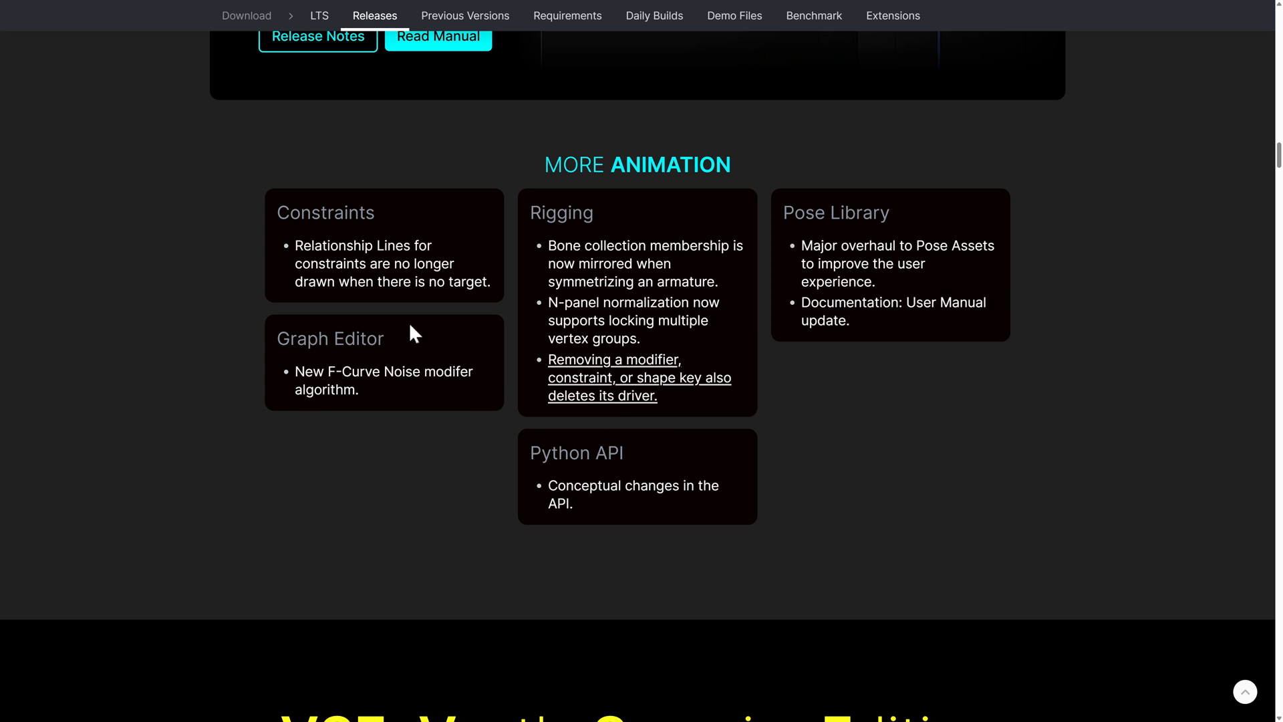
mouse_move(377, 376)
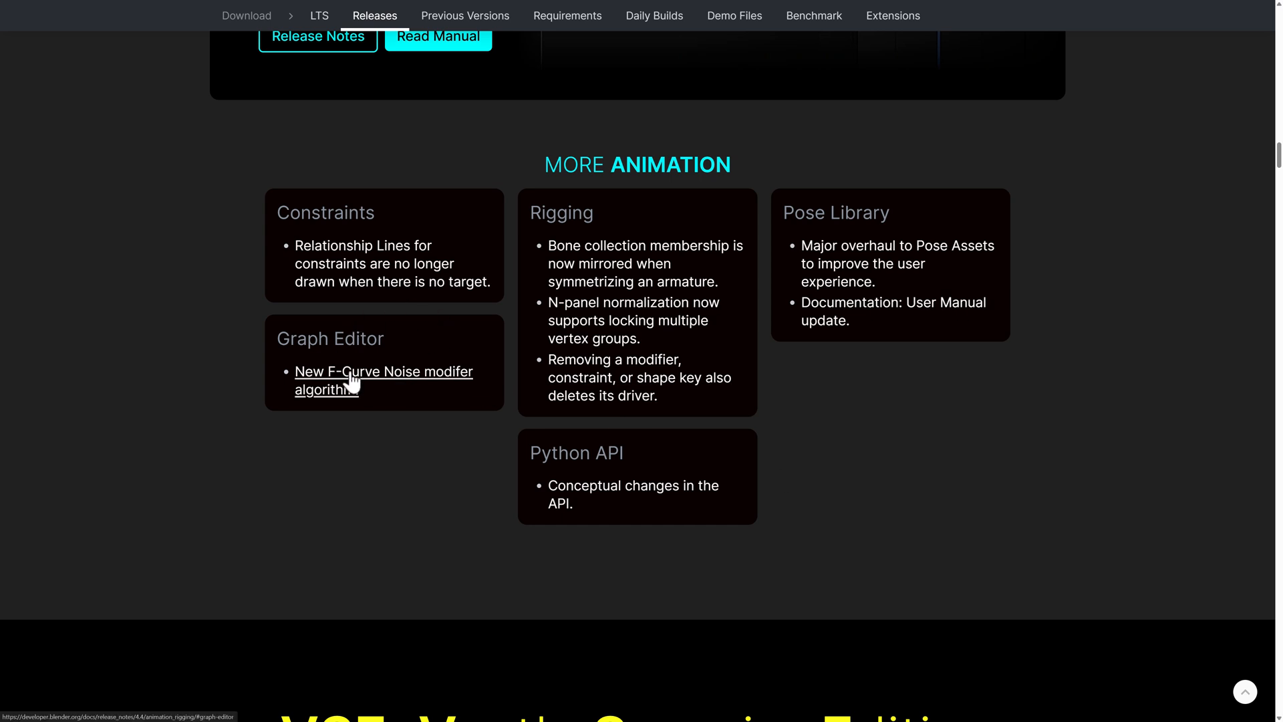
Step: Scroll into the VSE: Vastly Superior Editing section, typing 'Fun guys in a forest!'
scroll(down, 3)
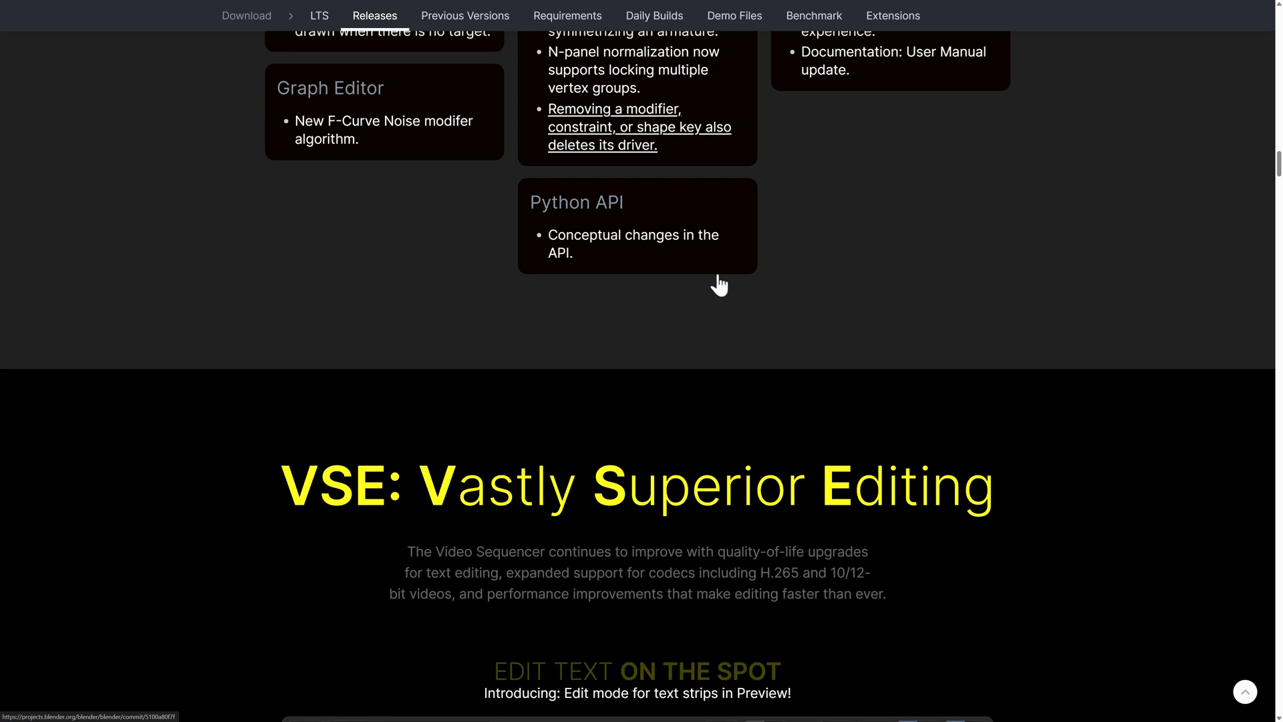
scroll(down, 3)
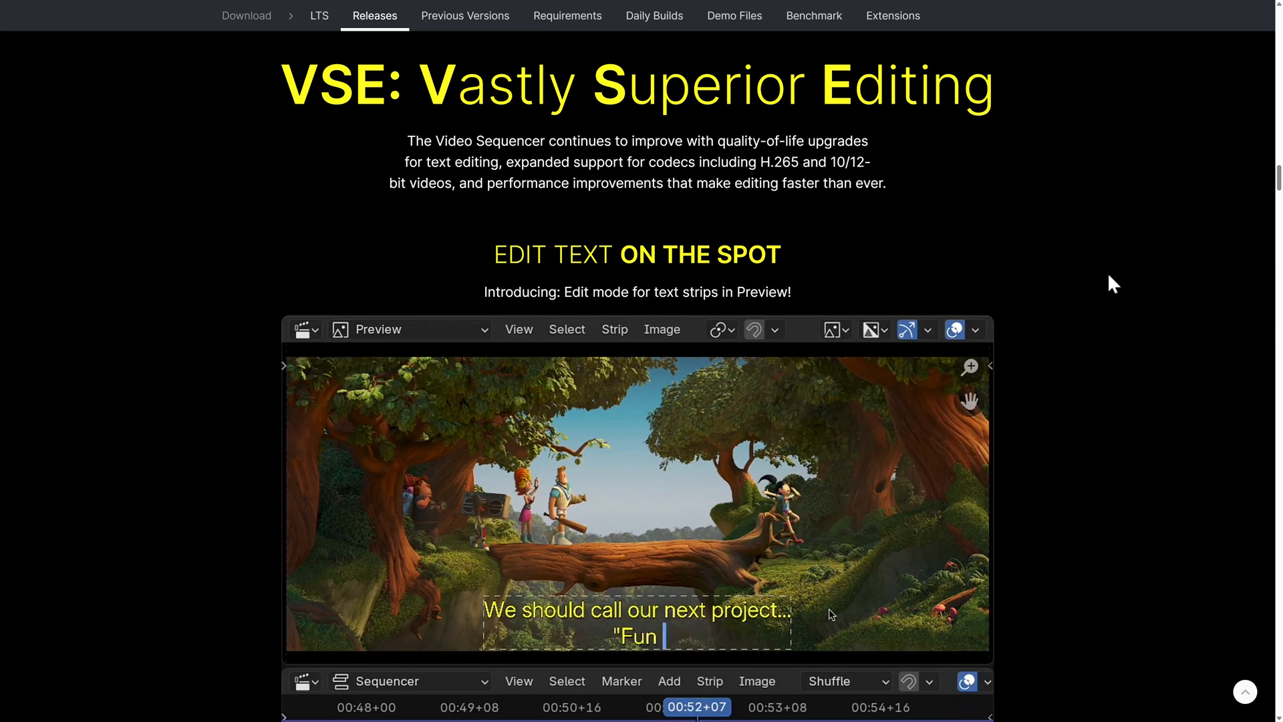
text(guys in a fo)
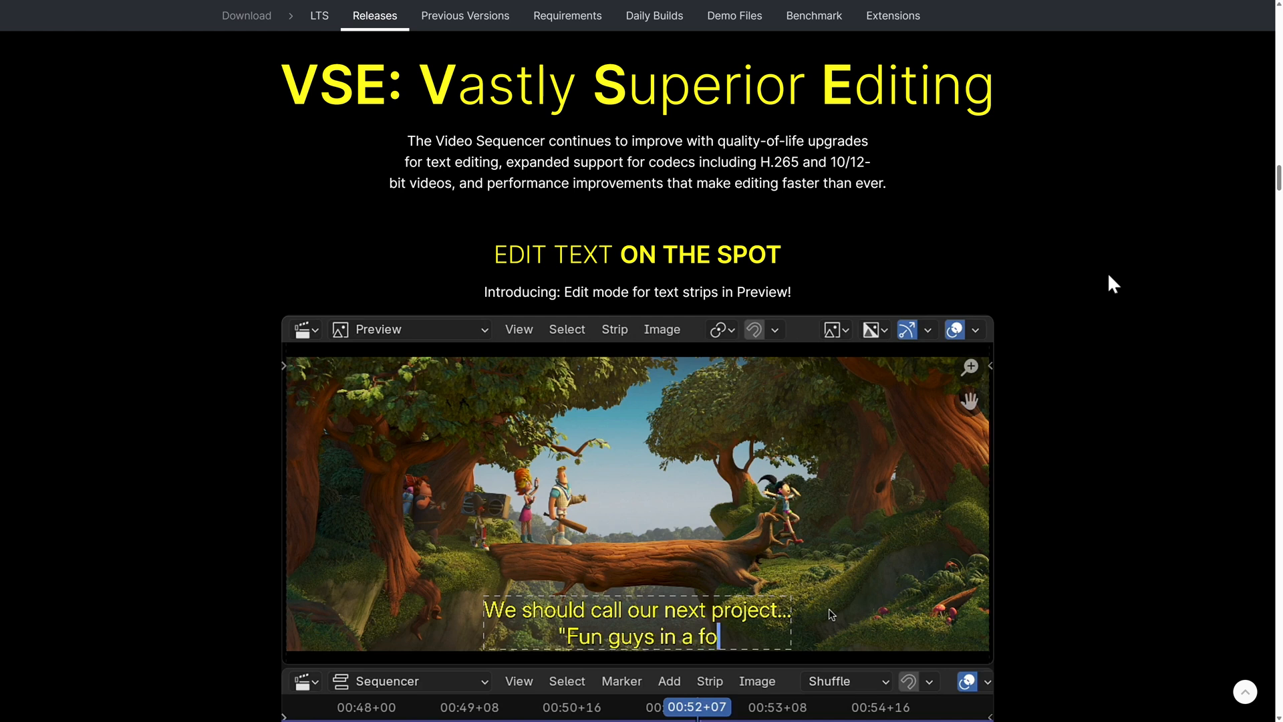
text(rest!")
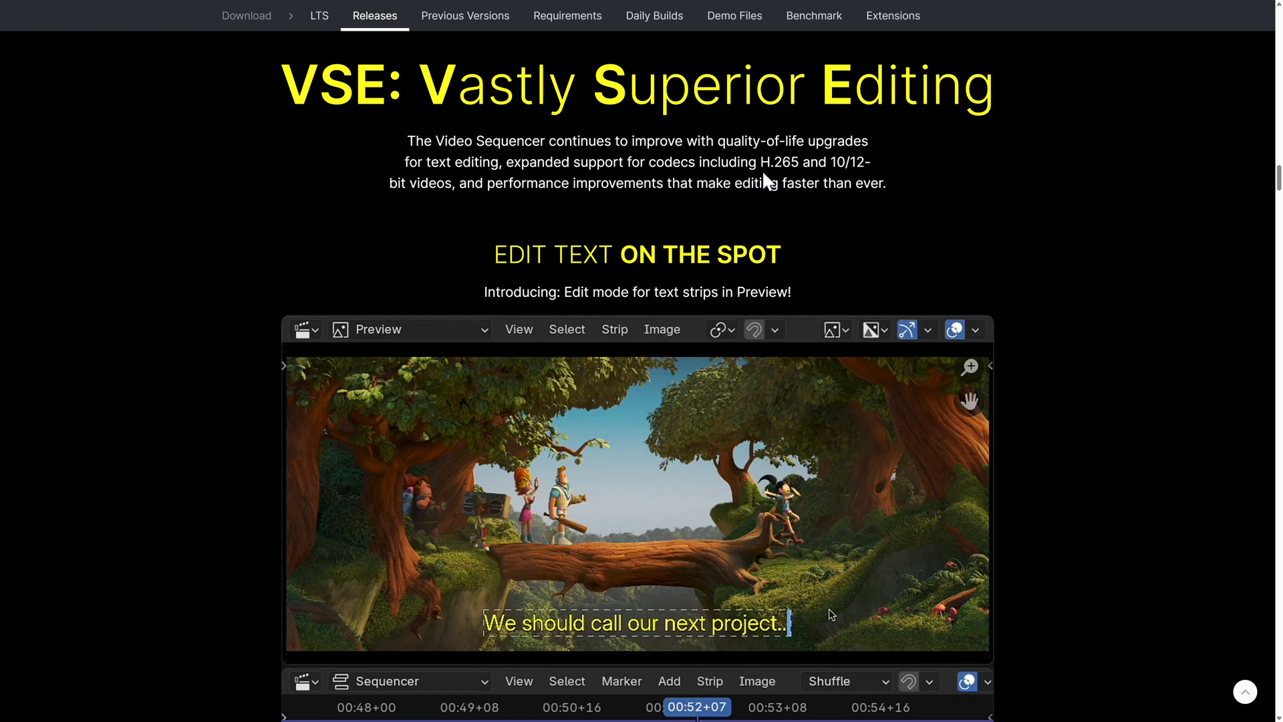
text("Fun guys)
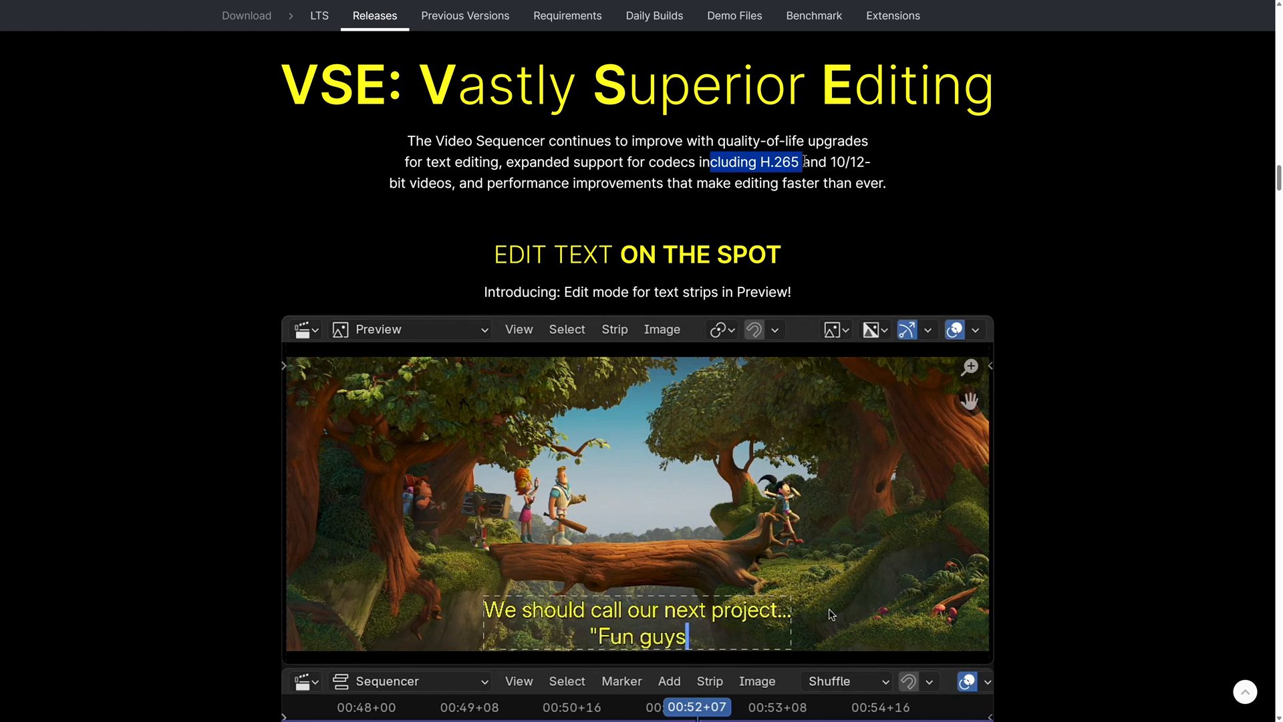
text(in a forest!)
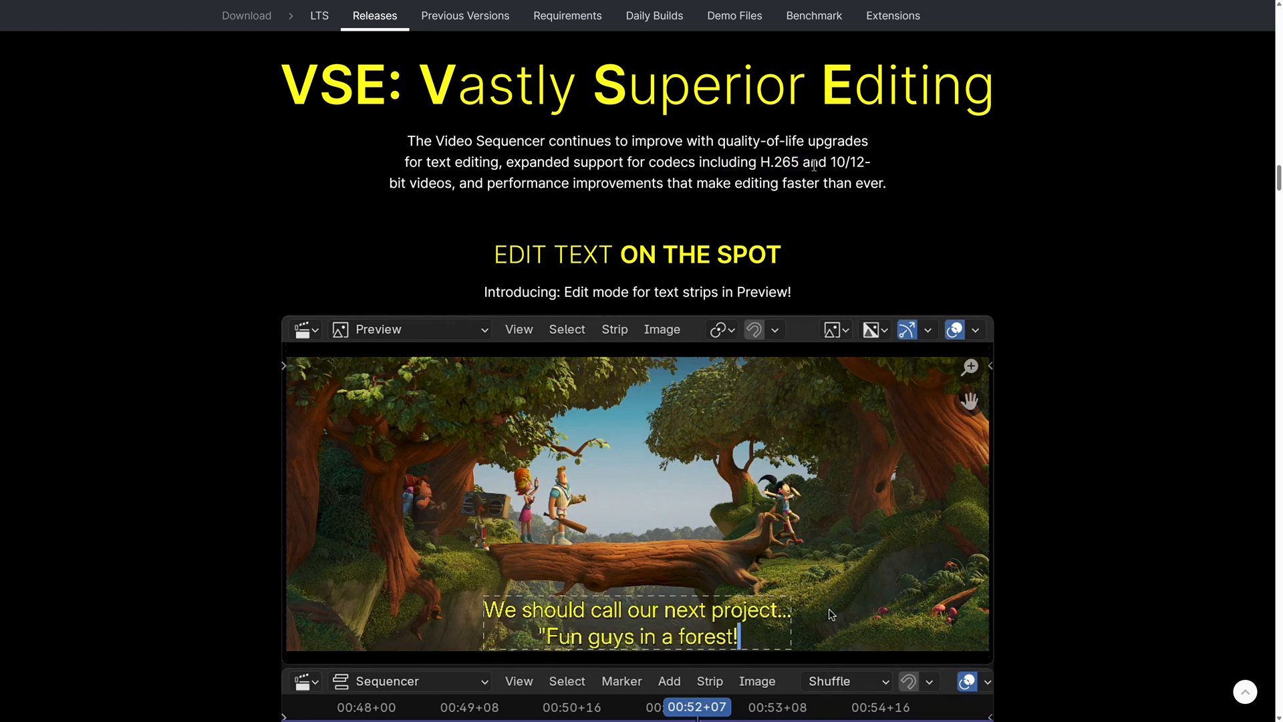
Step: Scroll further through the sequencer sections, typing 'Fun guys in a forest!' again
scroll(down, 3)
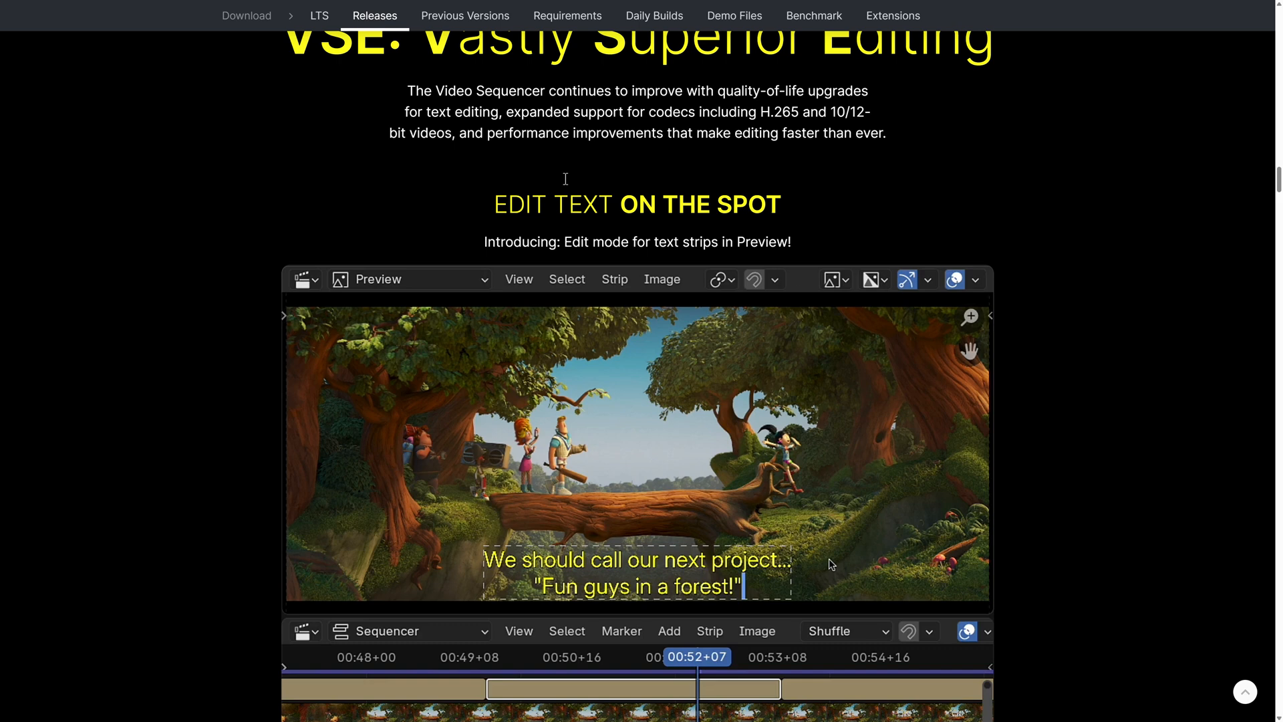
scroll(down, 3)
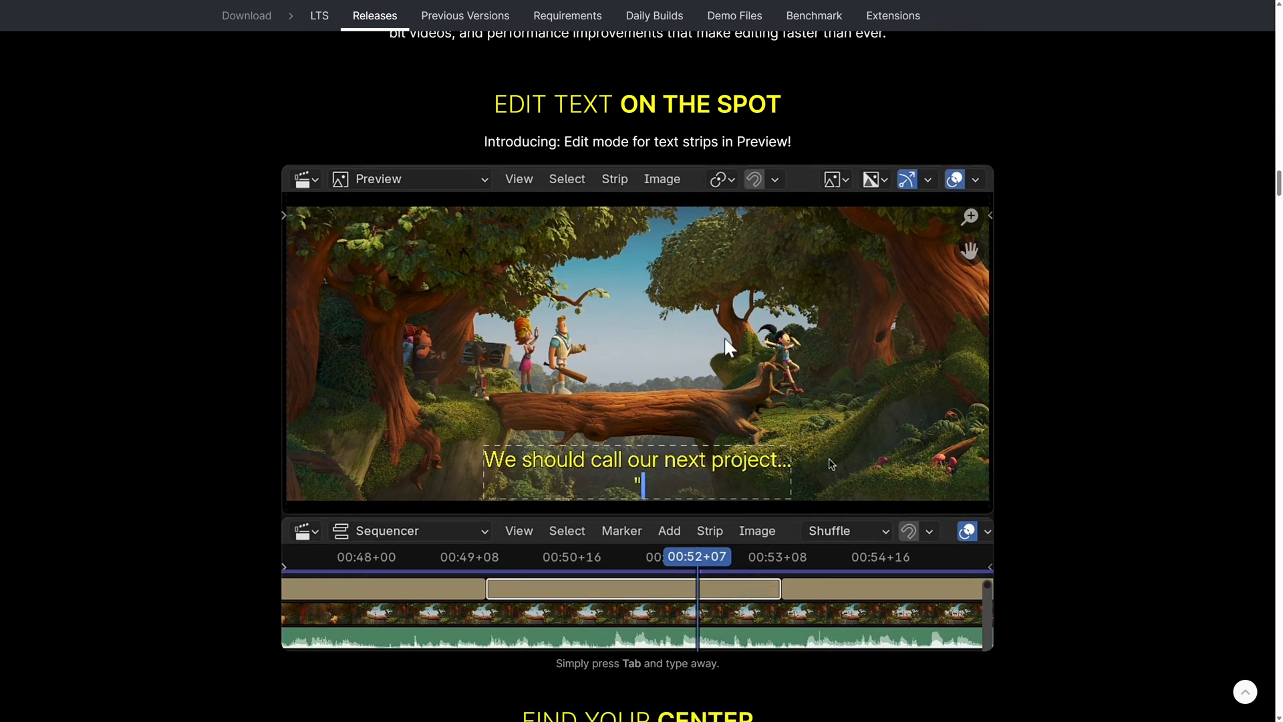
text("Fun guys in")
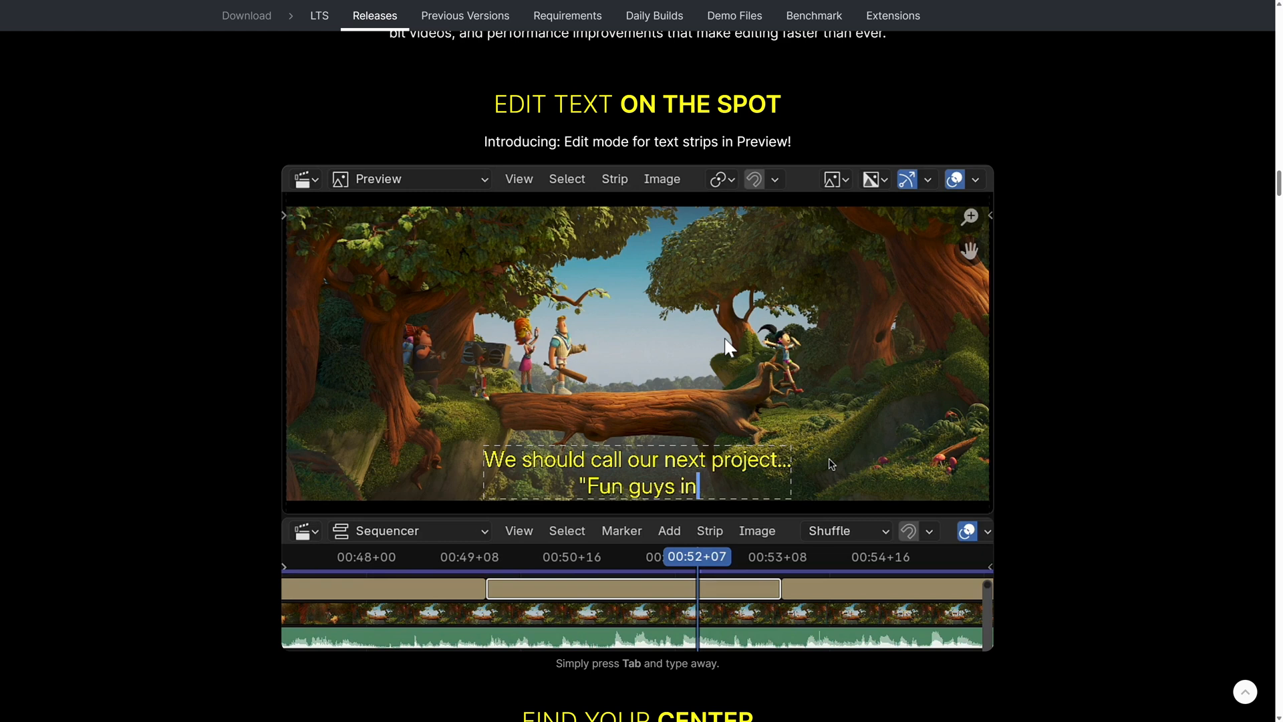
text(a forest!)
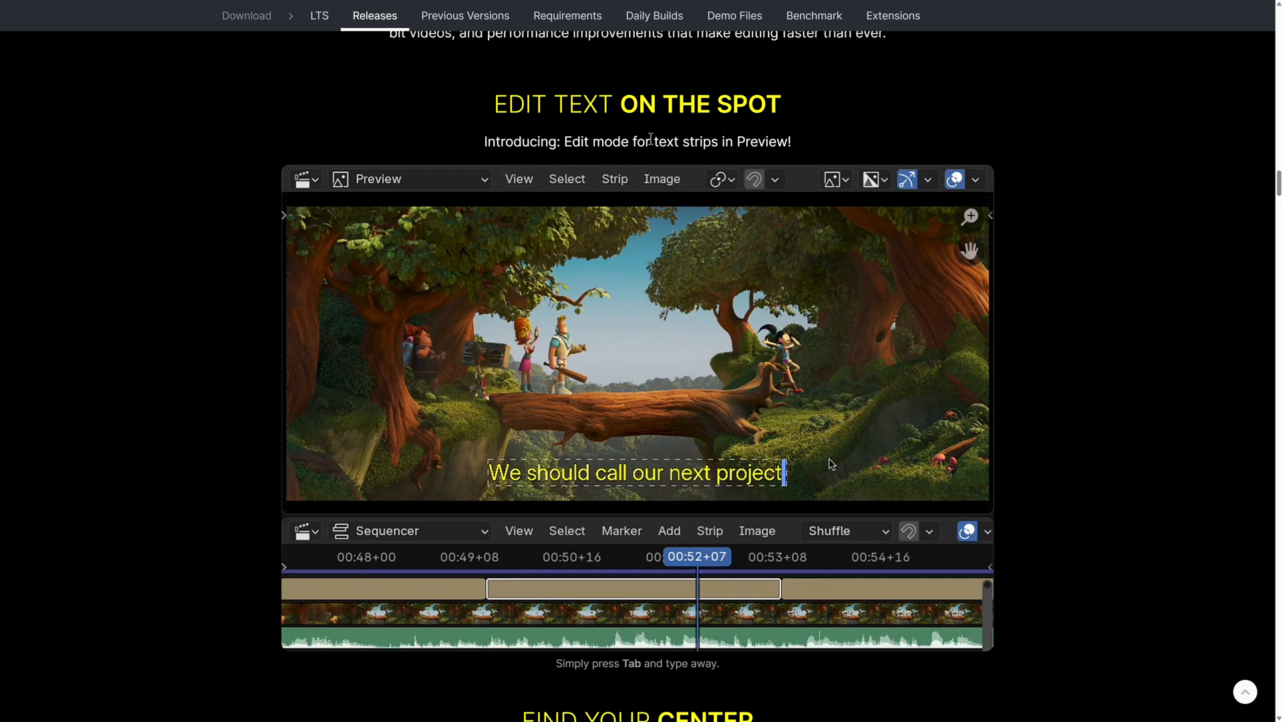
text(... "Fun)
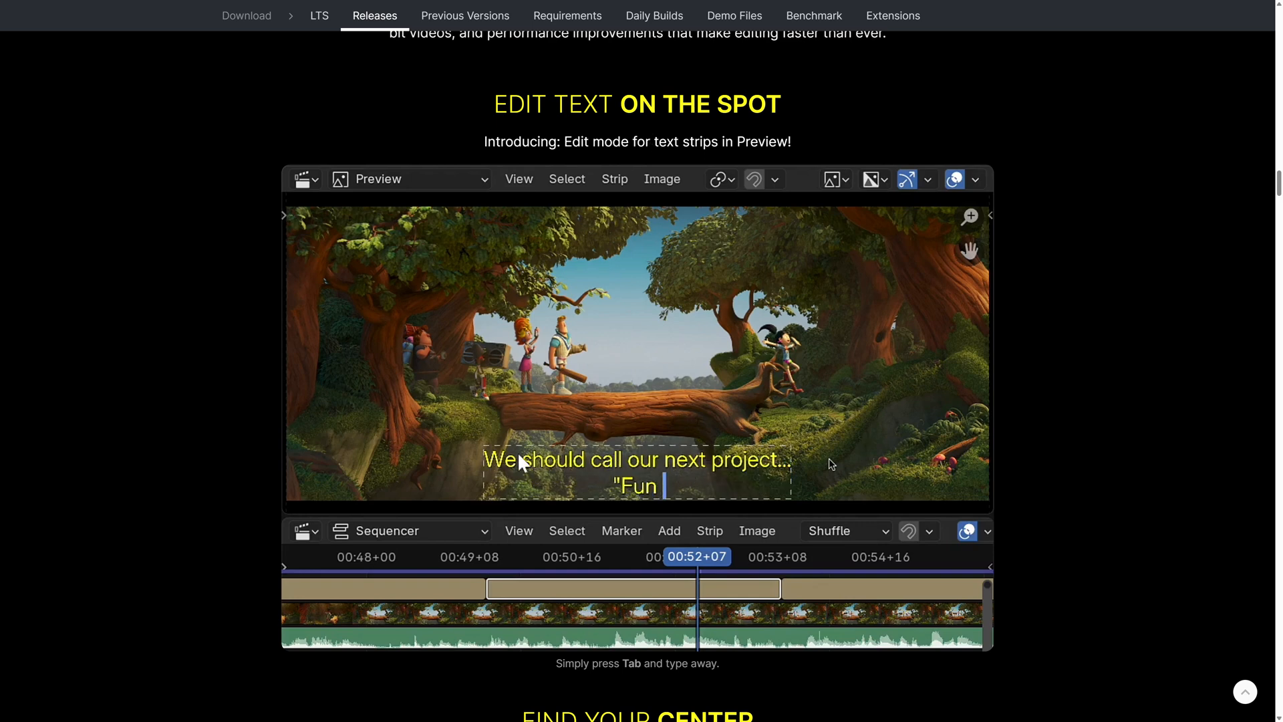
text(guys in a for)
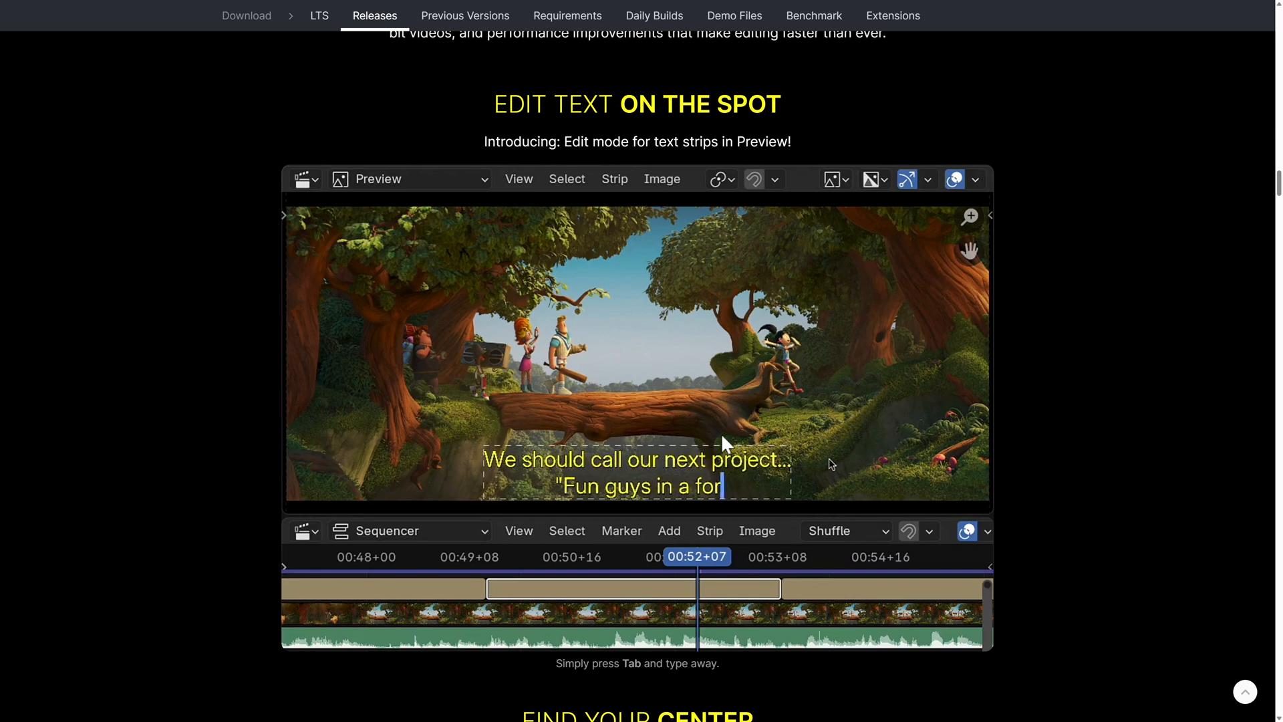
Step: Scroll past Even More Sequencer to the Extensions platform showcase
scroll(down, 3)
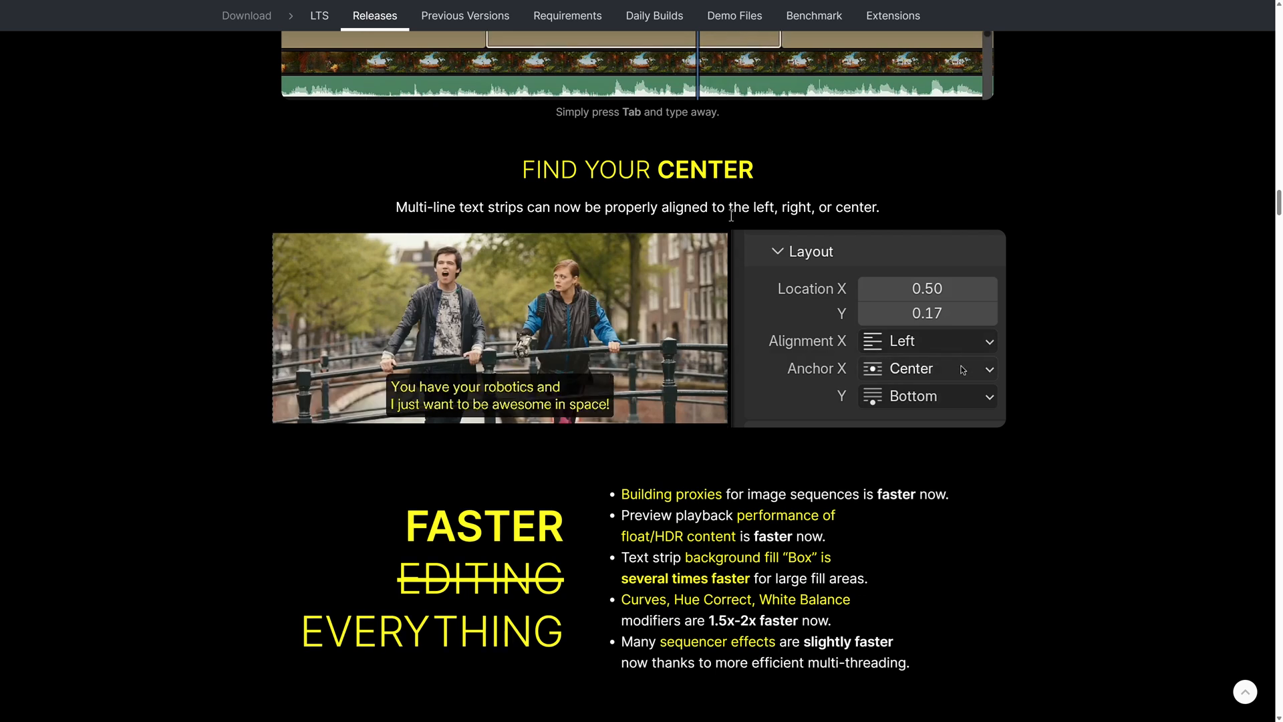
scroll(down, 3)
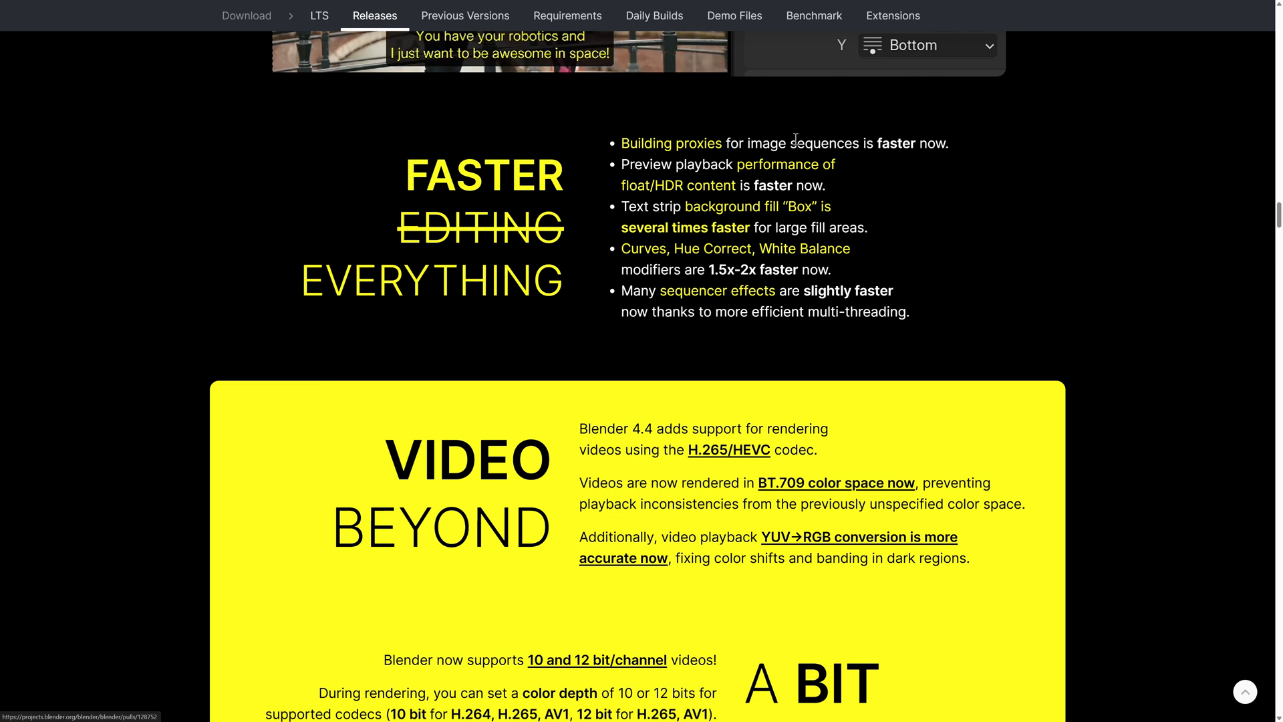
mouse_move(734, 219)
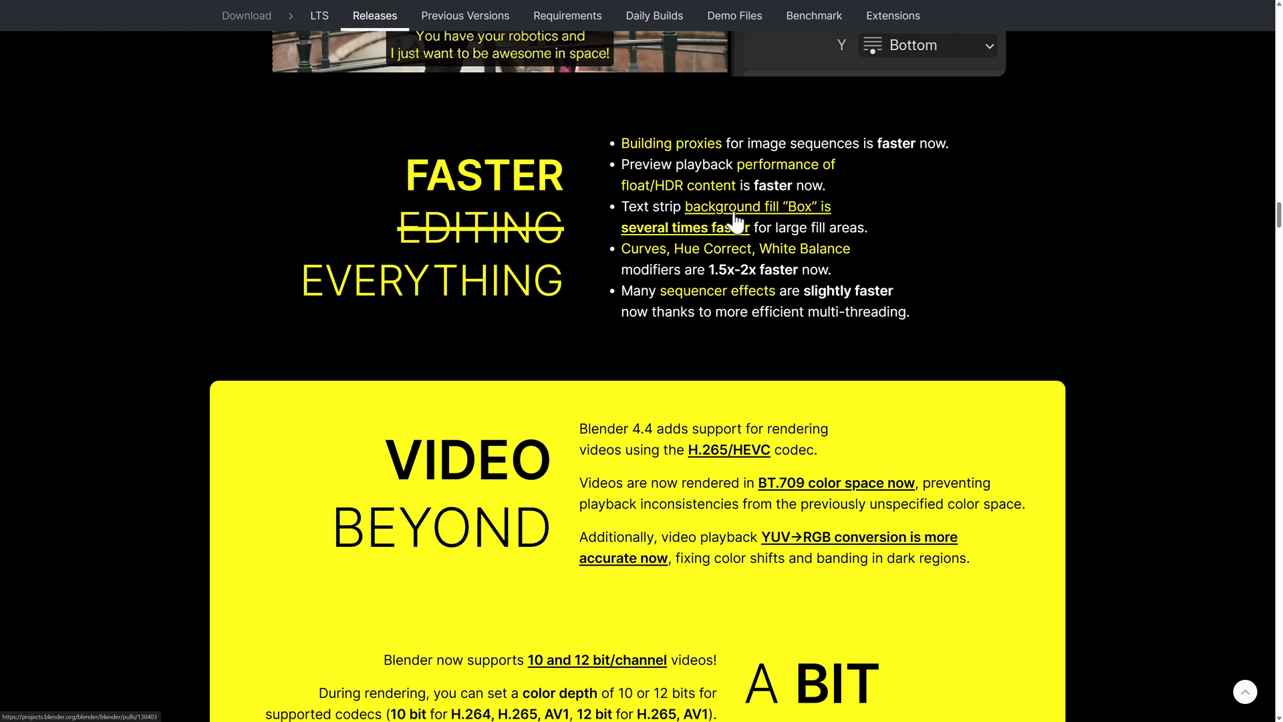
mouse_move(730, 288)
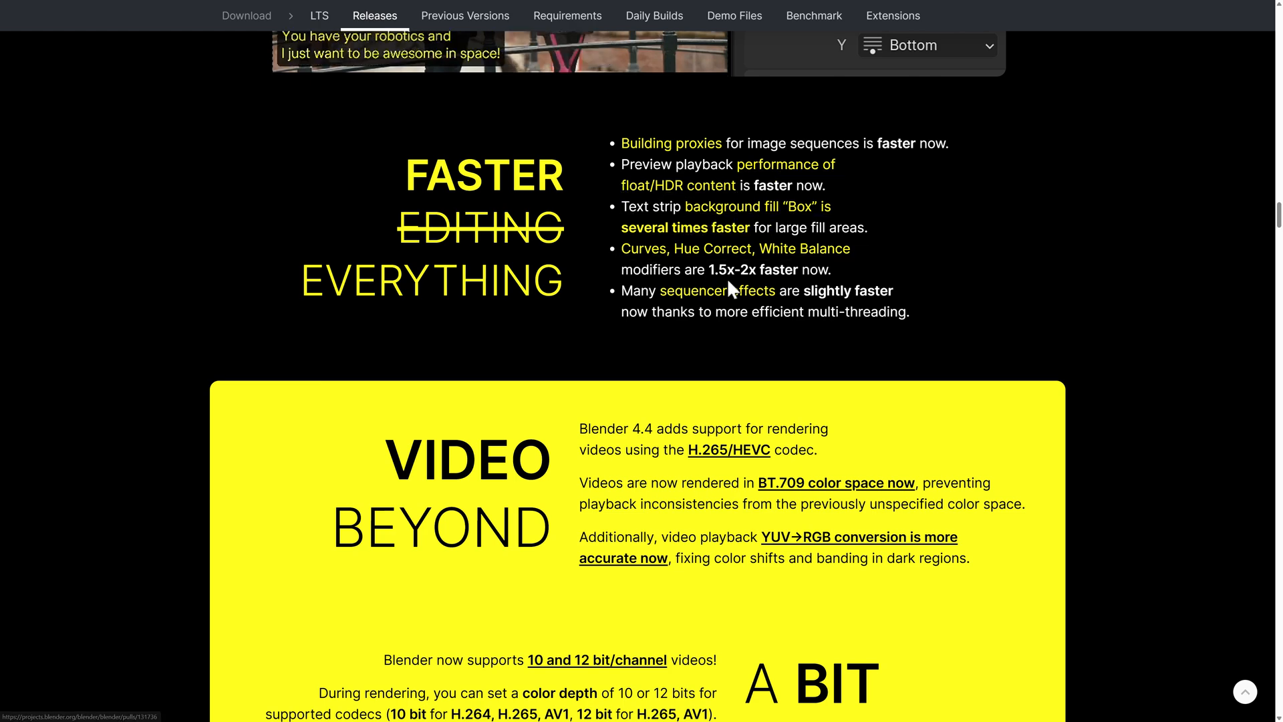
scroll(down, 3)
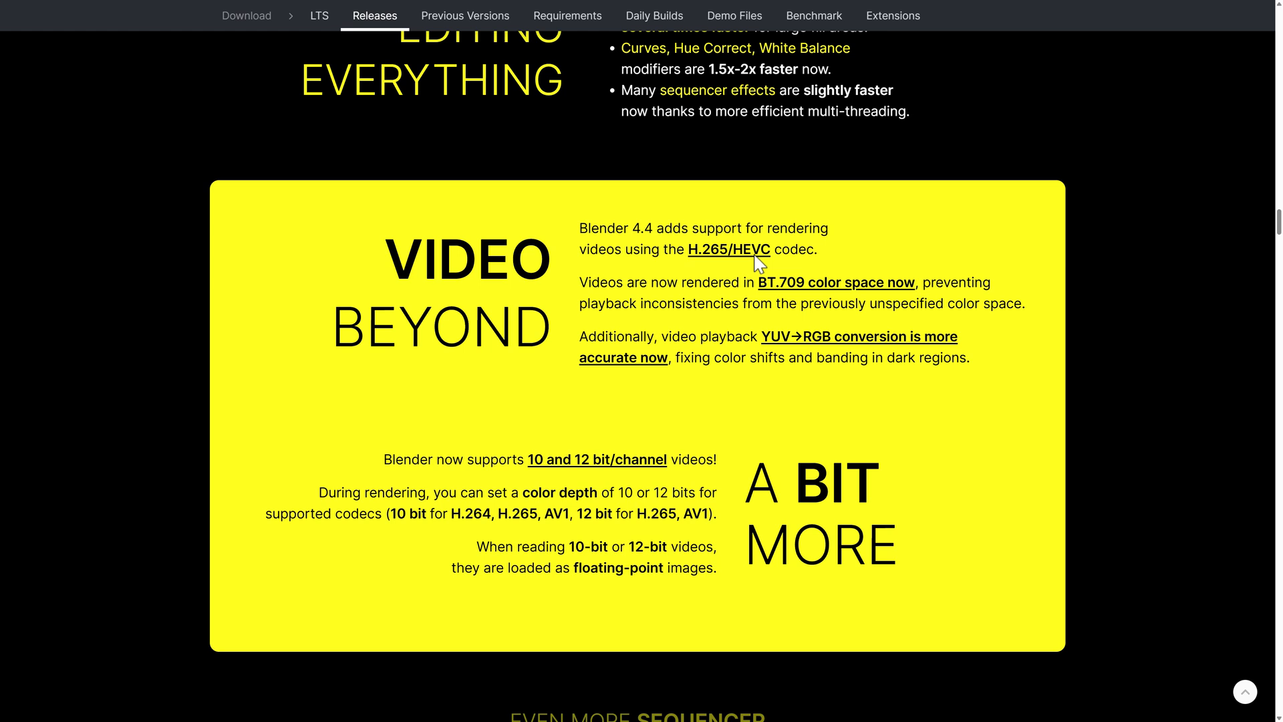
scroll(down, 3)
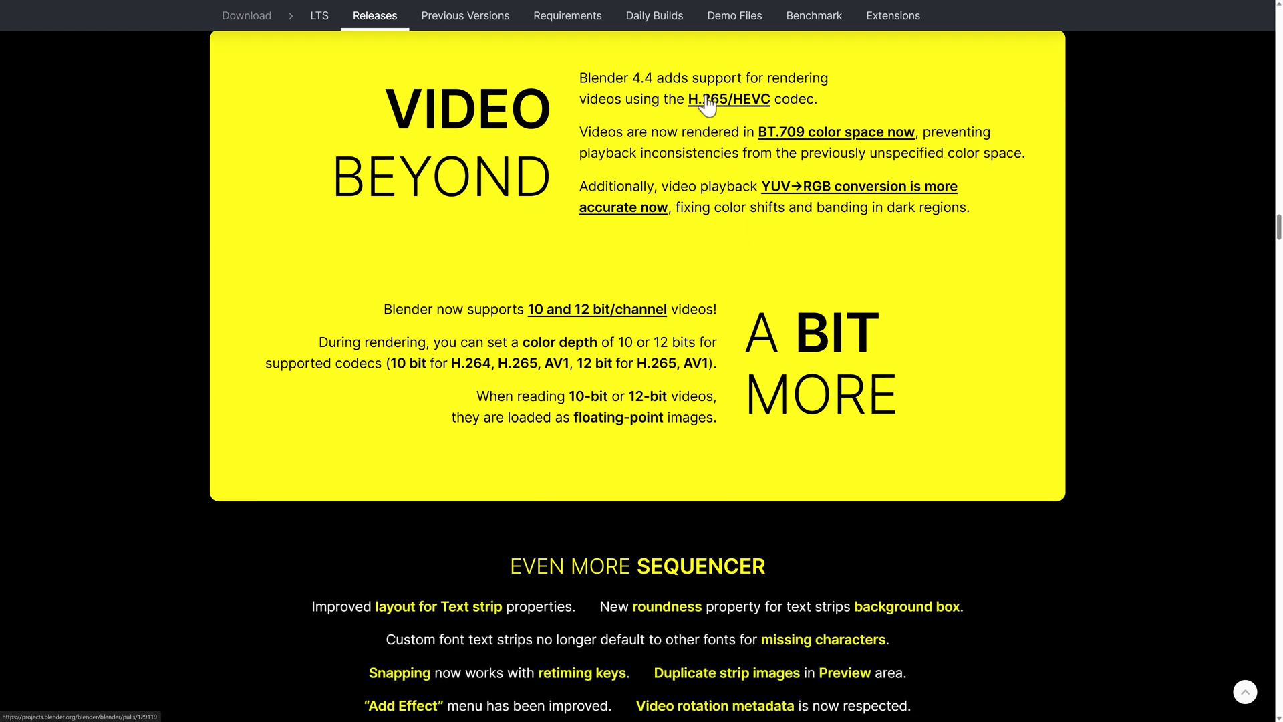
mouse_move(642, 127)
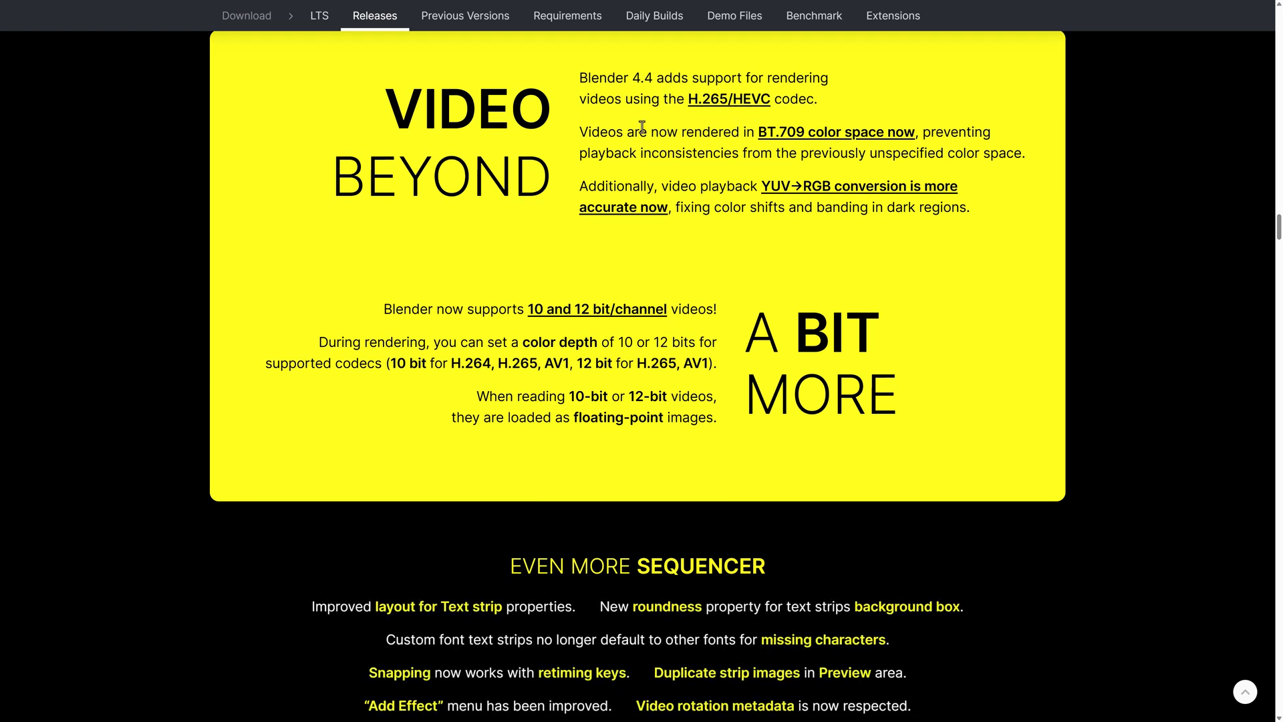
mouse_move(769, 145)
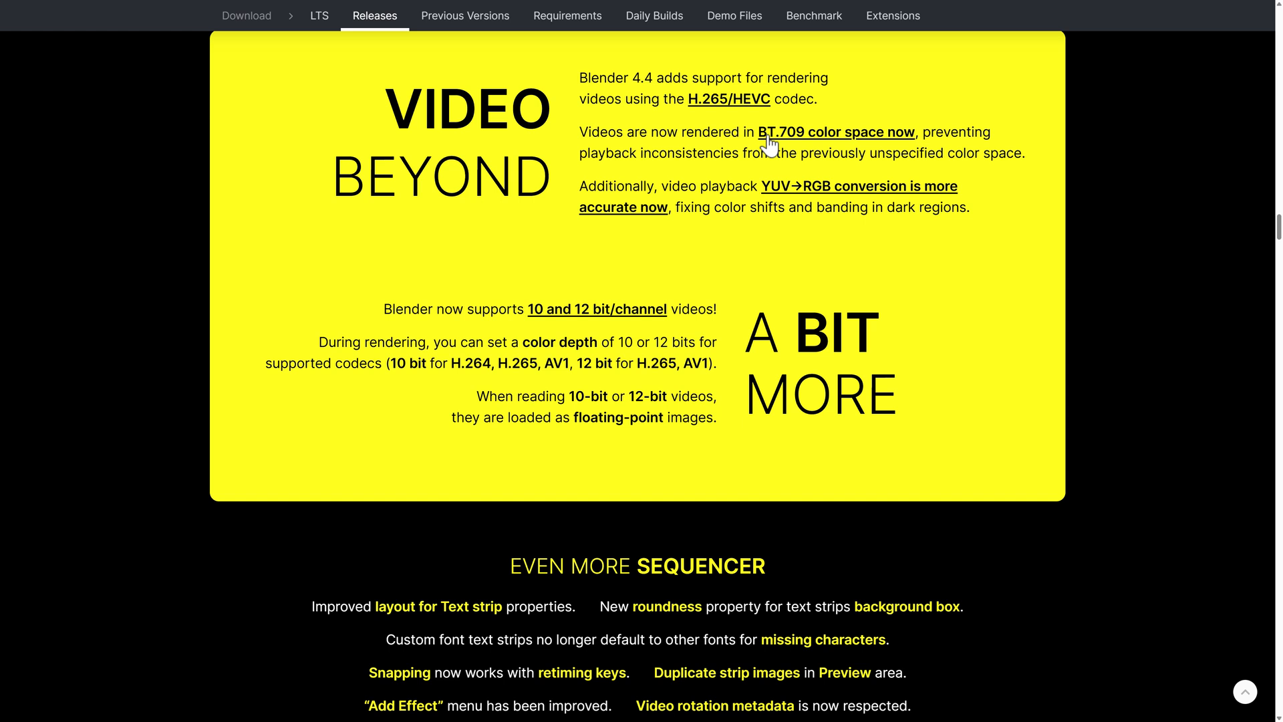
mouse_move(669, 215)
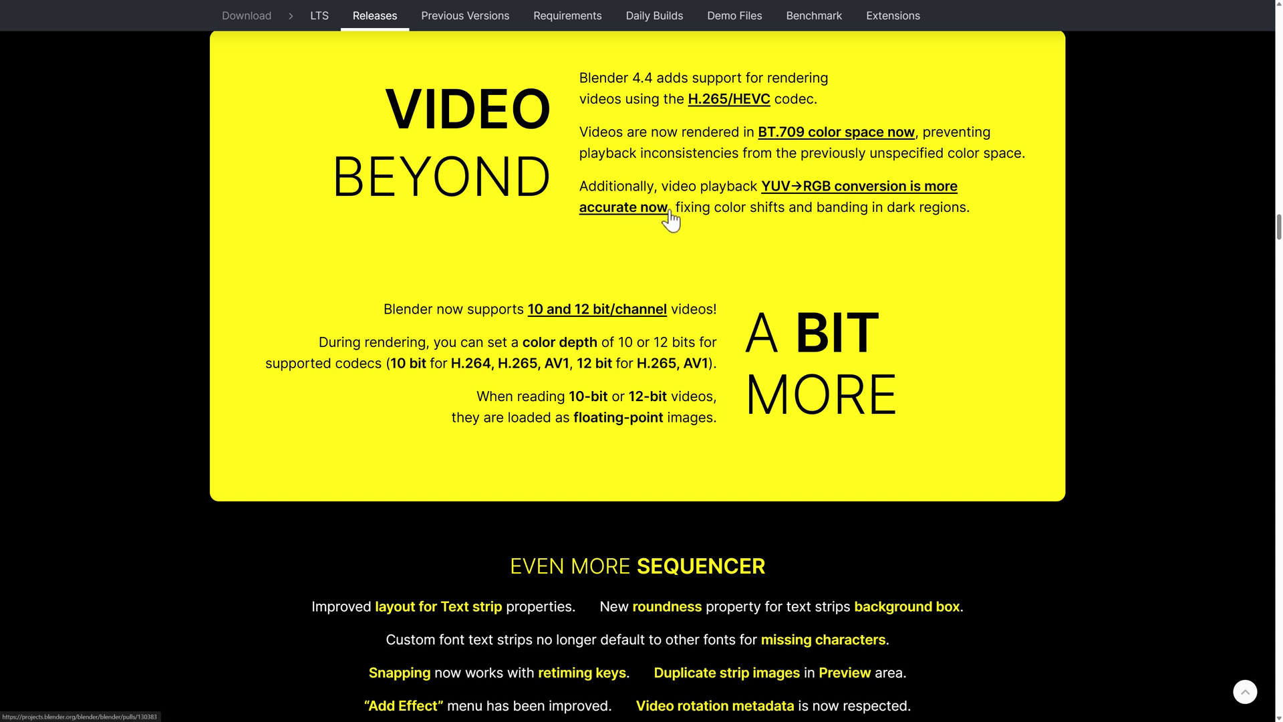
scroll(down, 3)
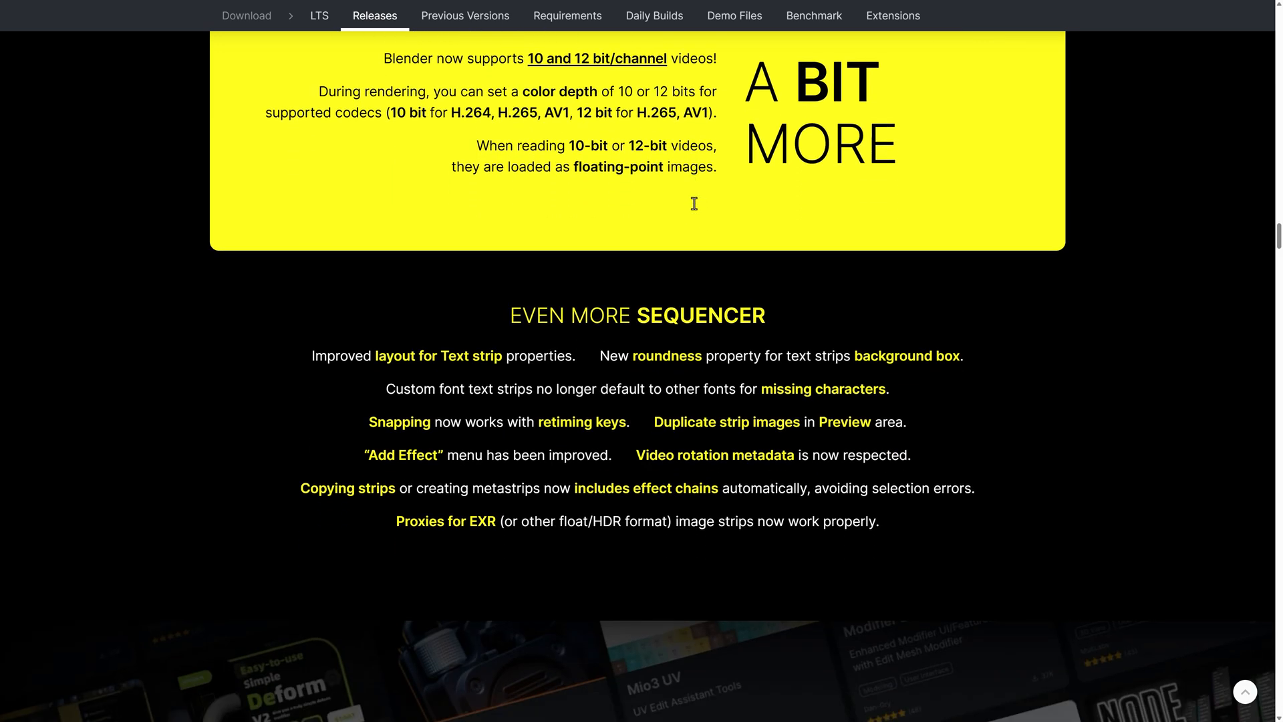
mouse_move(657, 215)
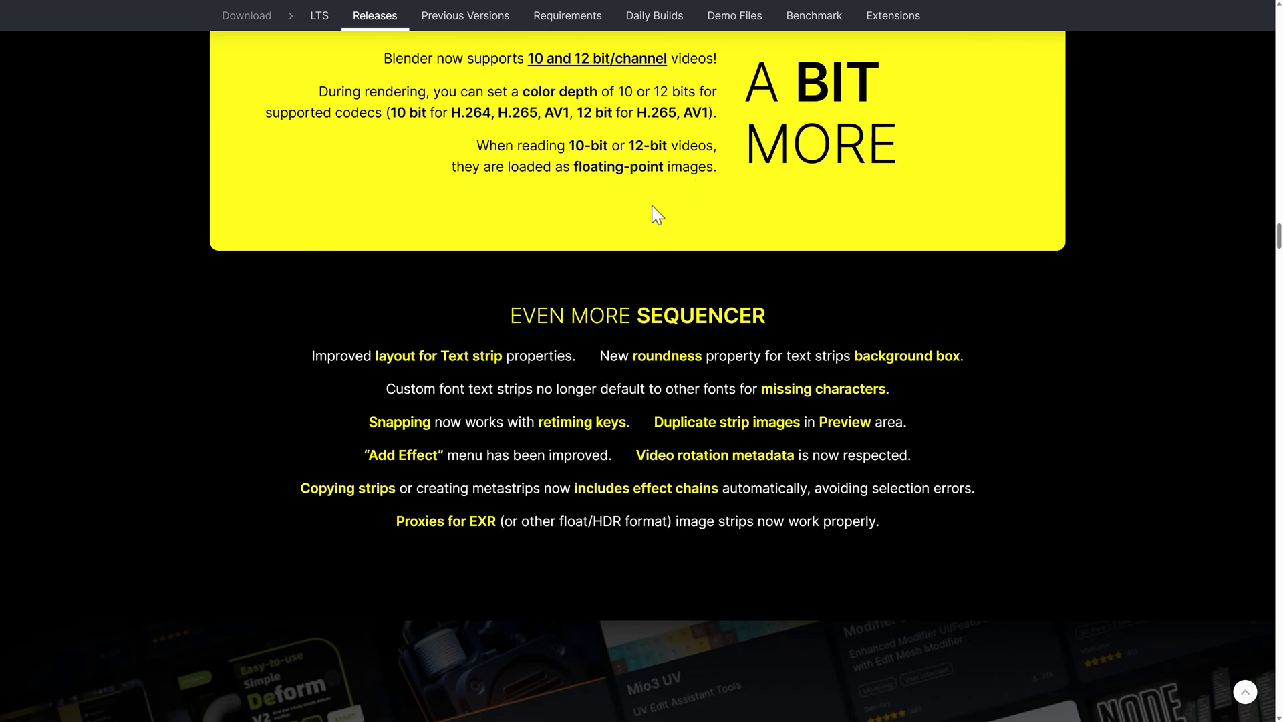
scroll(down, 3)
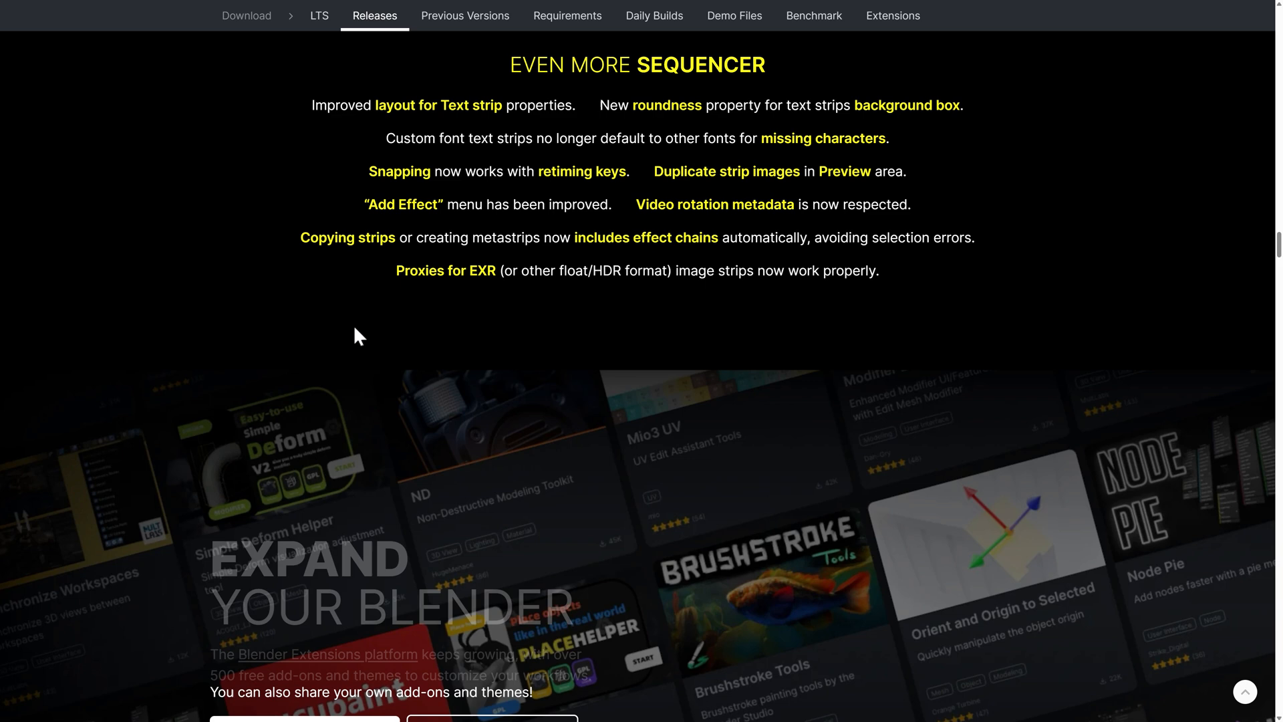
scroll(down, 3)
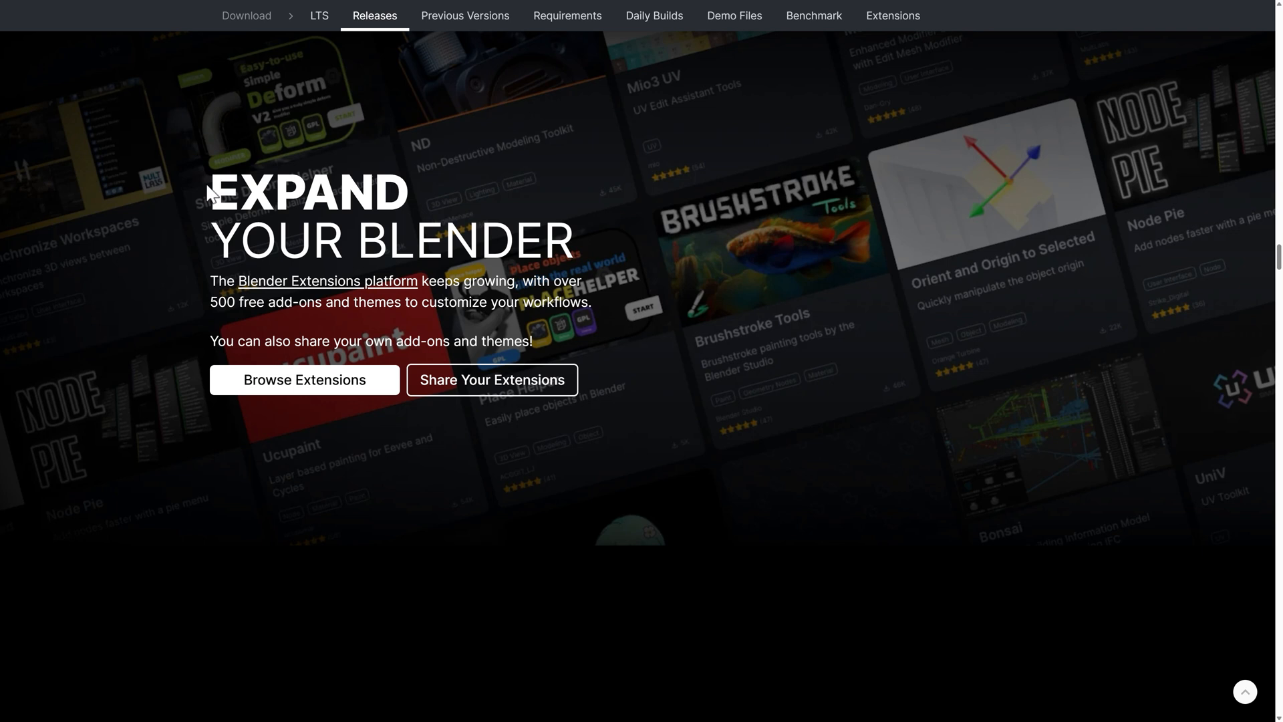
mouse_move(205, 317)
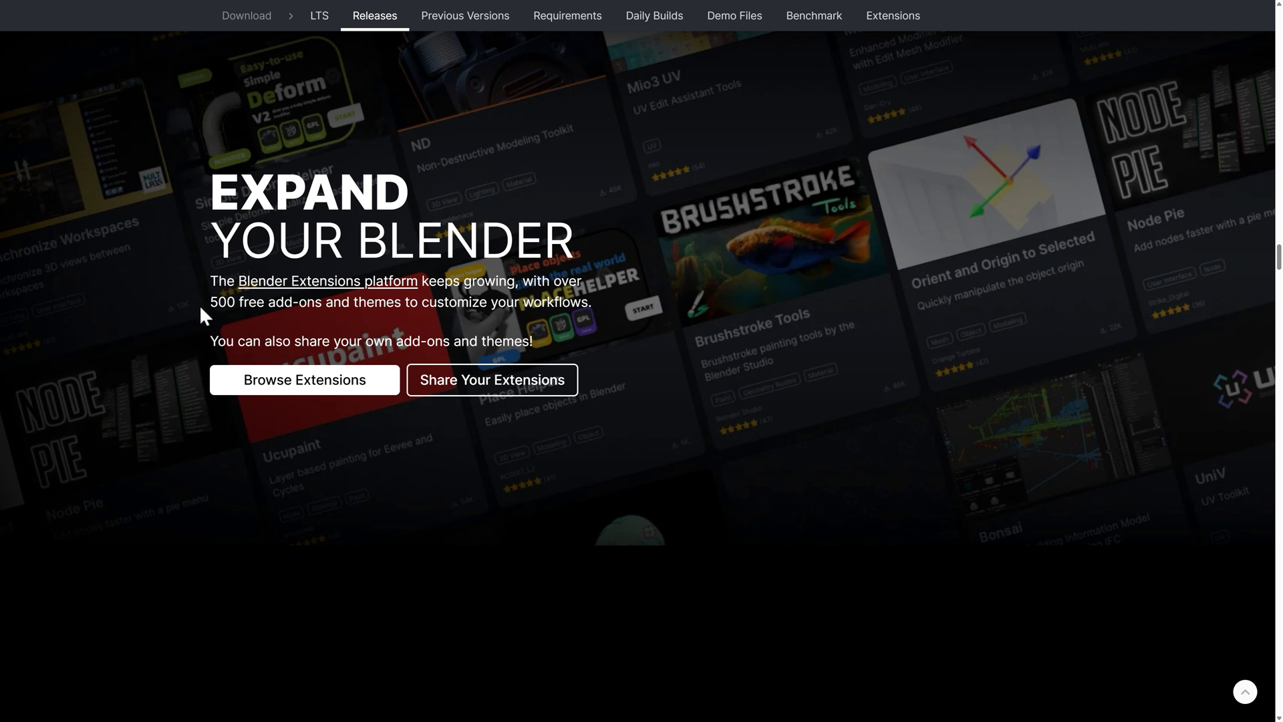
mouse_move(321, 332)
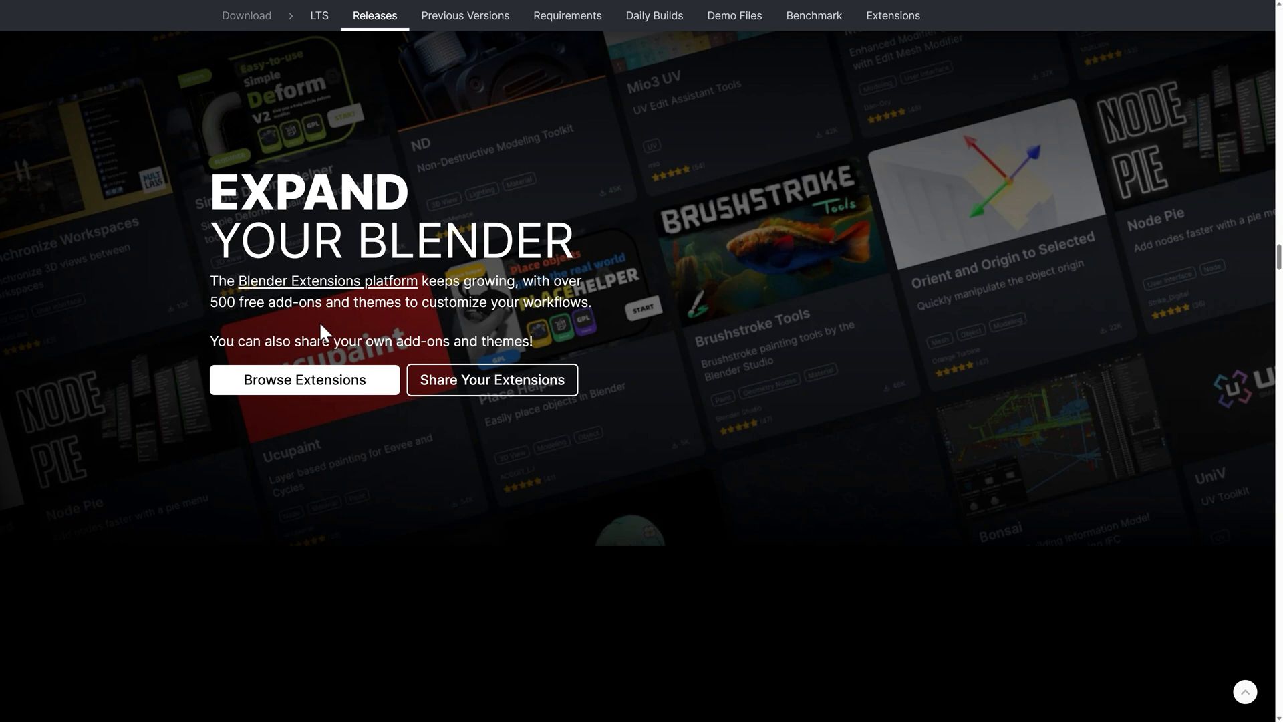
Step: Scroll to Pole Position and click the pole count demo video several times
scroll(down, 3)
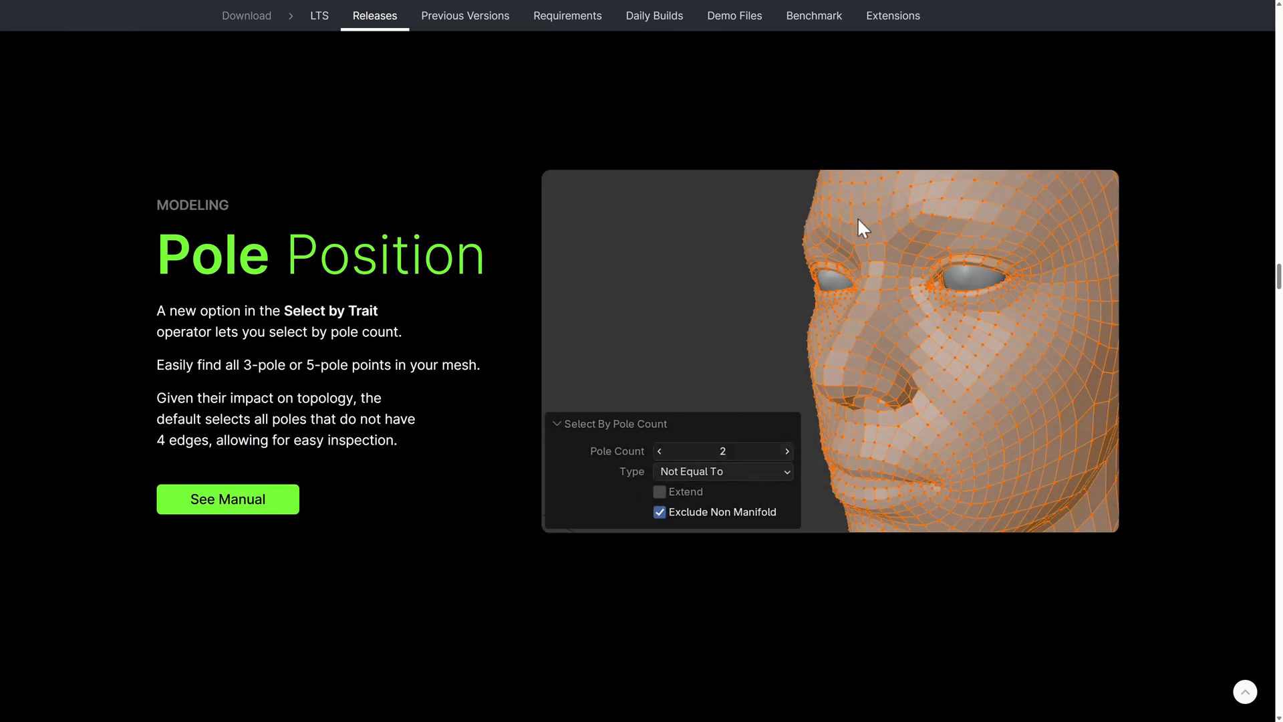
click(786, 450)
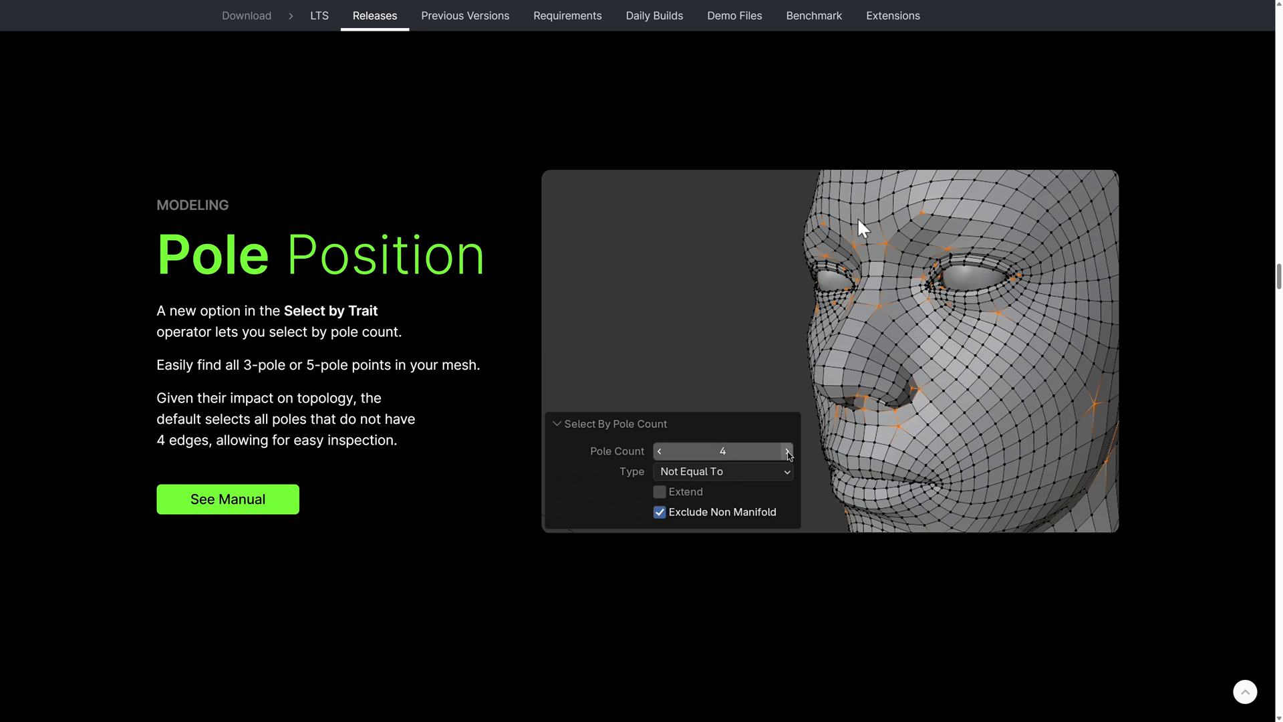
click(785, 451)
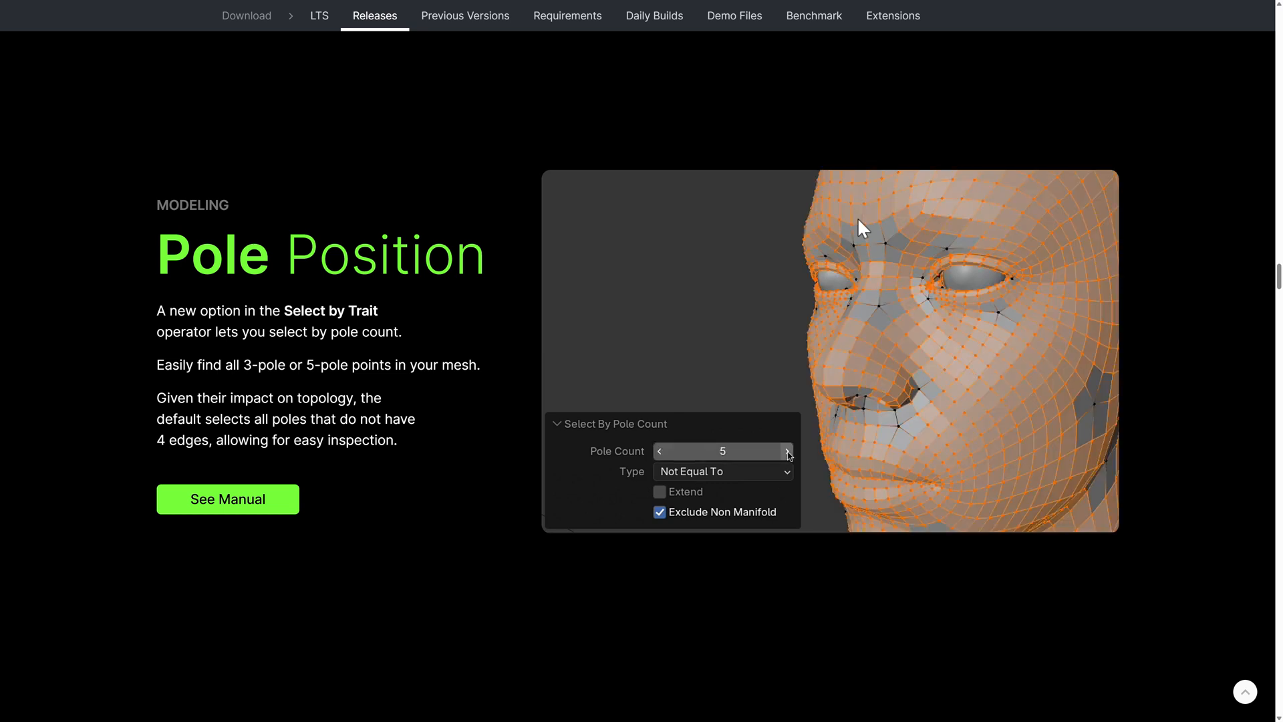
click(784, 451)
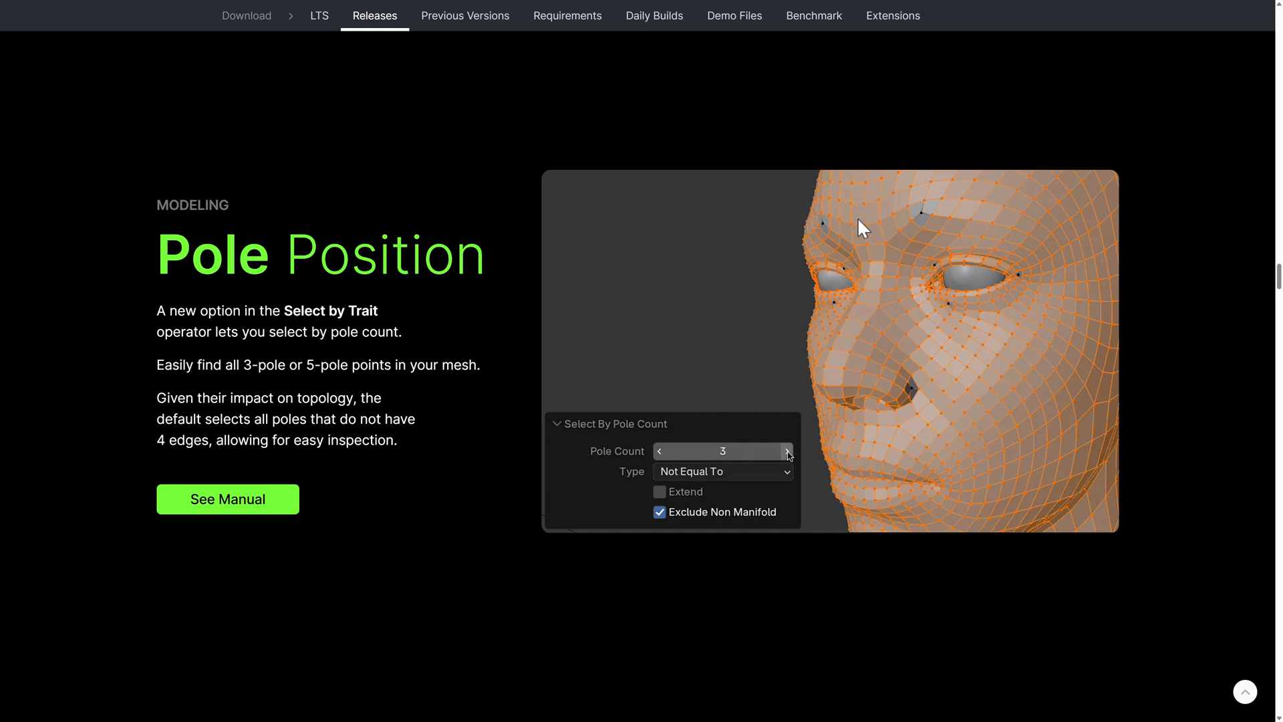
click(784, 451)
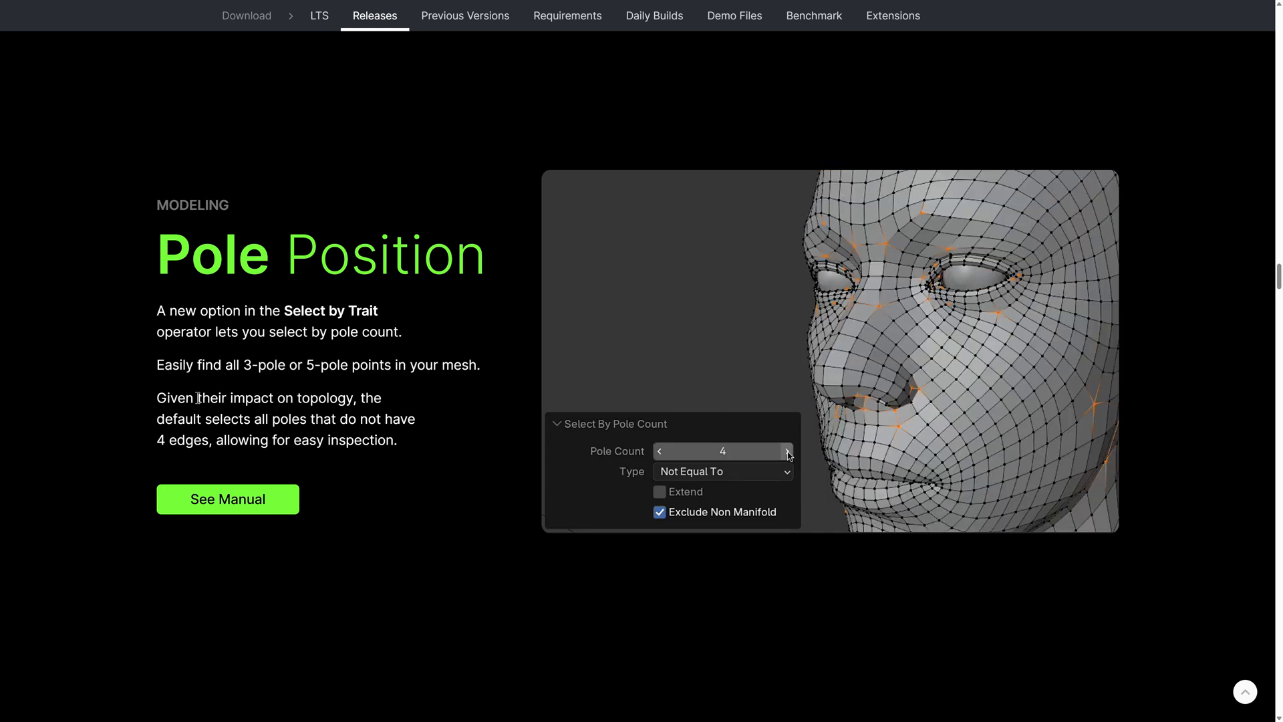
click(786, 451)
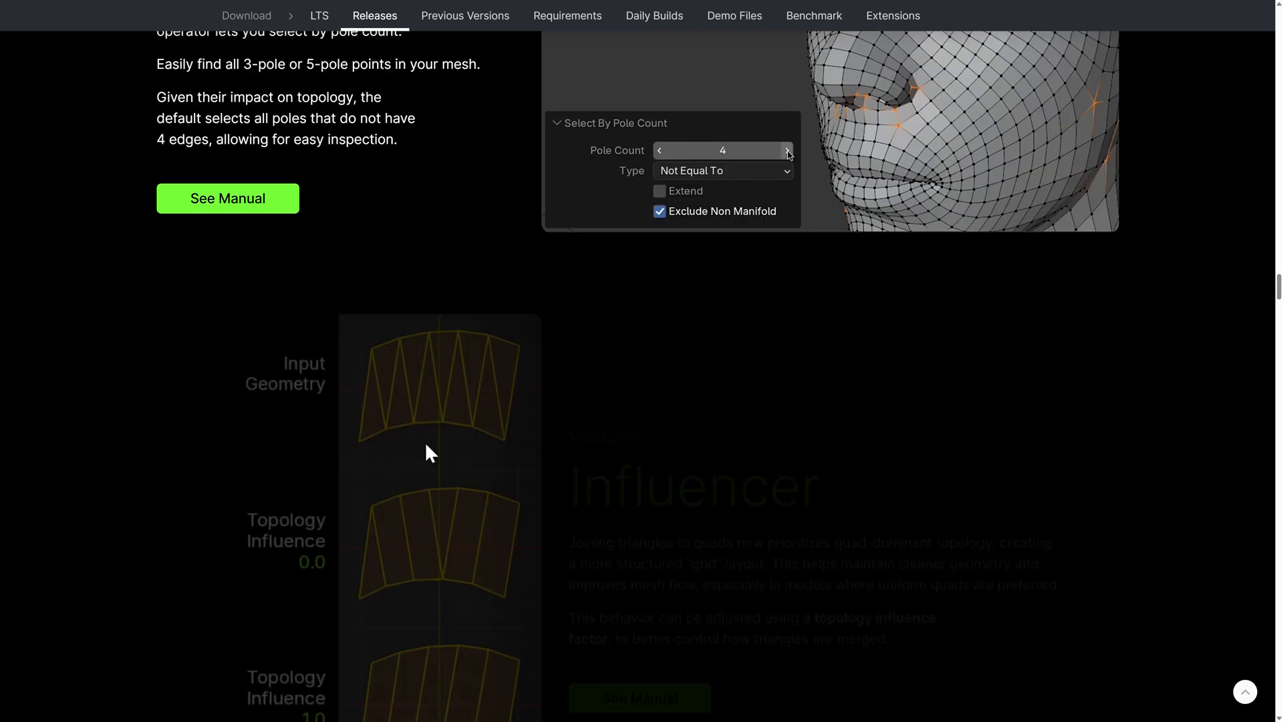
Step: Scroll to the Influencer section comparing topology when joining triangles to quads
scroll(down, 3)
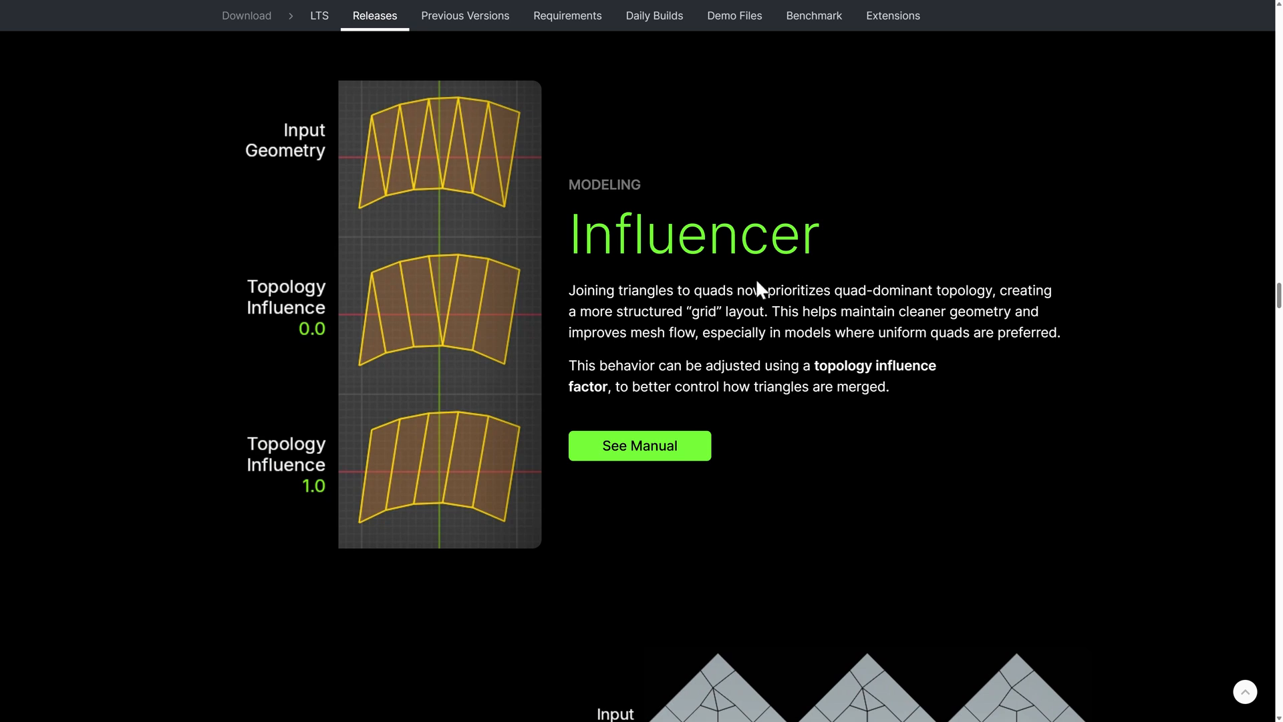
mouse_move(506, 369)
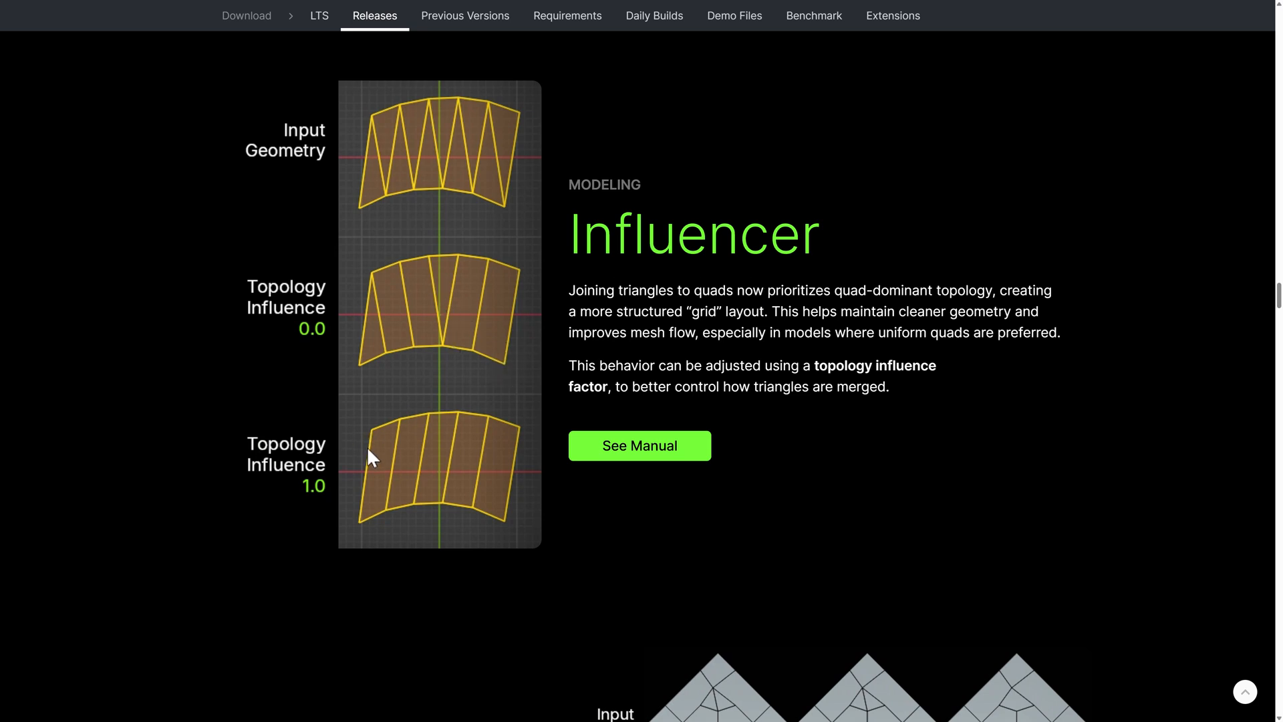
mouse_move(402, 441)
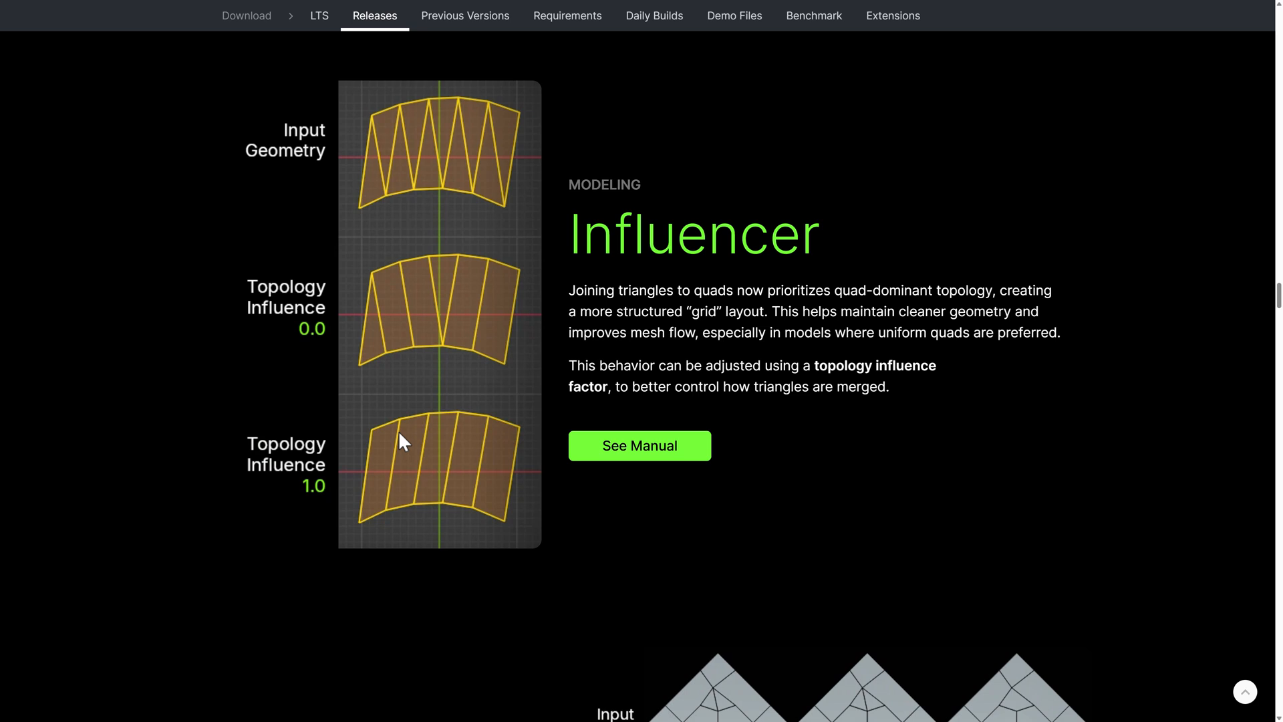
mouse_move(528, 131)
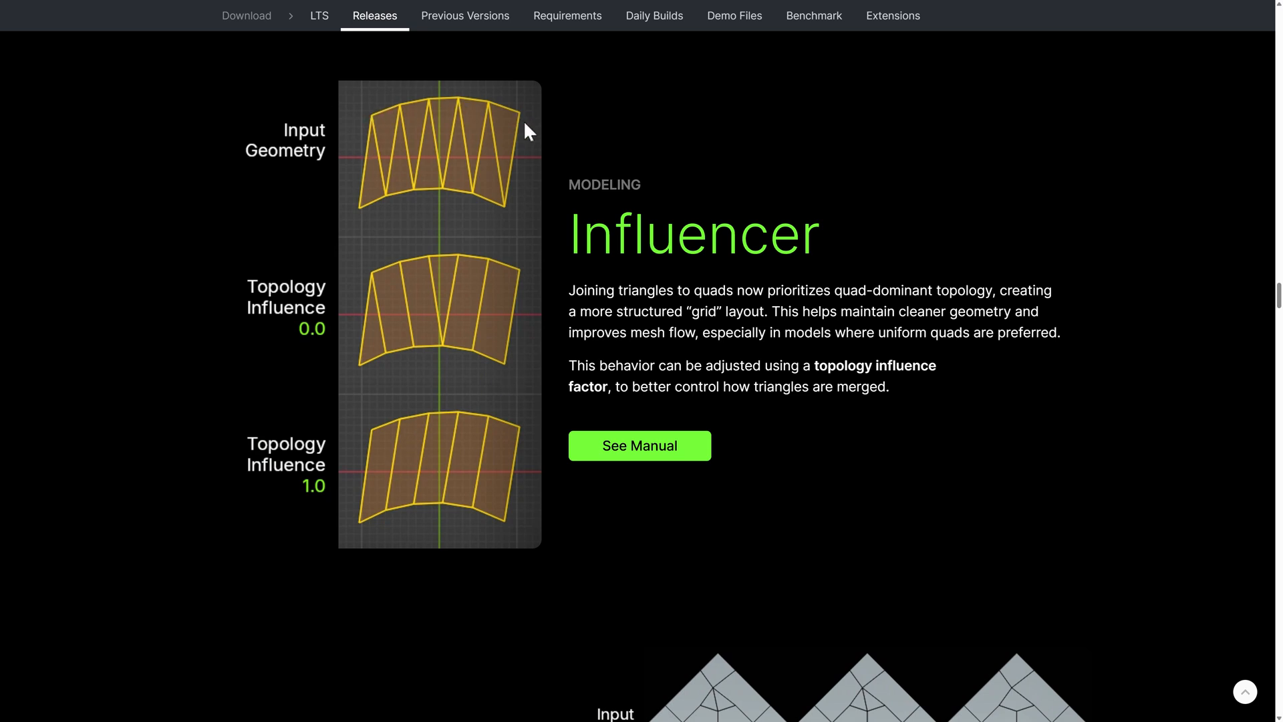
mouse_move(528, 364)
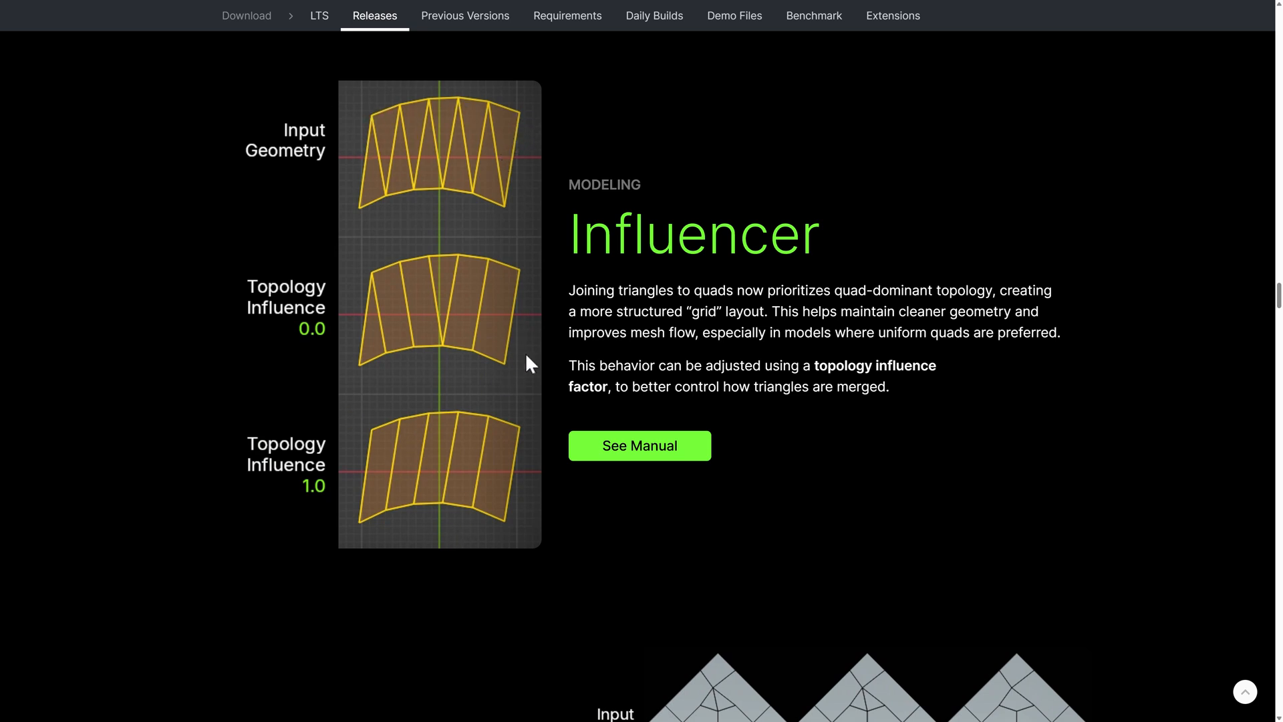
mouse_move(546, 442)
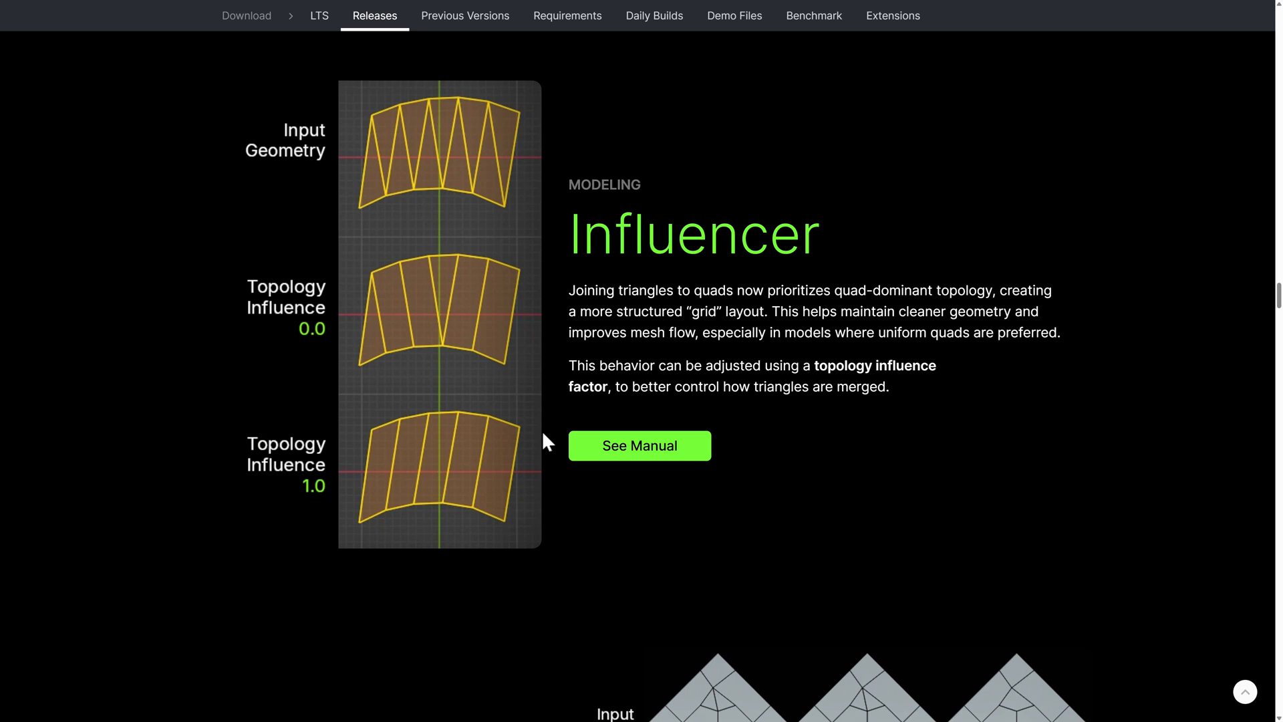
mouse_move(409, 322)
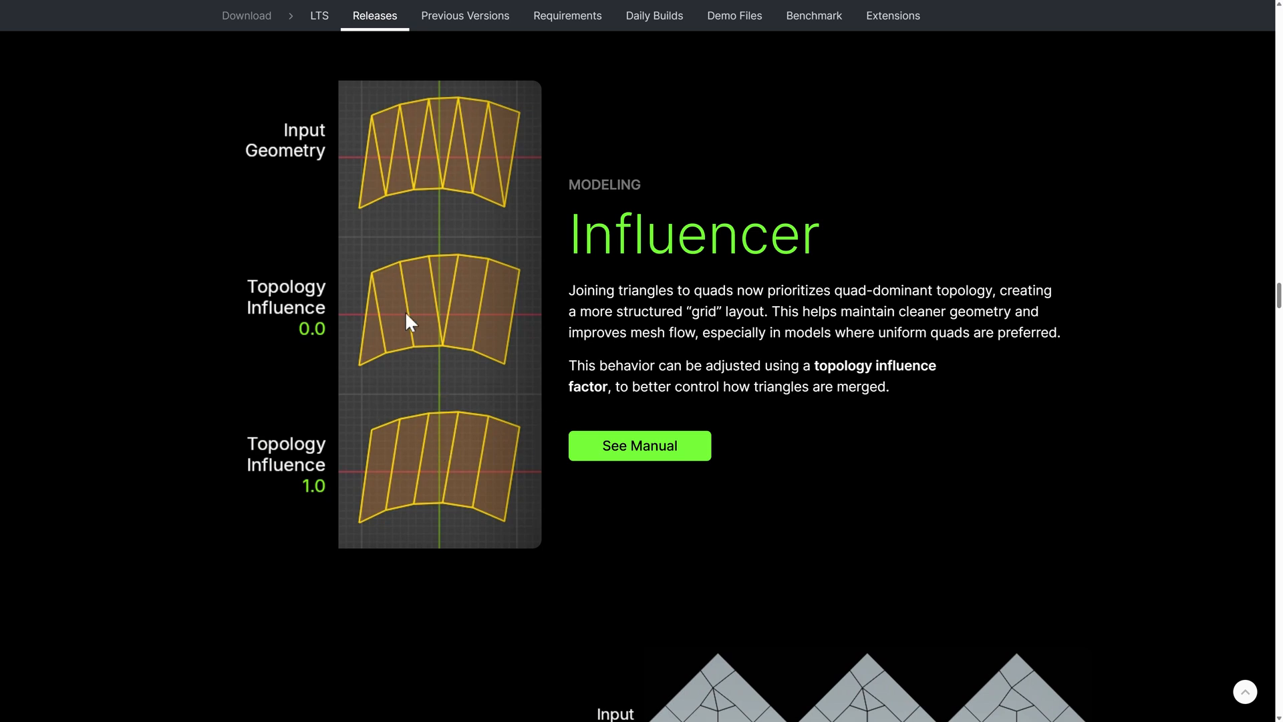
mouse_move(321, 447)
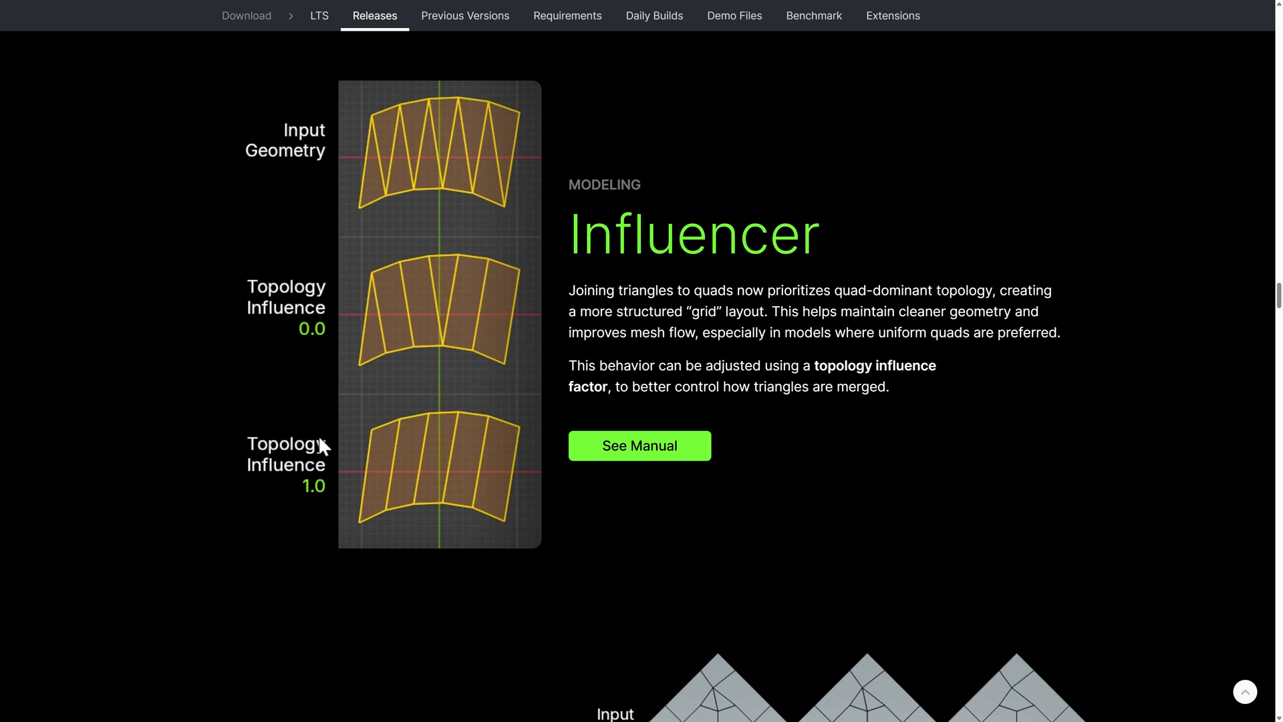
Step: Scroll to the Vertex & Edge Dissolve 4.3 vs 4.4 comparison grid
scroll(down, 3)
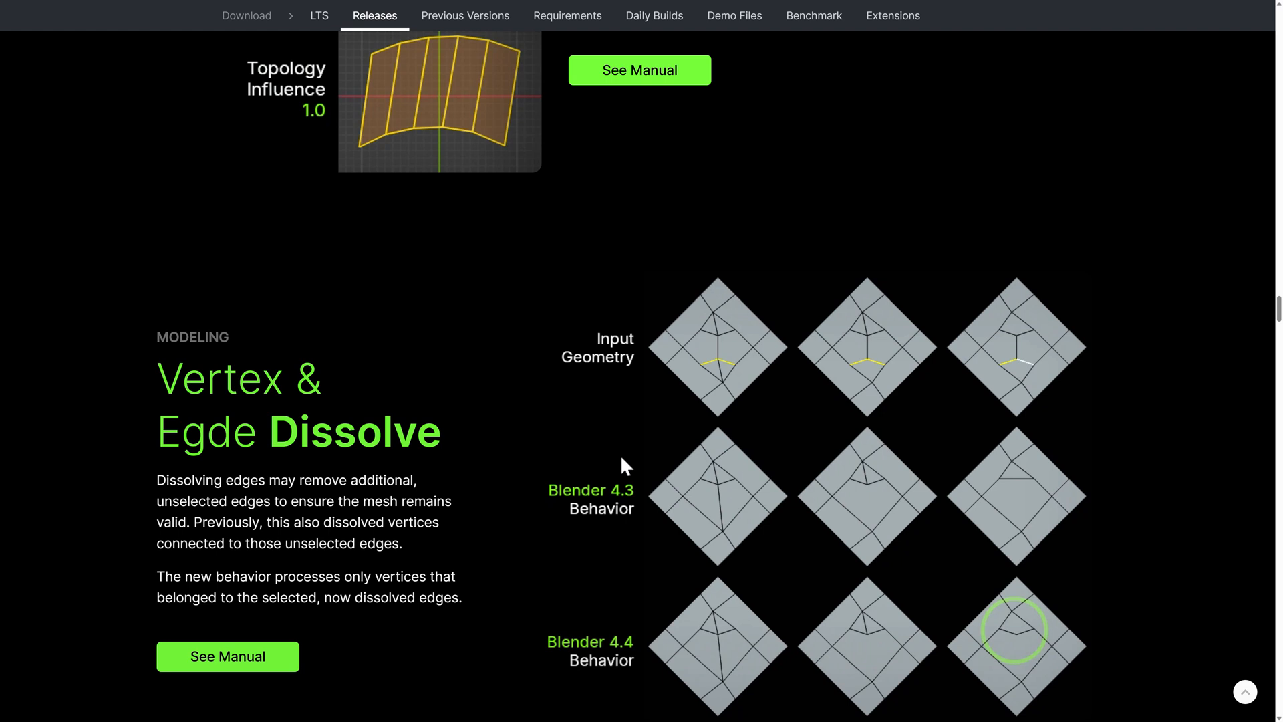
scroll(down, 3)
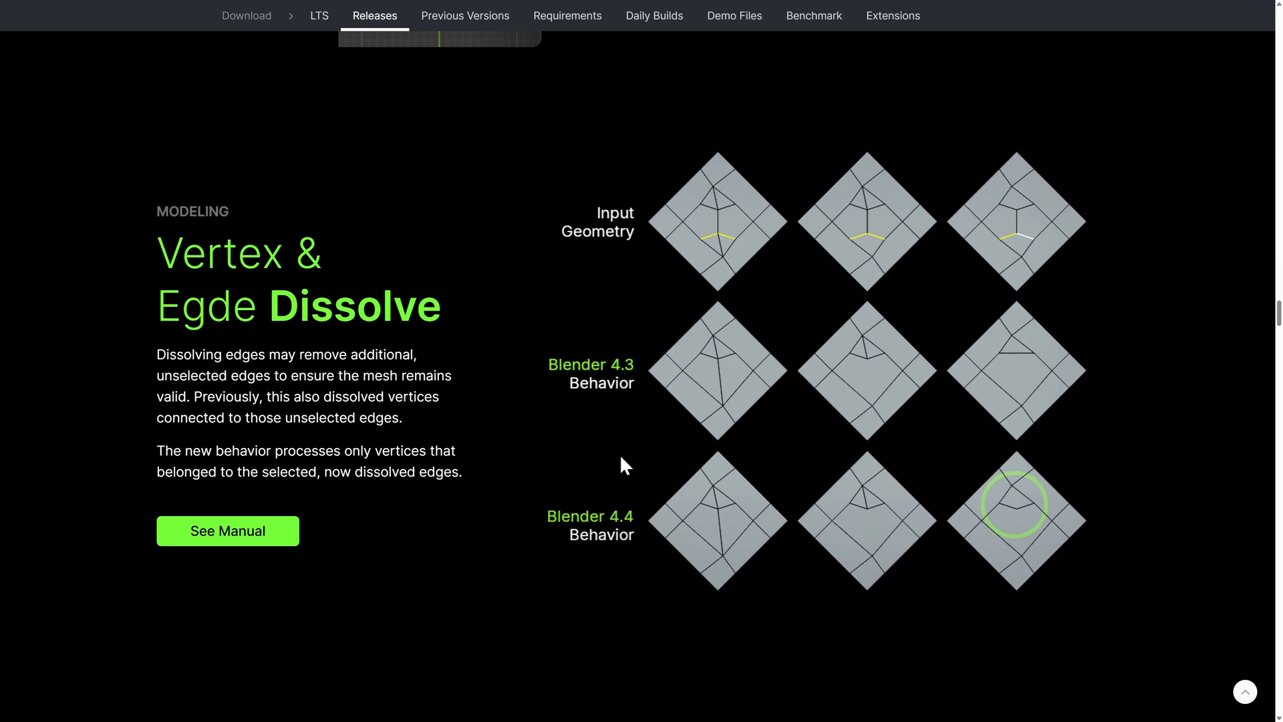
mouse_move(526, 493)
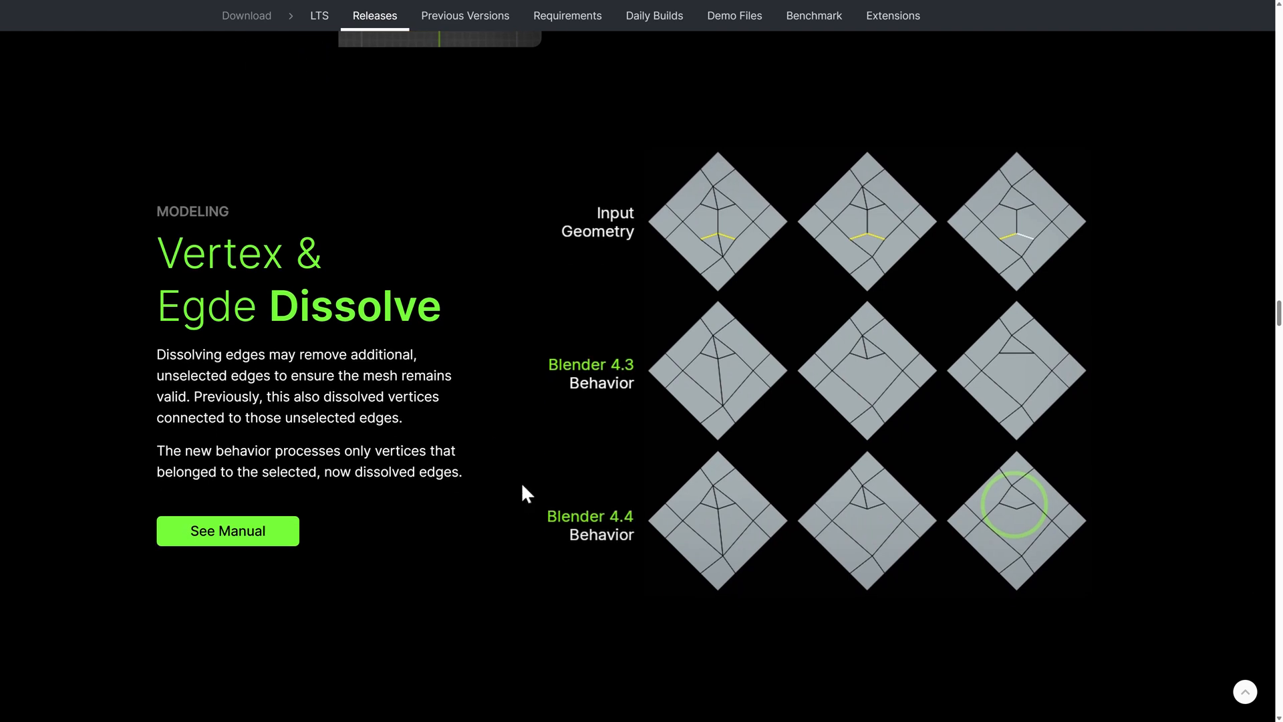
mouse_move(1021, 520)
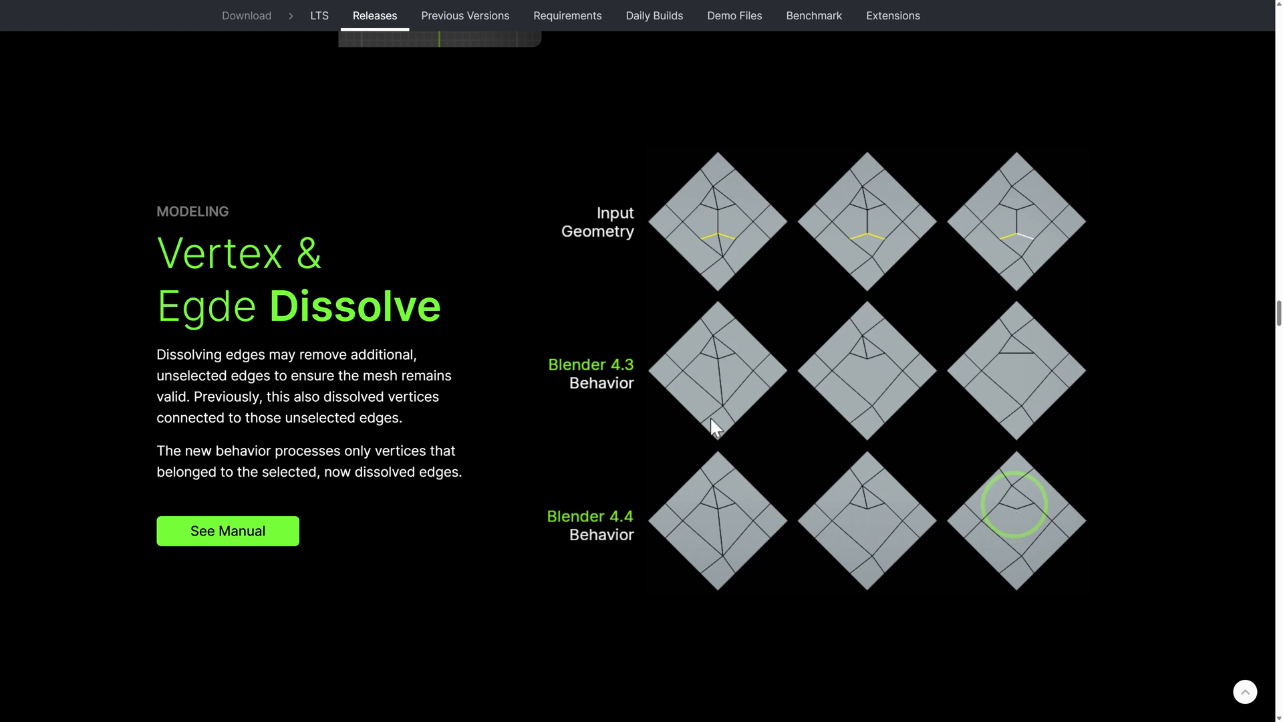
mouse_move(1014, 352)
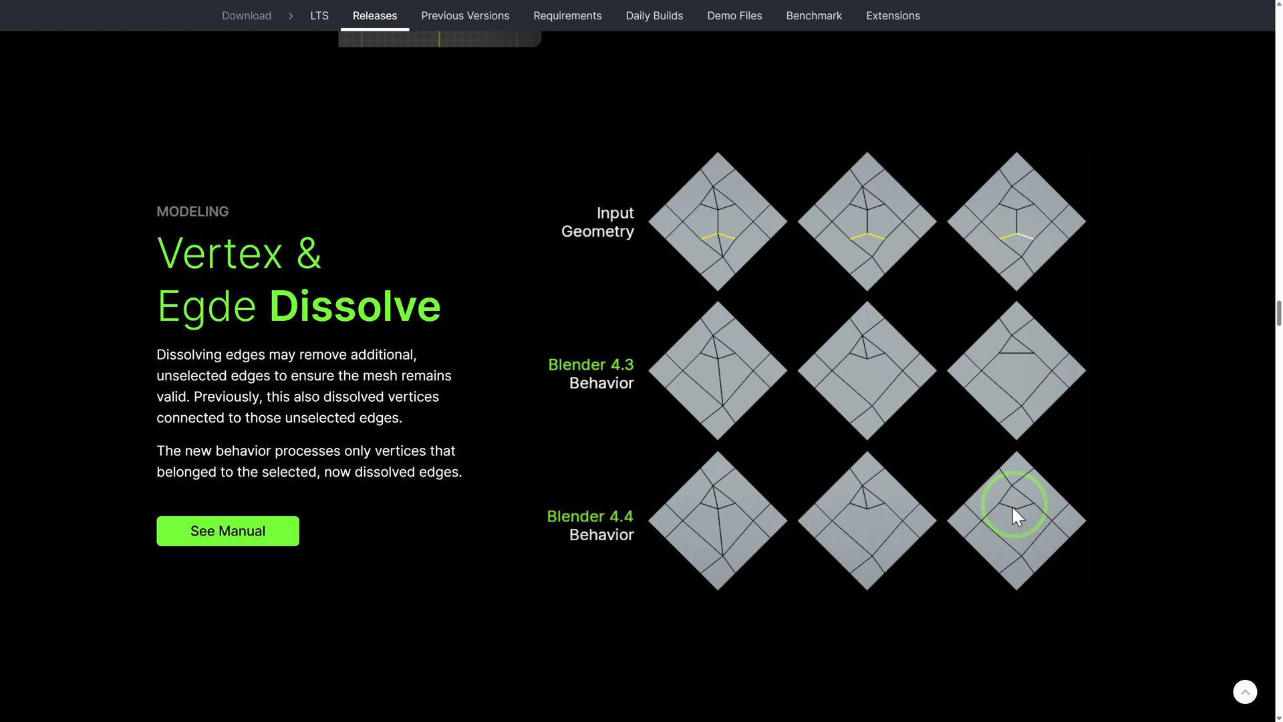
mouse_move(484, 462)
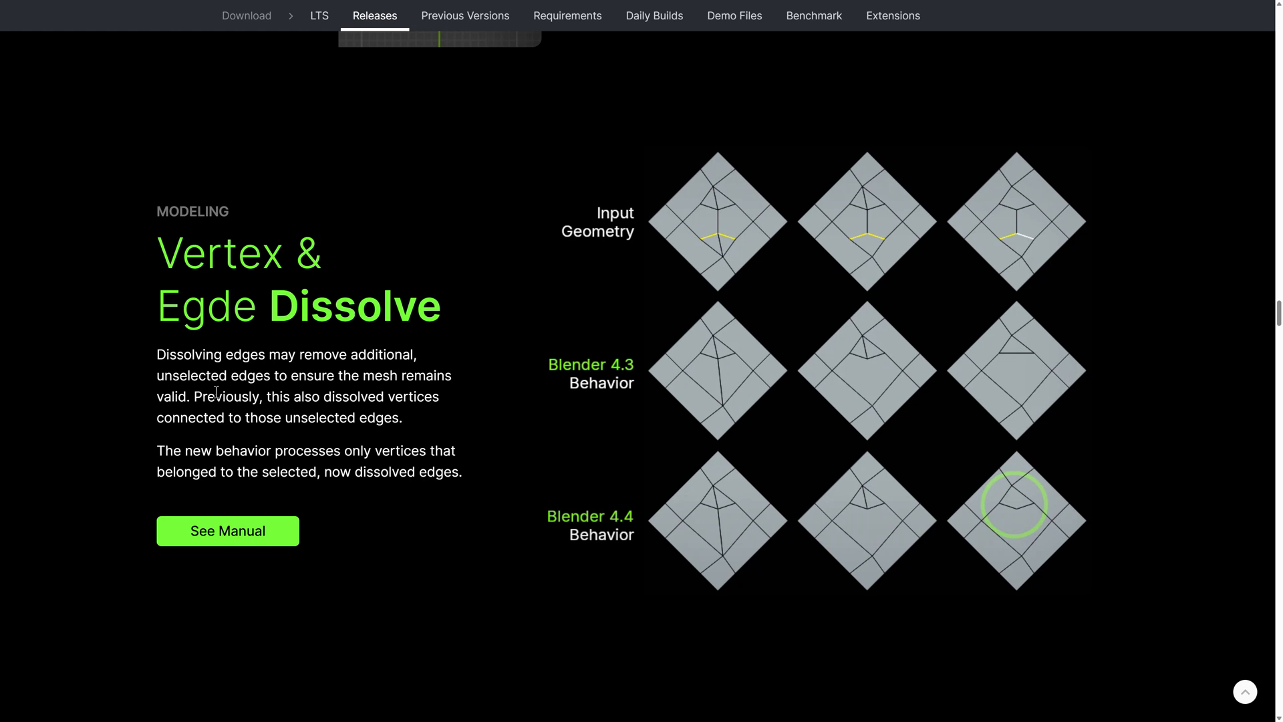
mouse_move(601, 407)
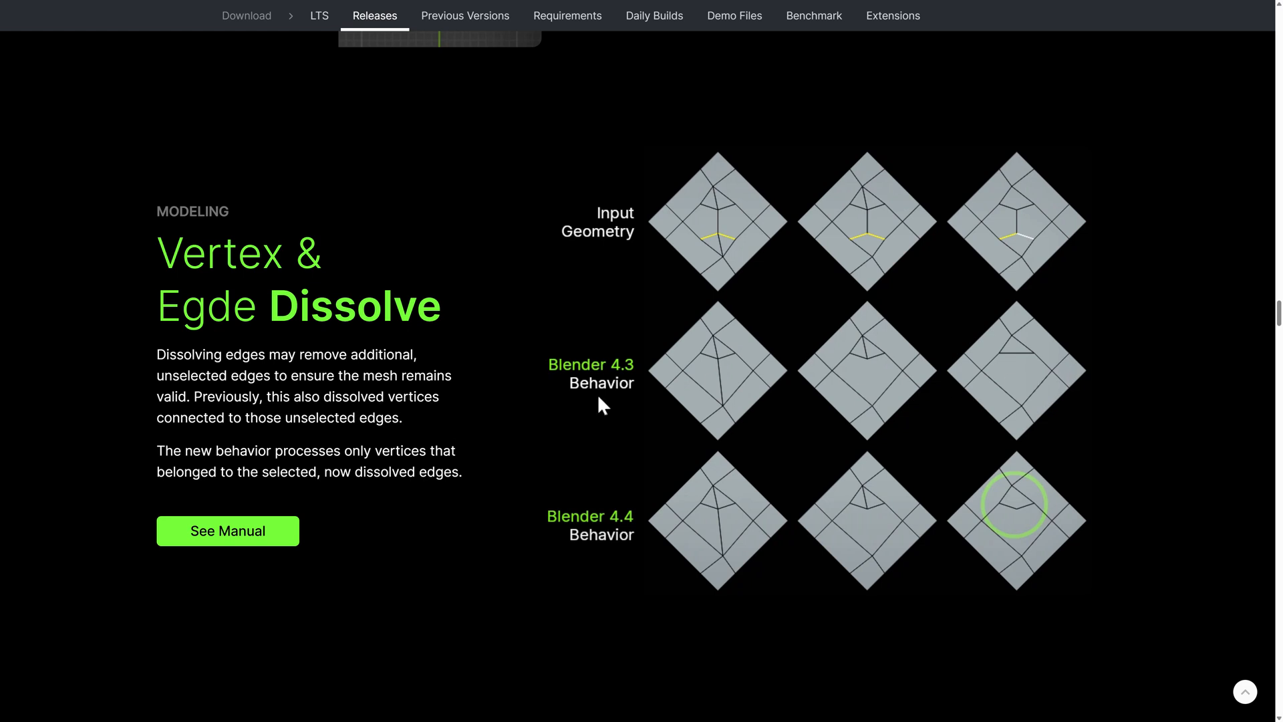
scroll(down, 3)
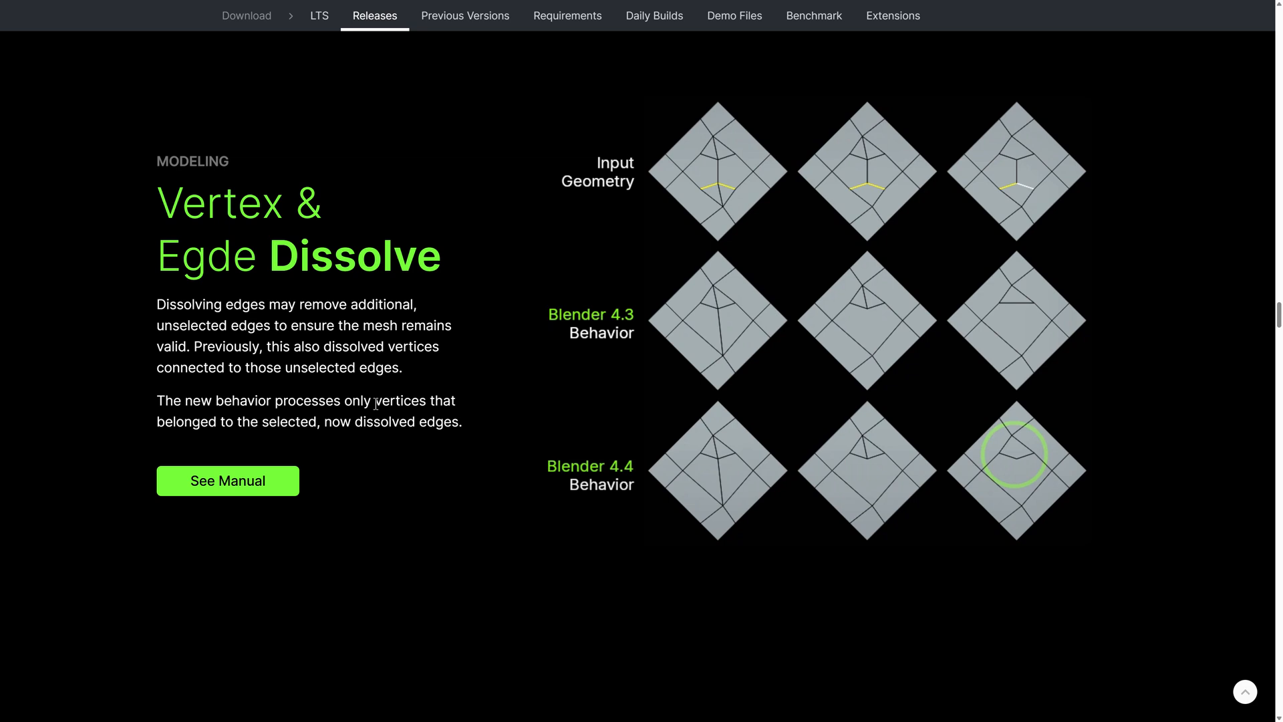
Step: Scroll past More Modeling to the Plane & Simple Plane brush section
scroll(down, 3)
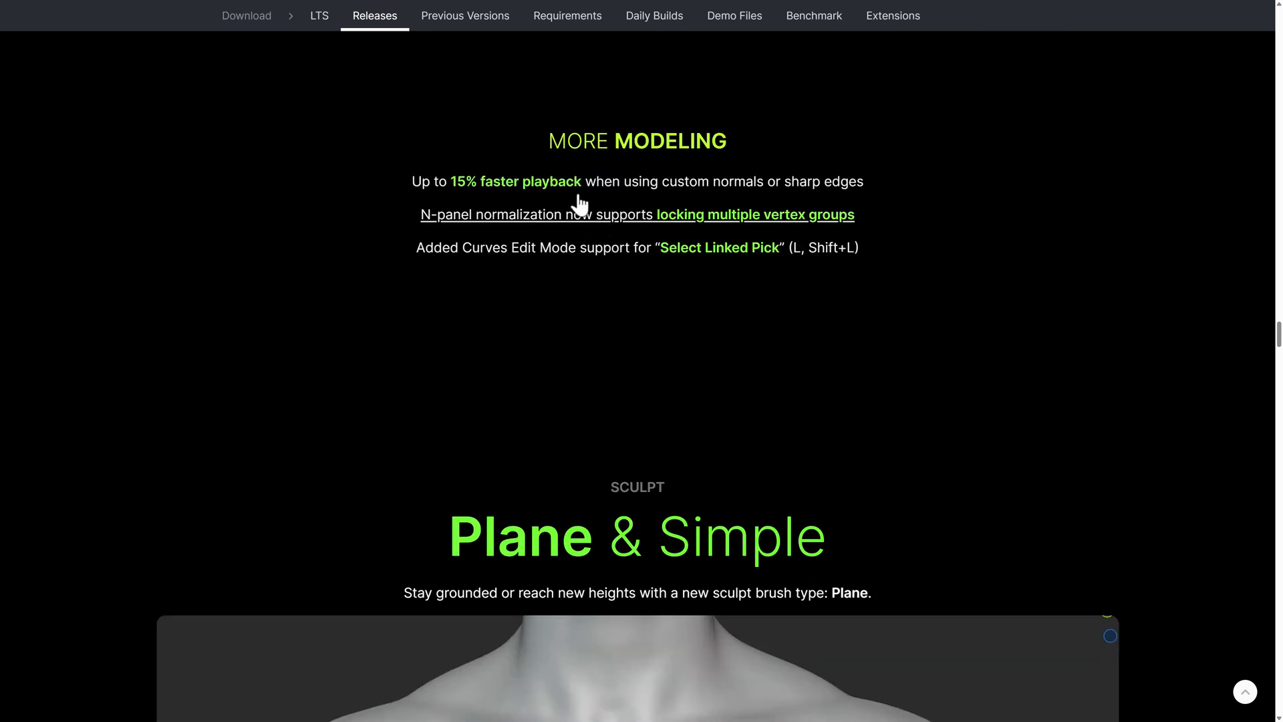
mouse_move(675, 190)
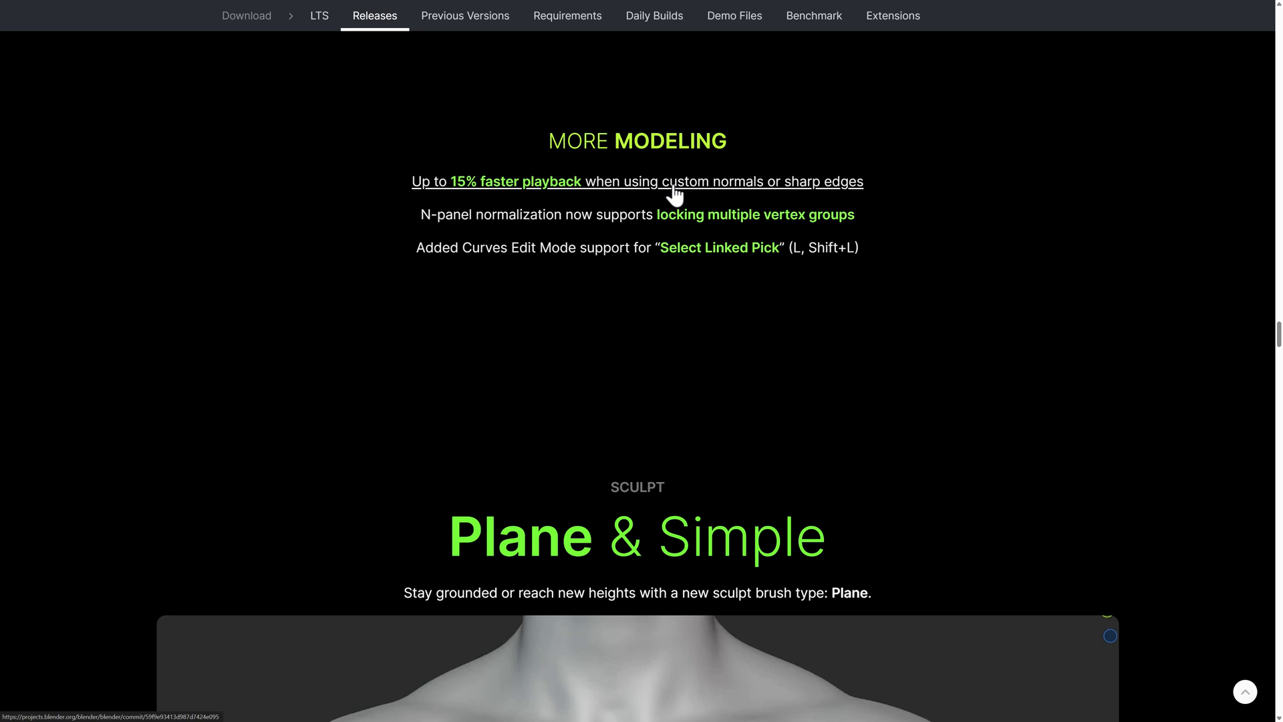
mouse_move(467, 229)
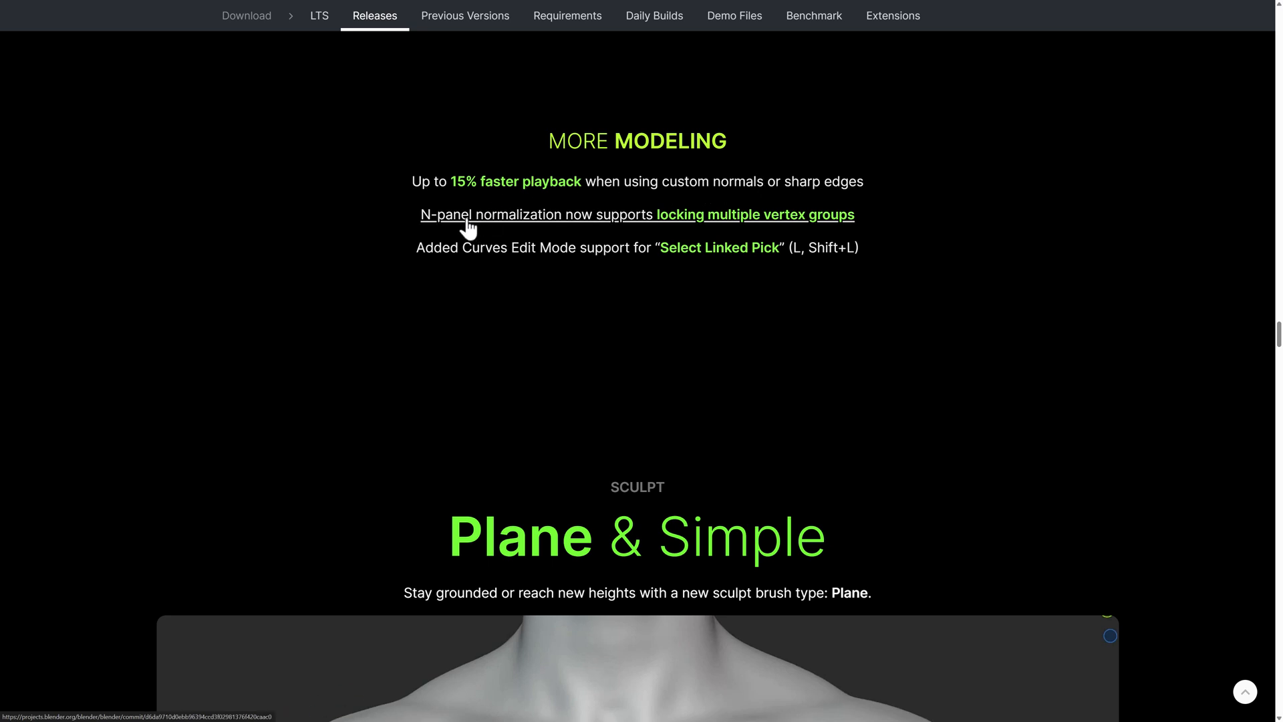
mouse_move(562, 315)
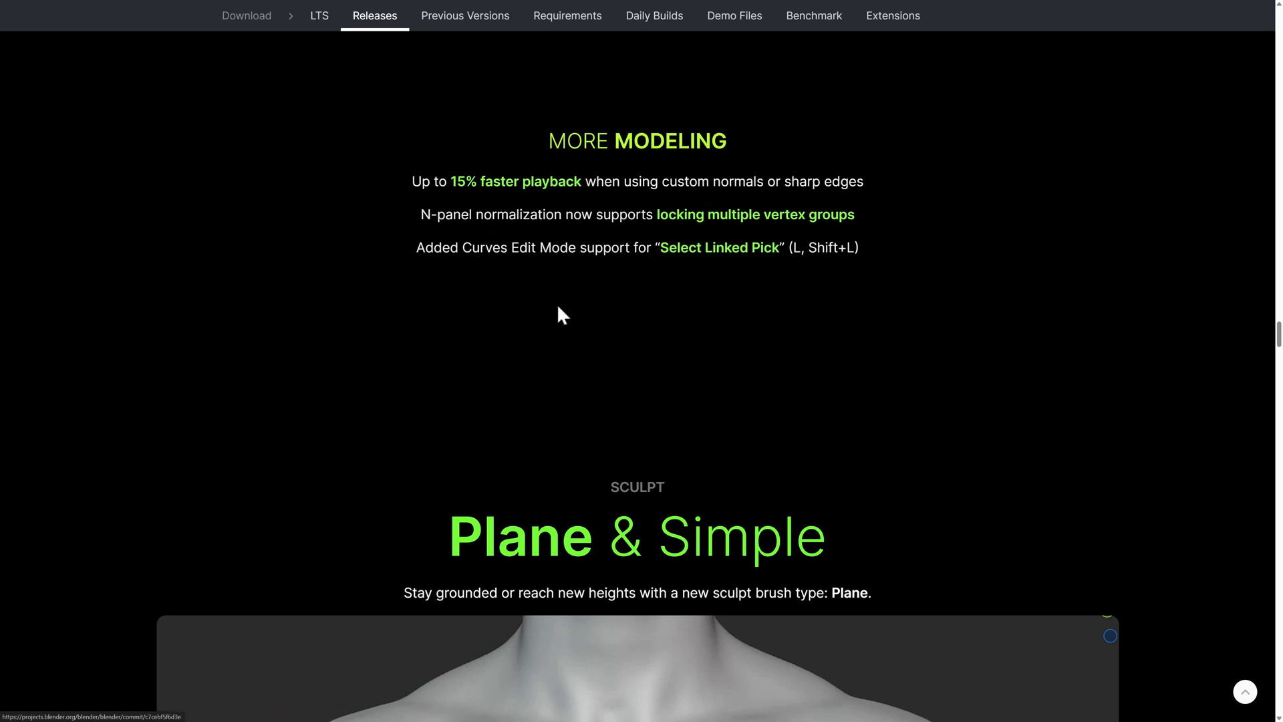
scroll(down, 3)
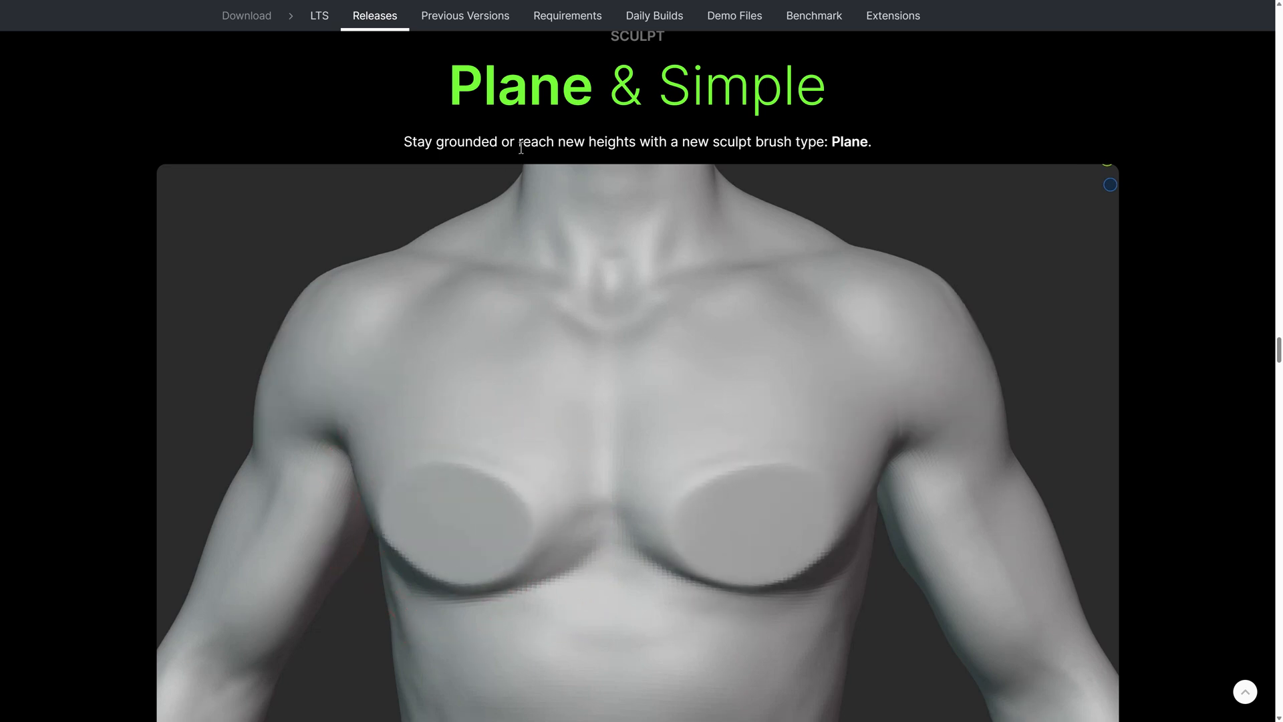
Step: Scroll past Plane brush settings and More Sculpt to She Comes in Colors
scroll(down, 3)
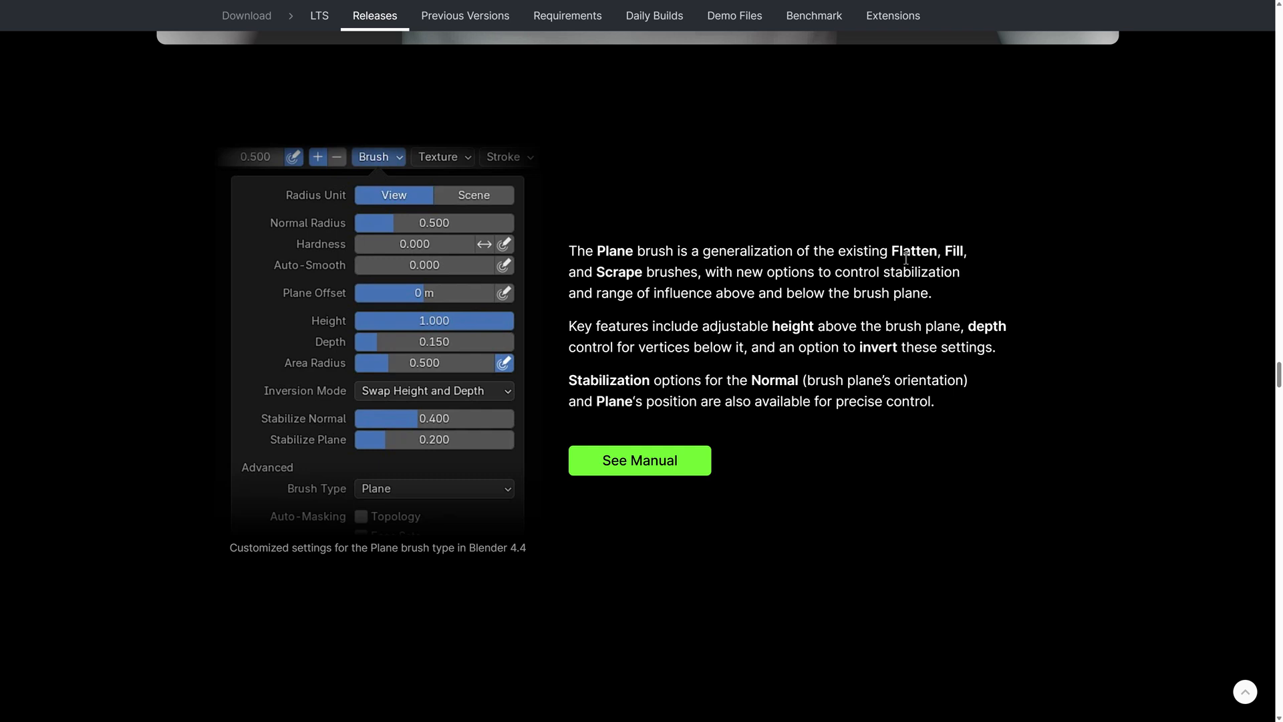
mouse_move(718, 299)
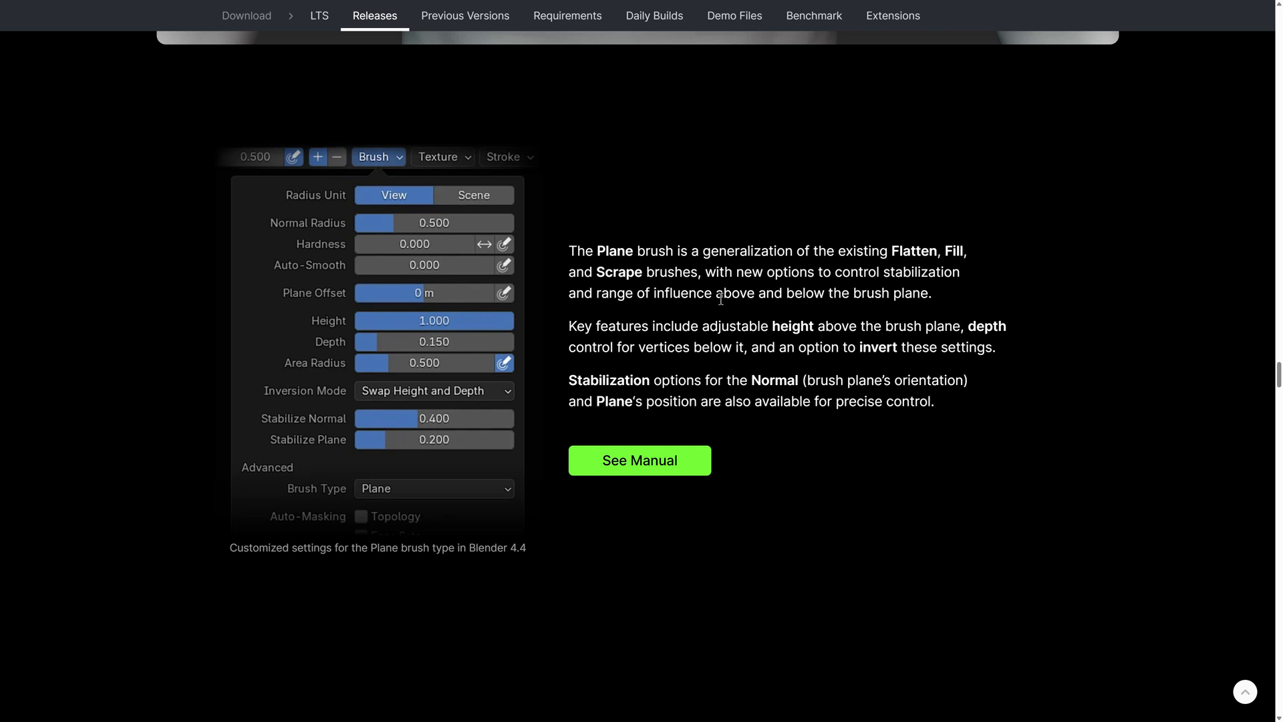
mouse_move(834, 314)
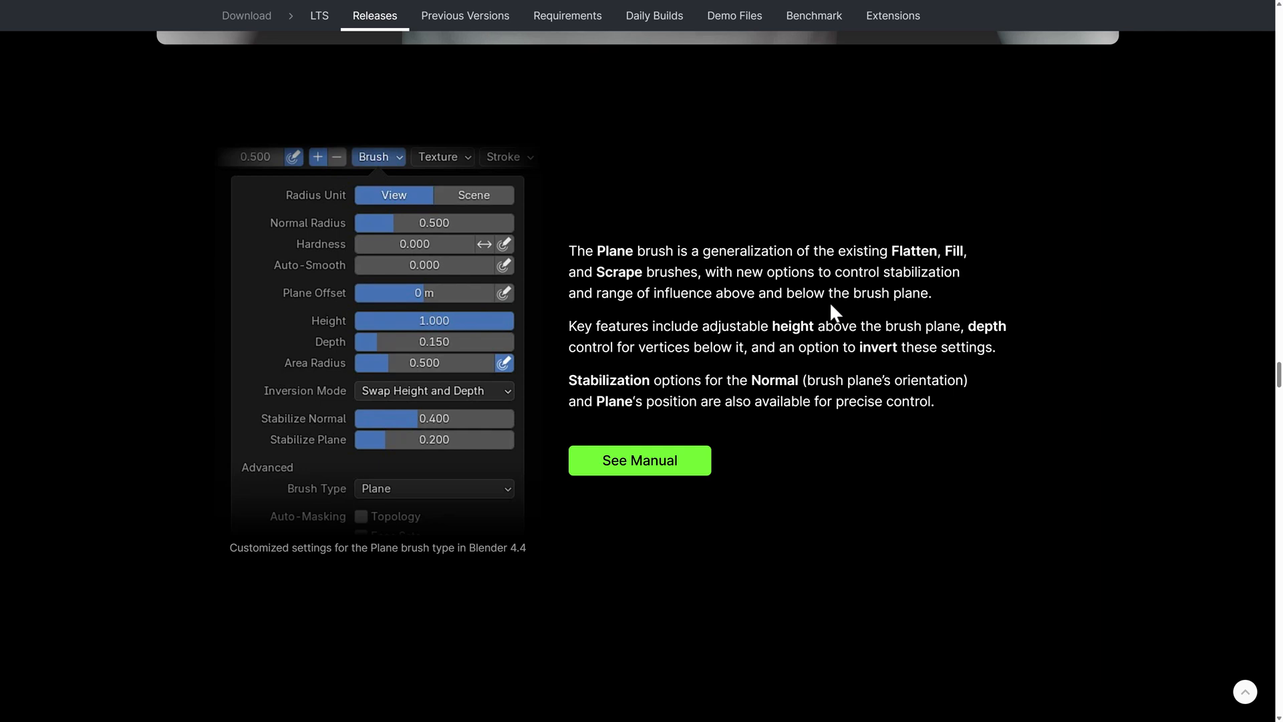
mouse_move(668, 328)
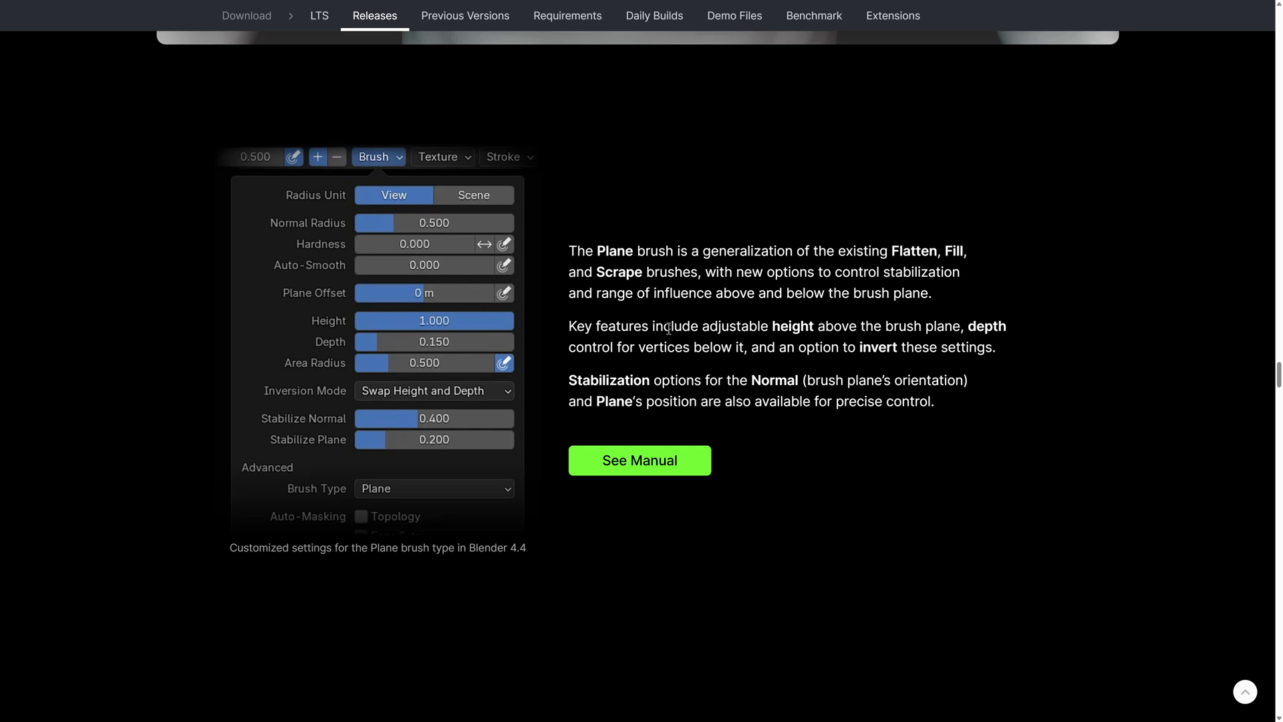
mouse_move(639, 335)
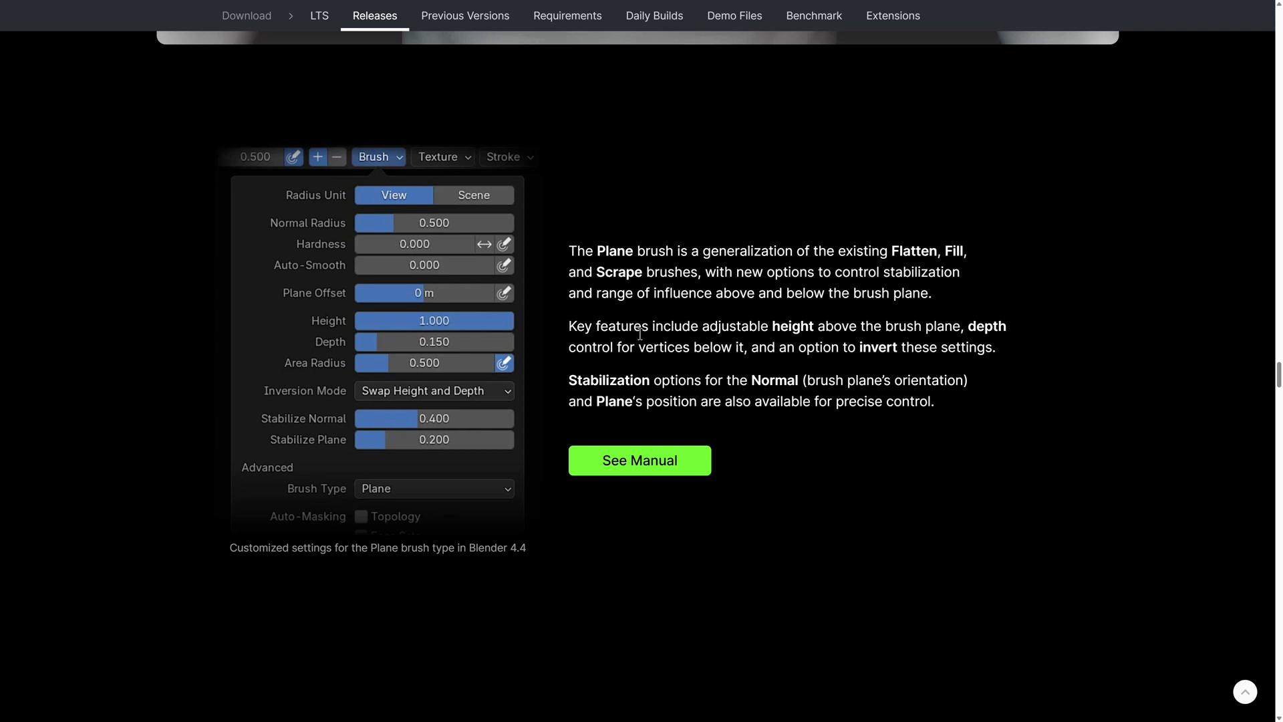
mouse_move(769, 352)
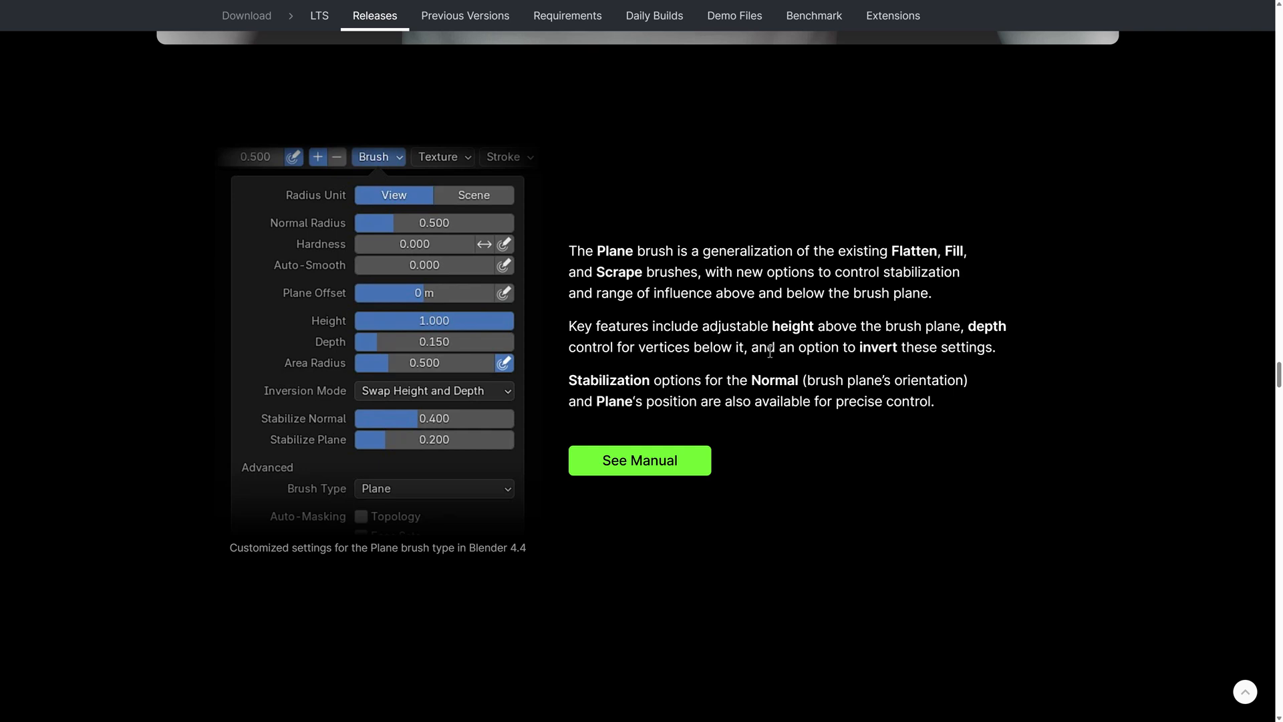
scroll(down, 3)
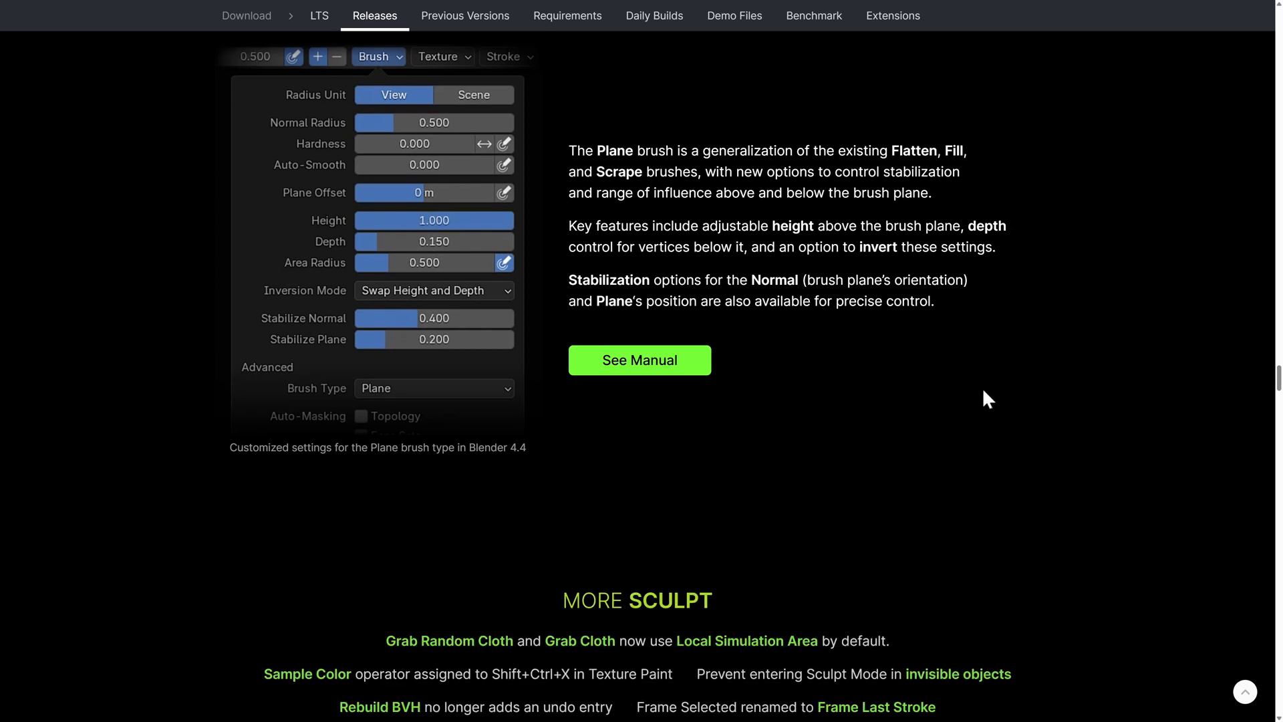
mouse_move(612, 300)
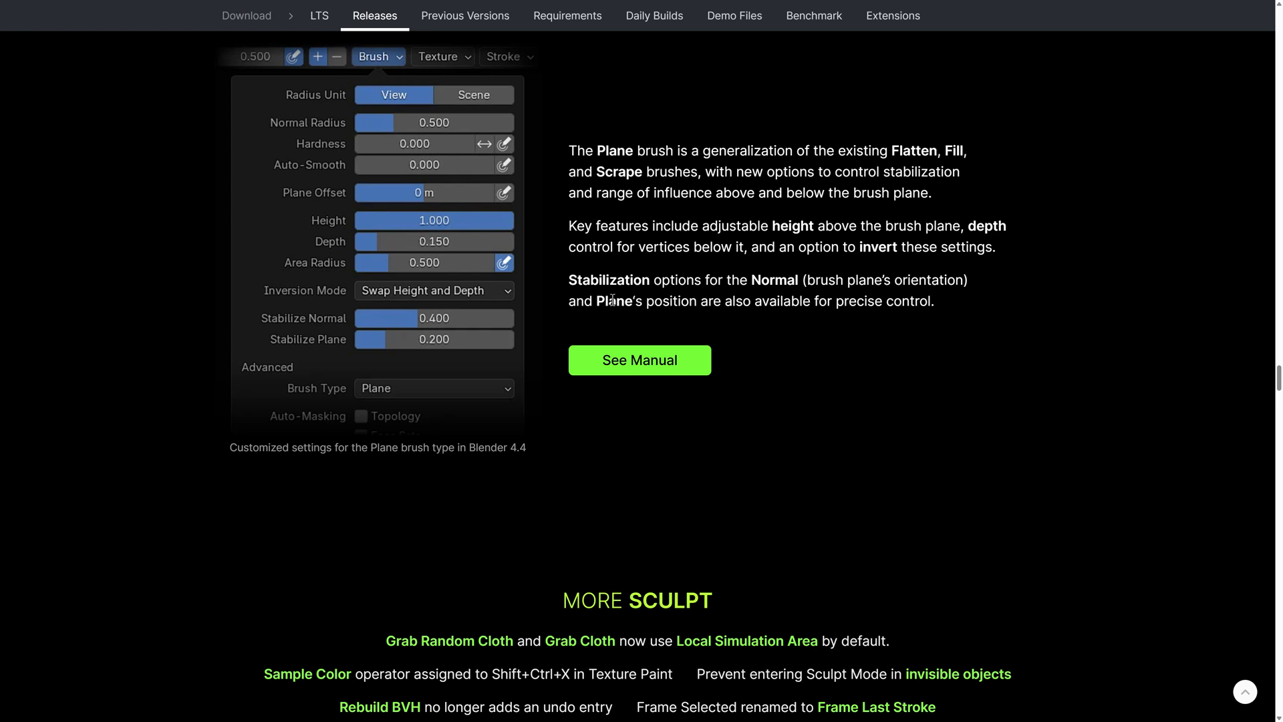
scroll(down, 3)
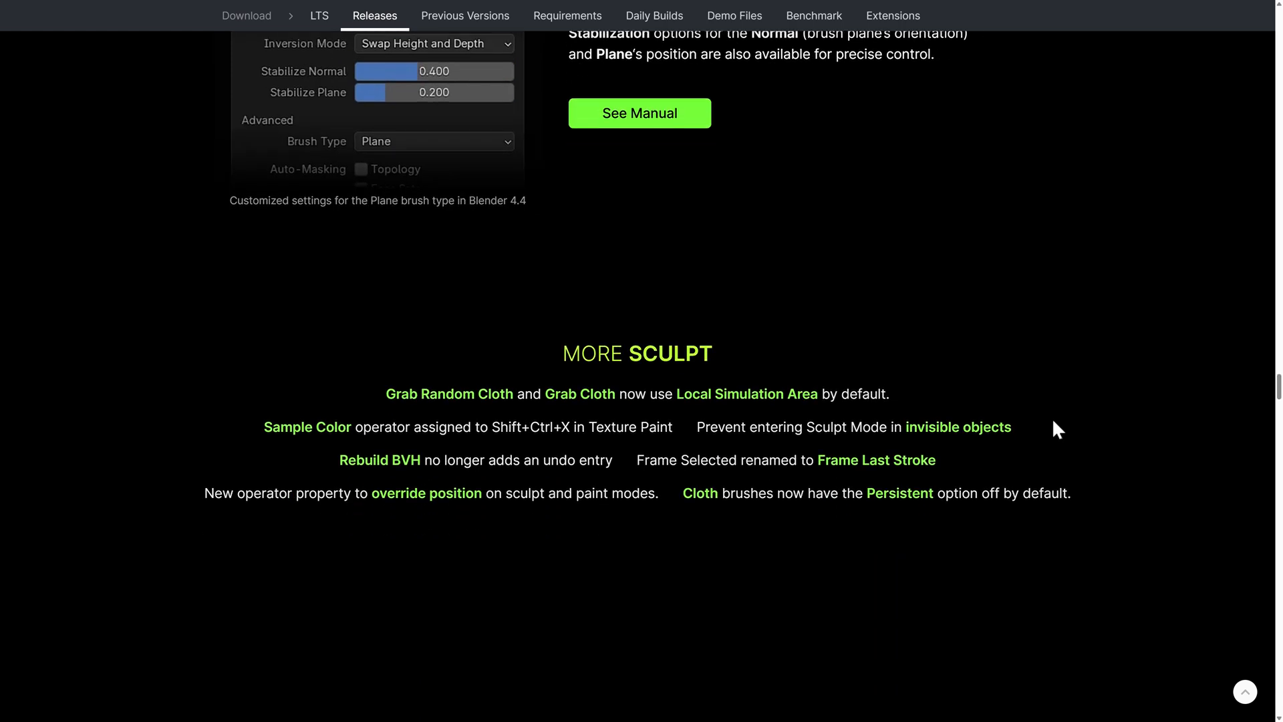
scroll(down, 3)
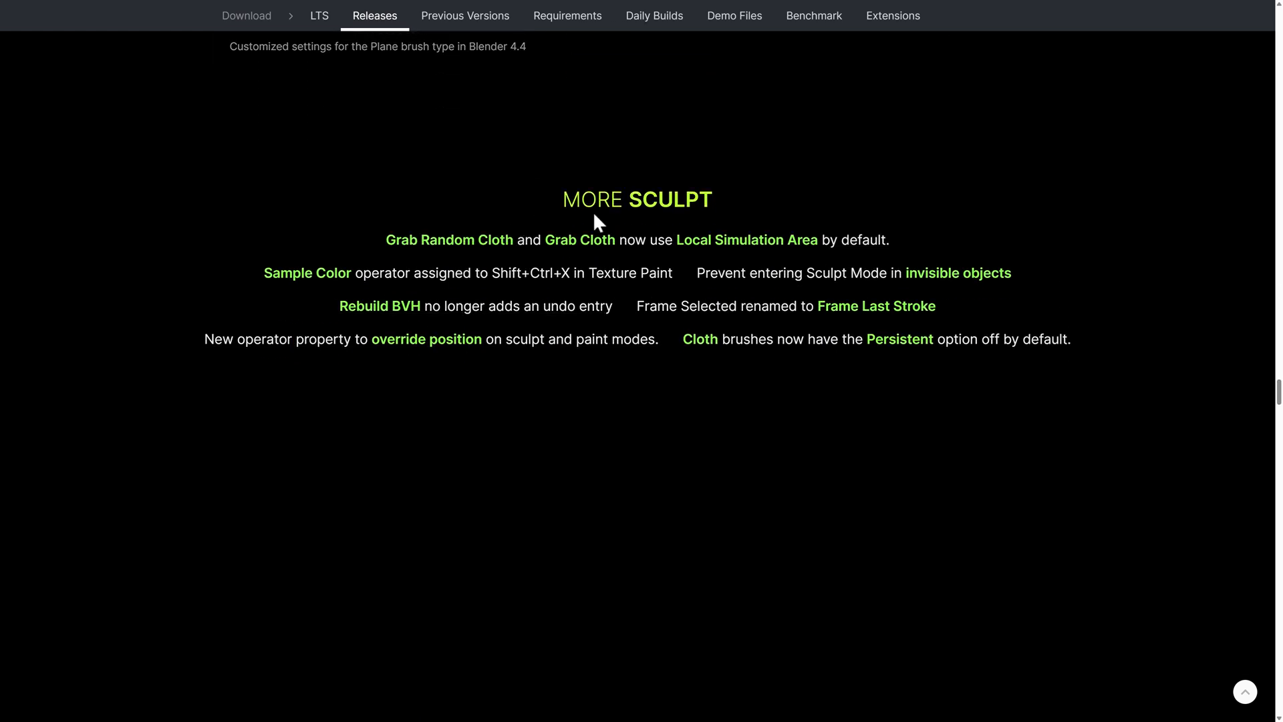
scroll(down, 3)
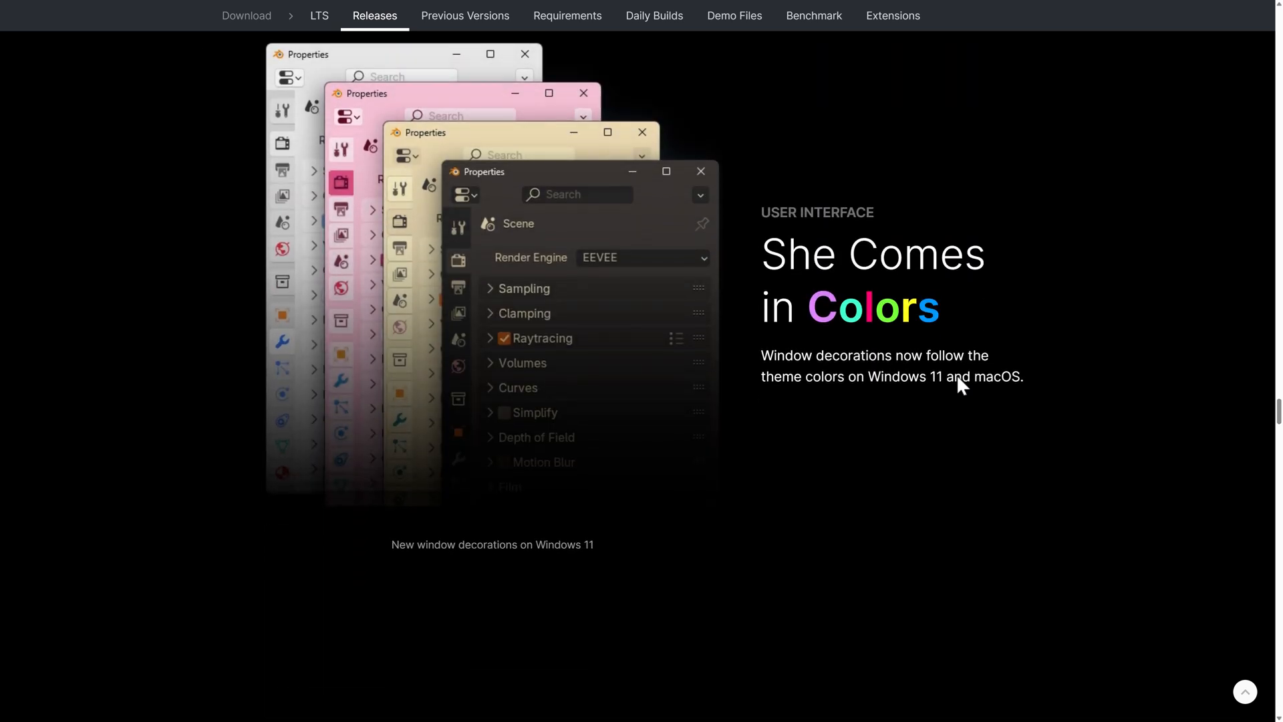
mouse_move(809, 364)
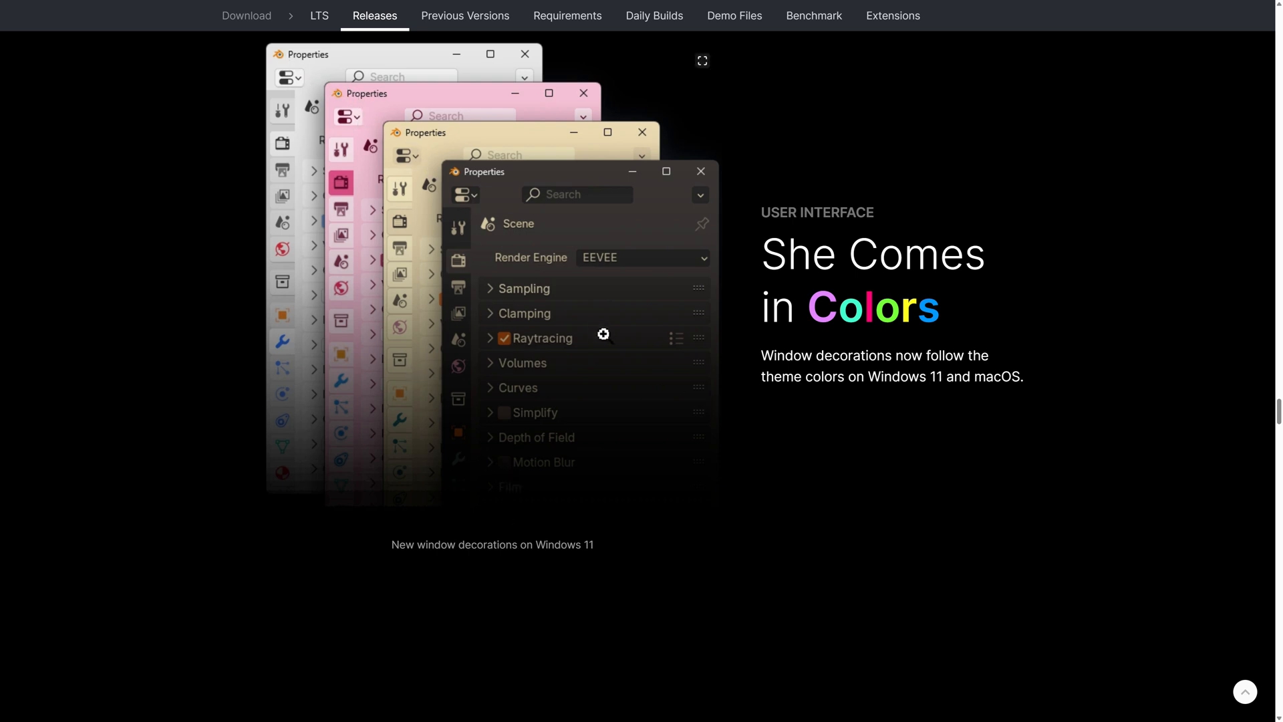
mouse_move(317, 148)
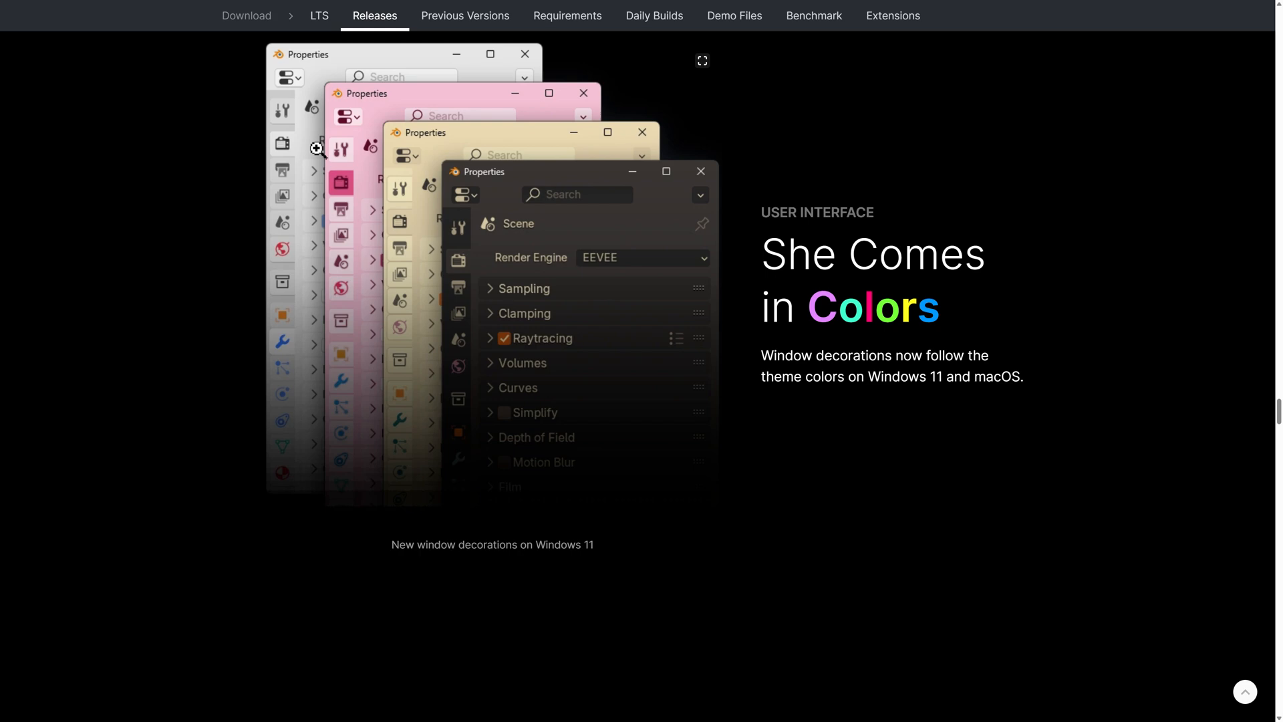
Step: Scroll past the window theme colors section to Snap Into Place on editor resizing
scroll(down, 3)
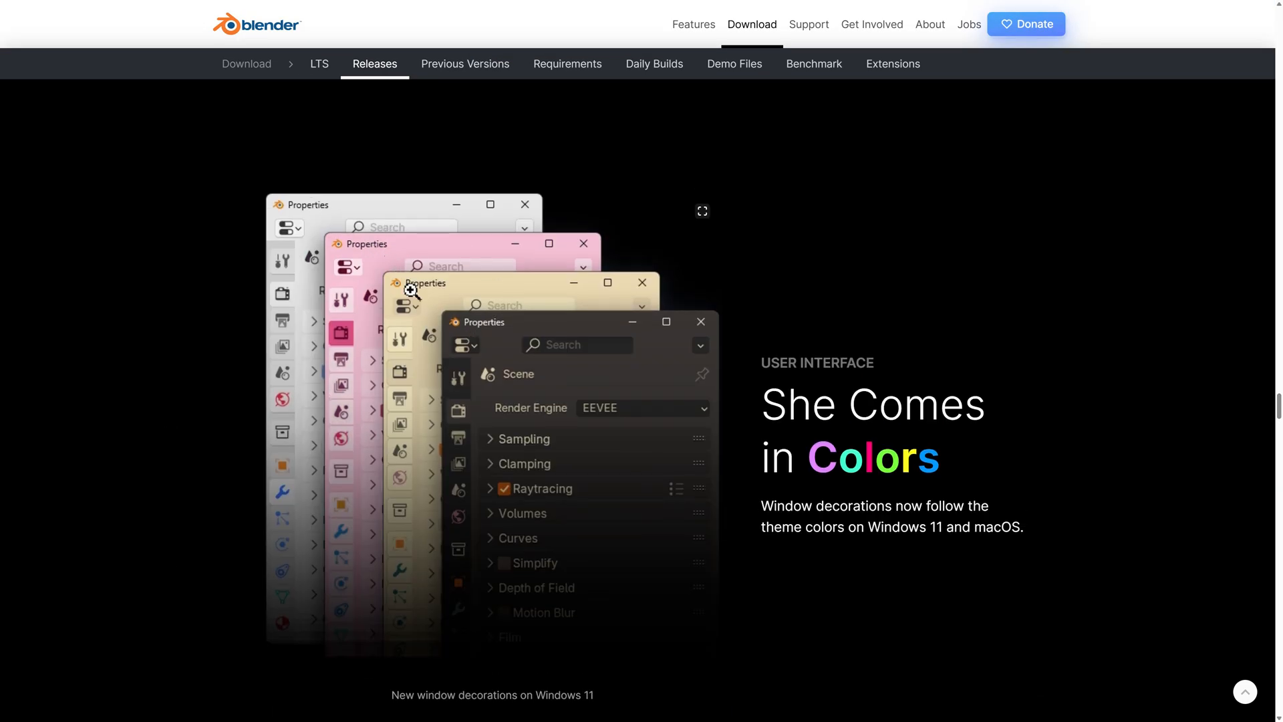
mouse_move(376, 245)
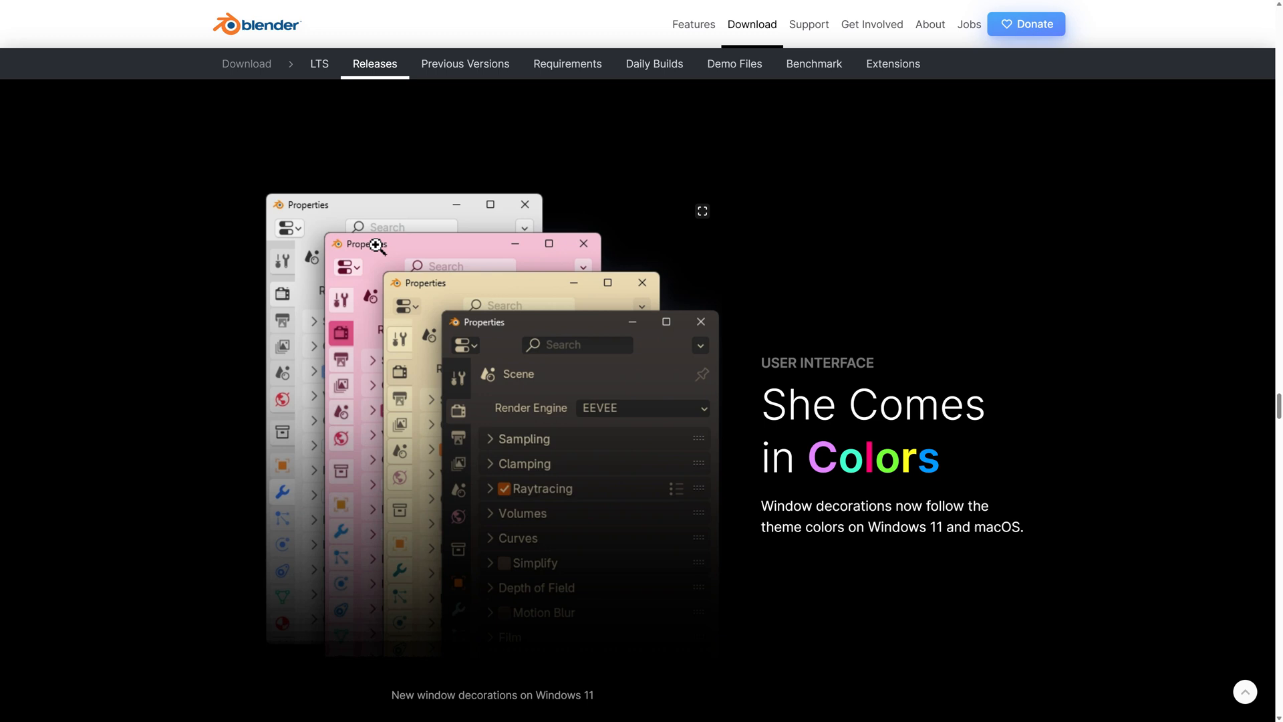
mouse_move(425, 295)
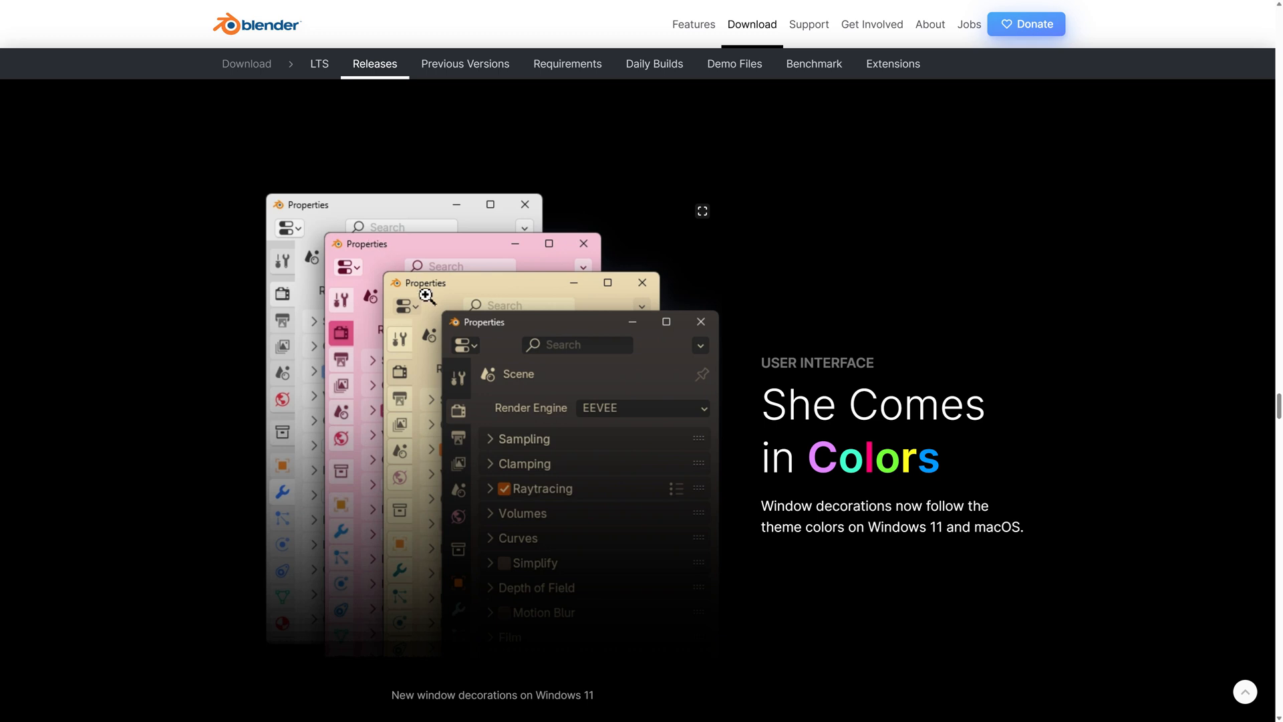
scroll(down, 3)
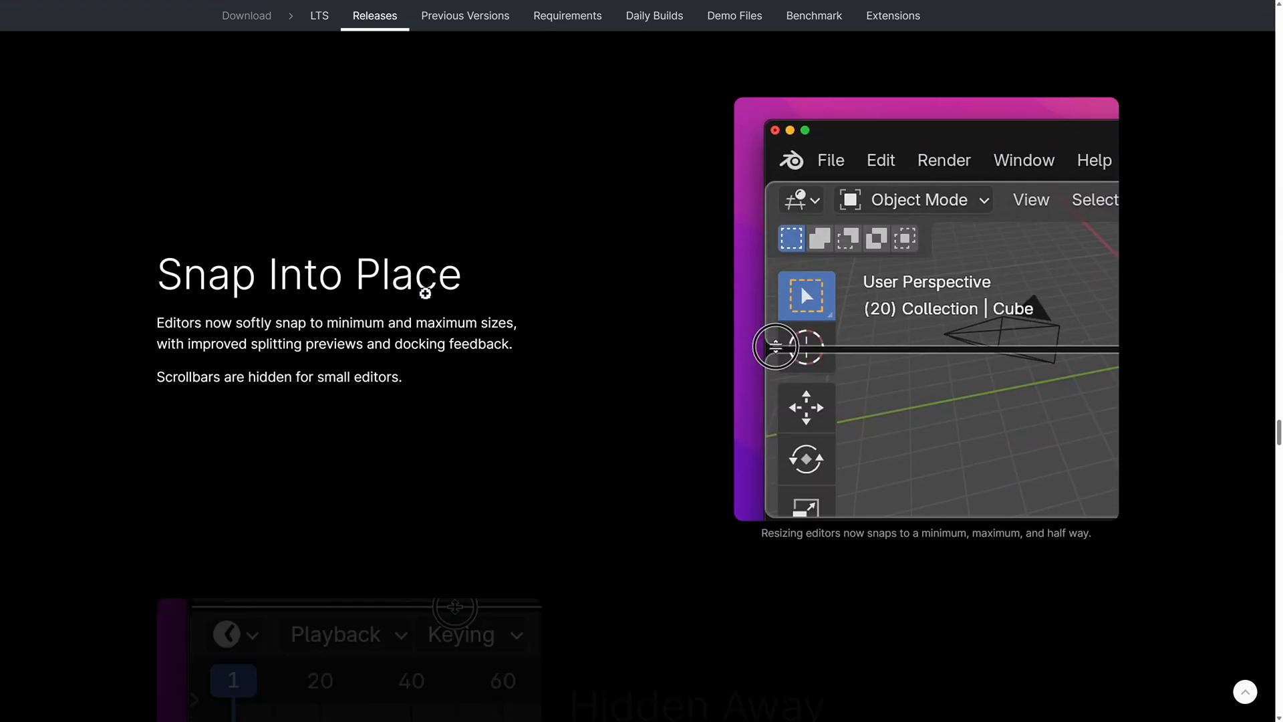
Step: Scroll past Hidden Away and the node editor Fade section to macOS Quick Look
scroll(down, 3)
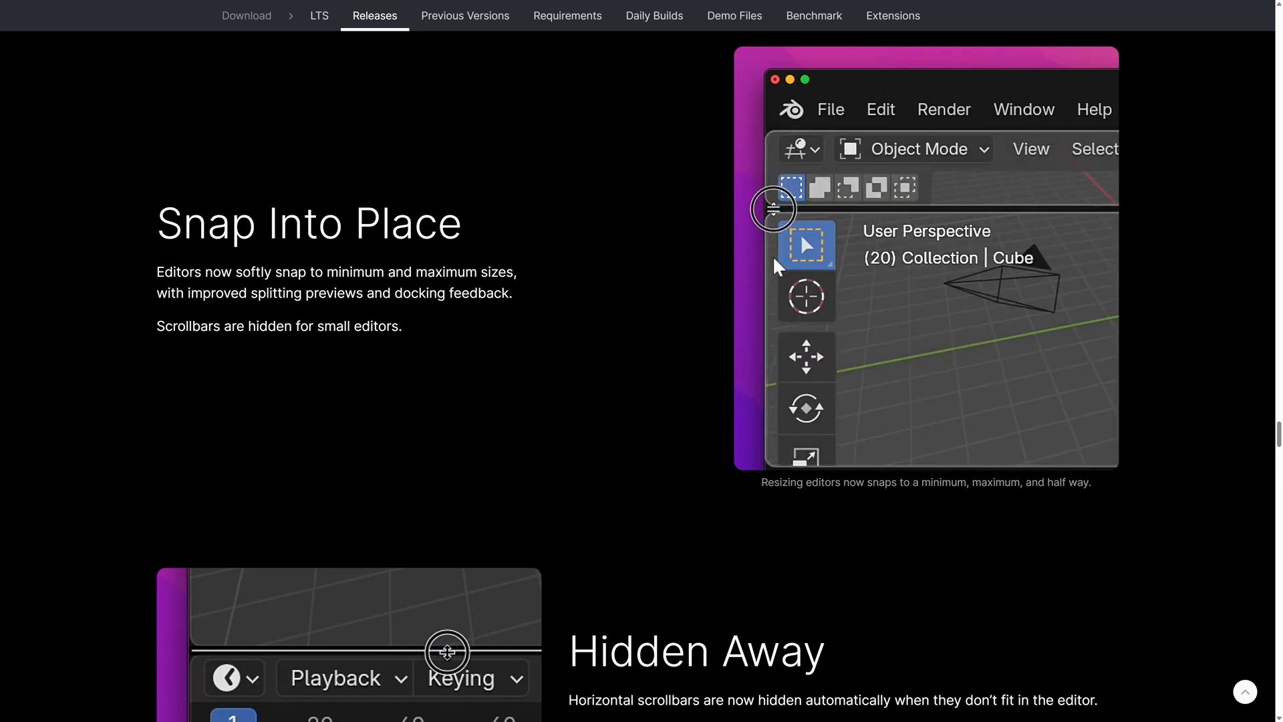
scroll(down, 3)
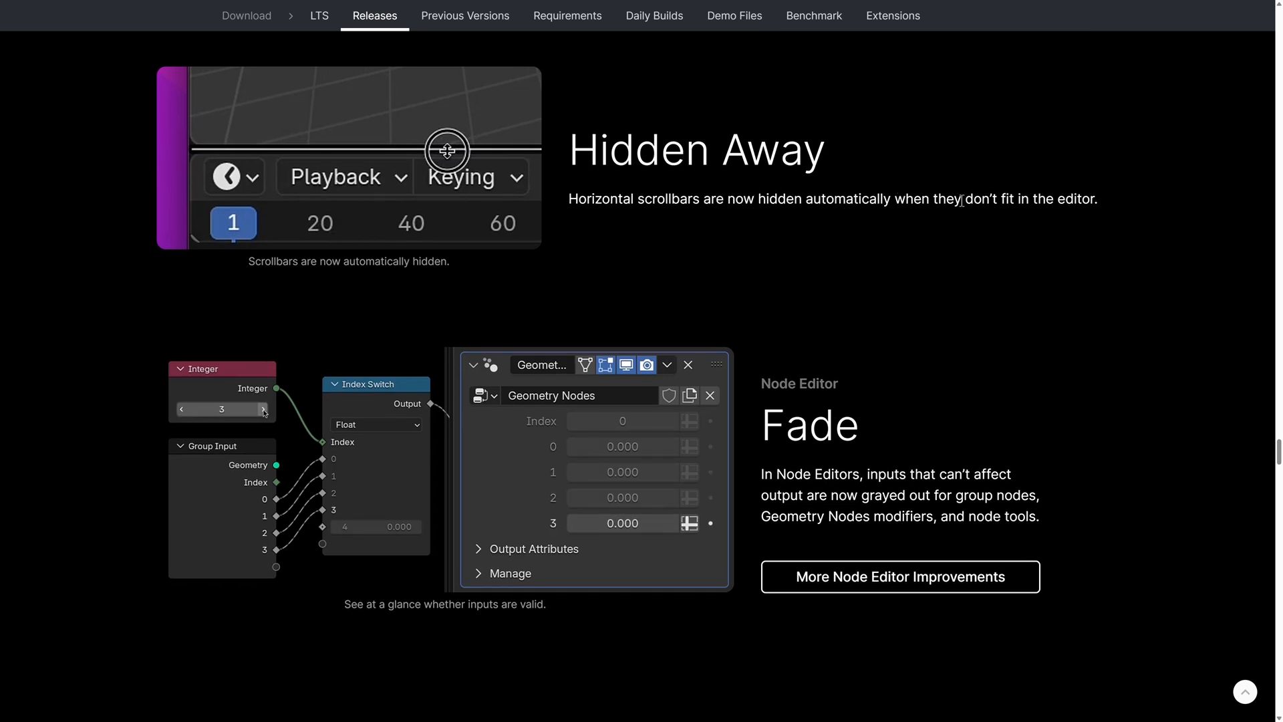
scroll(down, 3)
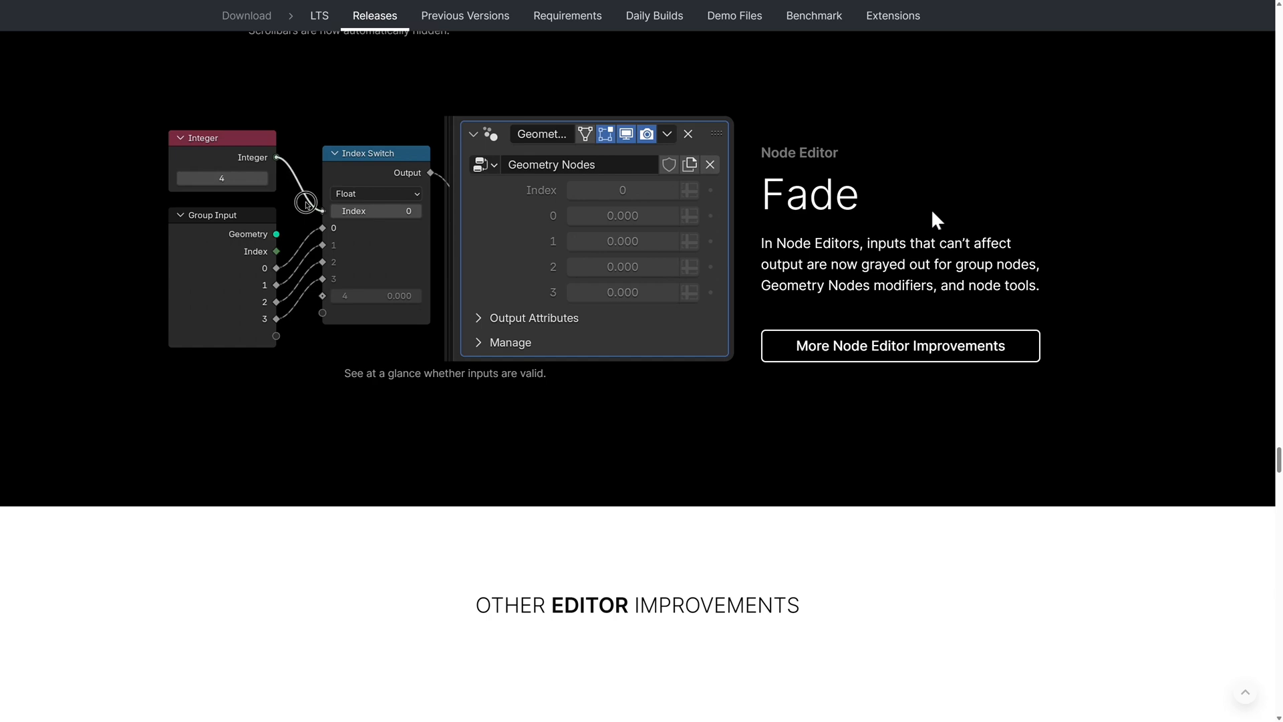
scroll(down, 3)
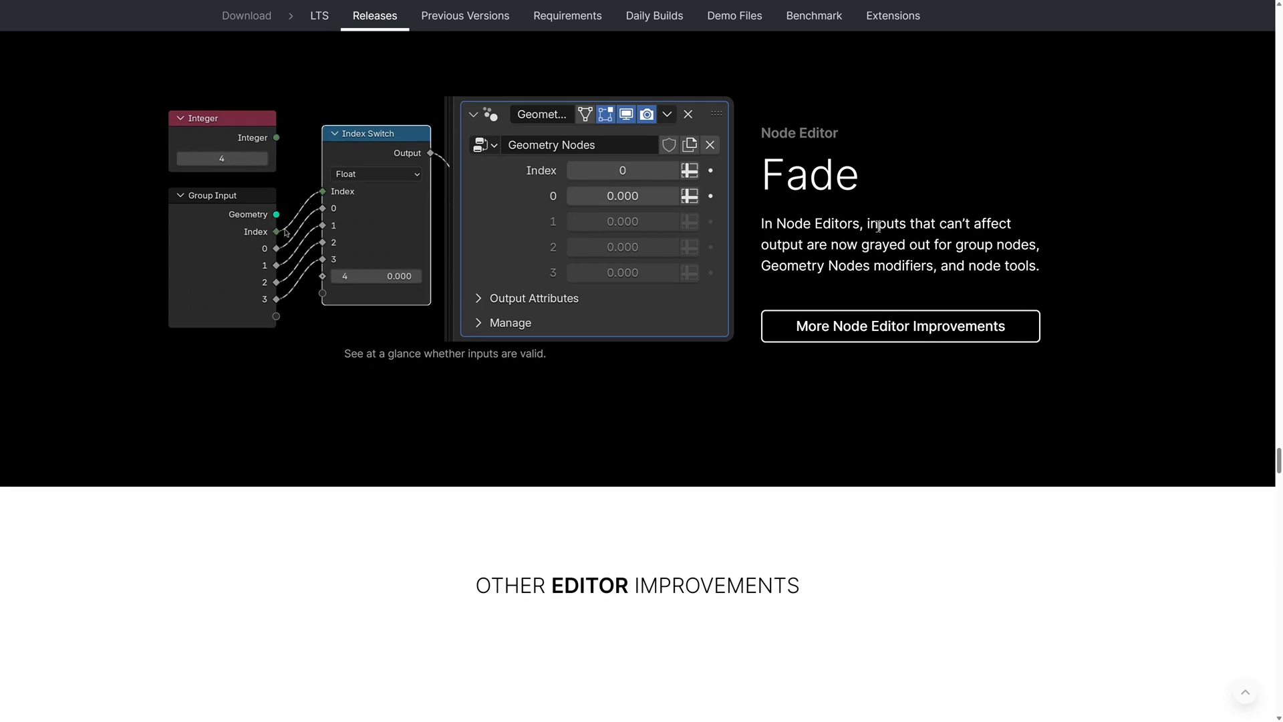
click(673, 170)
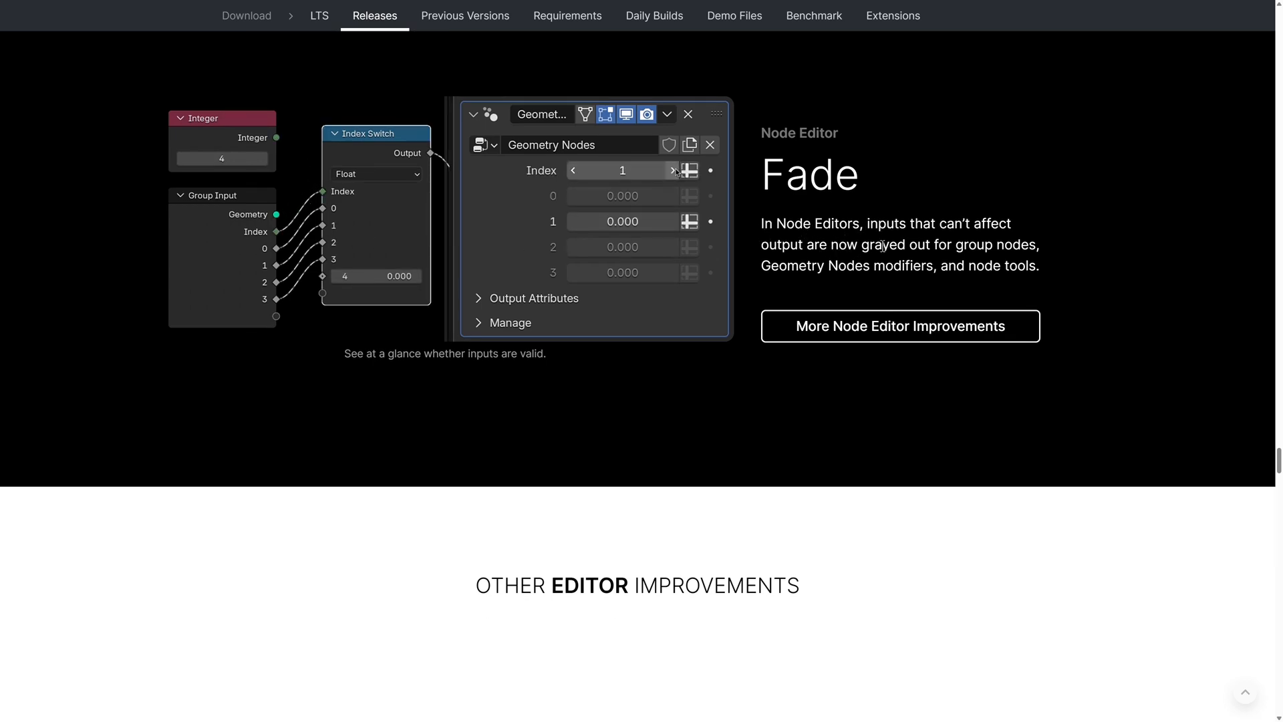
scroll(down, 3)
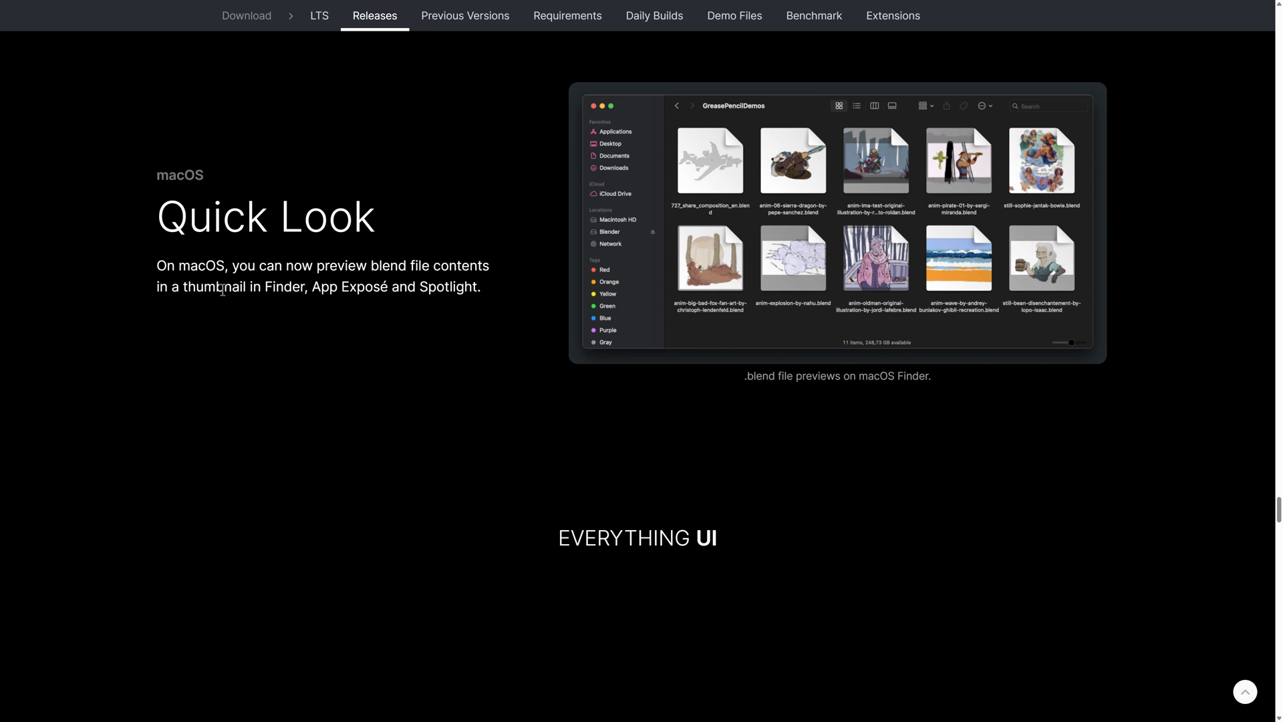
mouse_move(403, 288)
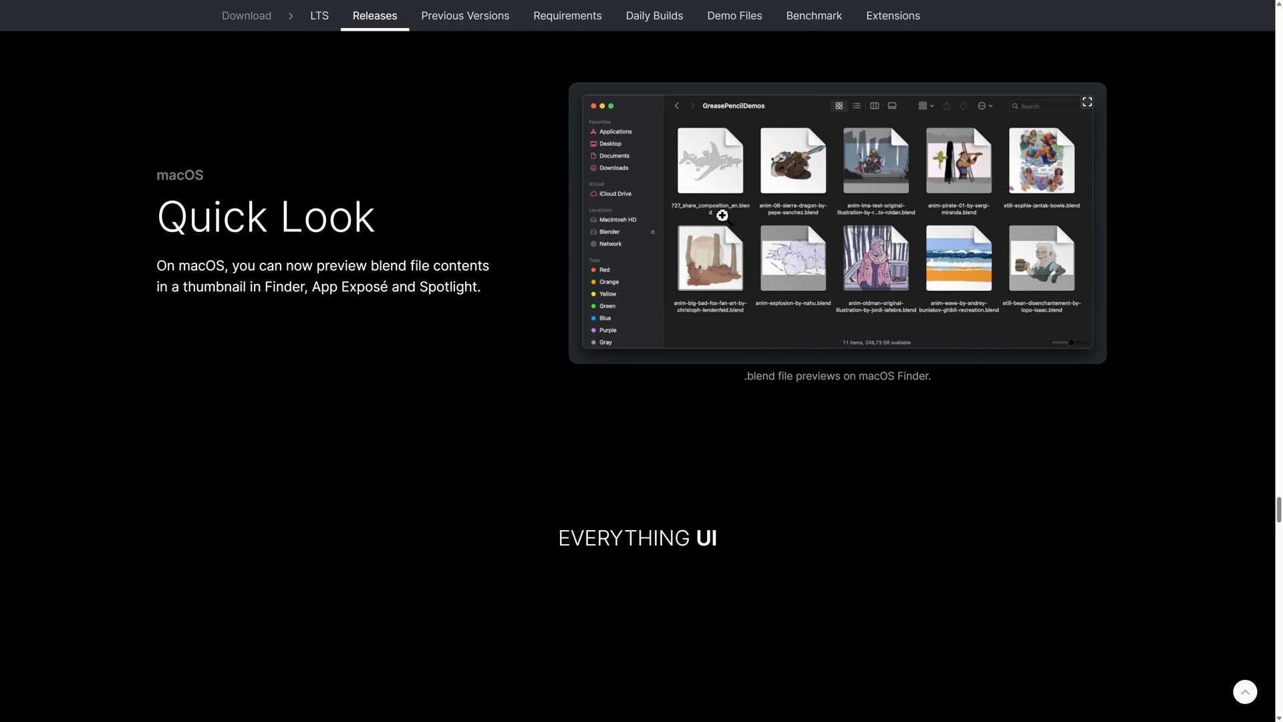
Step: Scroll through the Everything UI card lists to the Compositor Speed for Everyone section
scroll(down, 3)
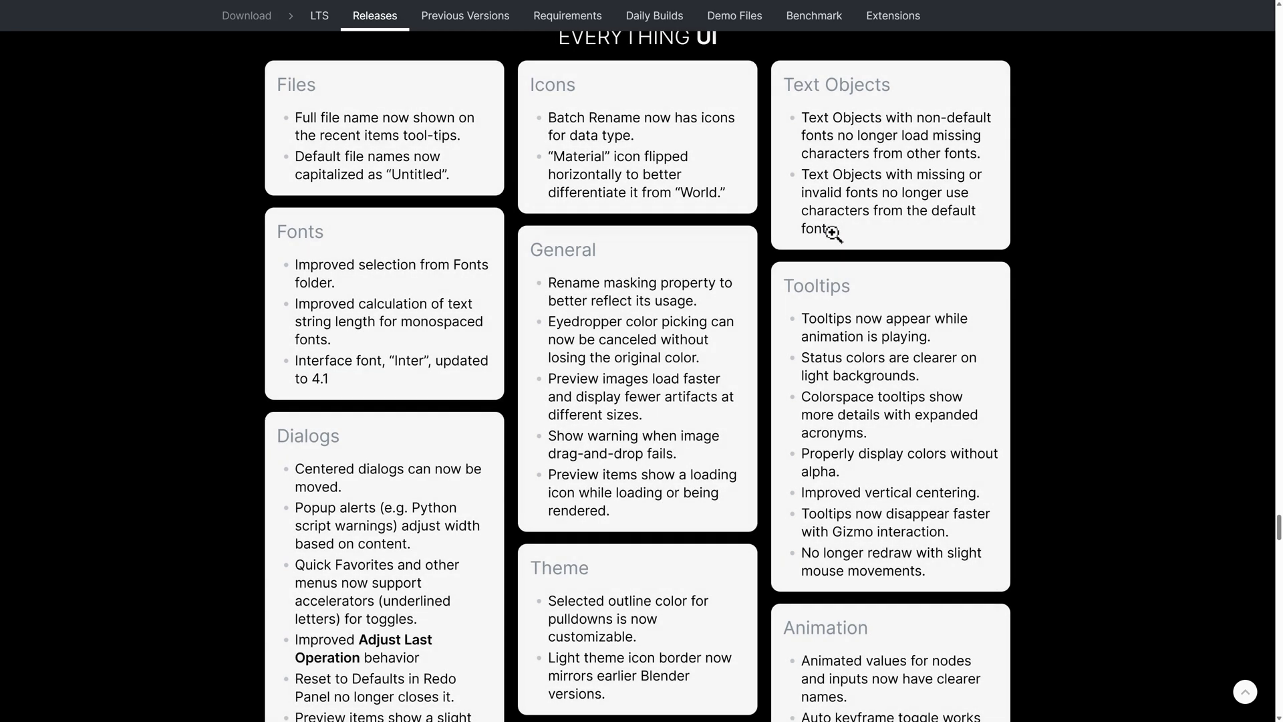
scroll(down, 3)
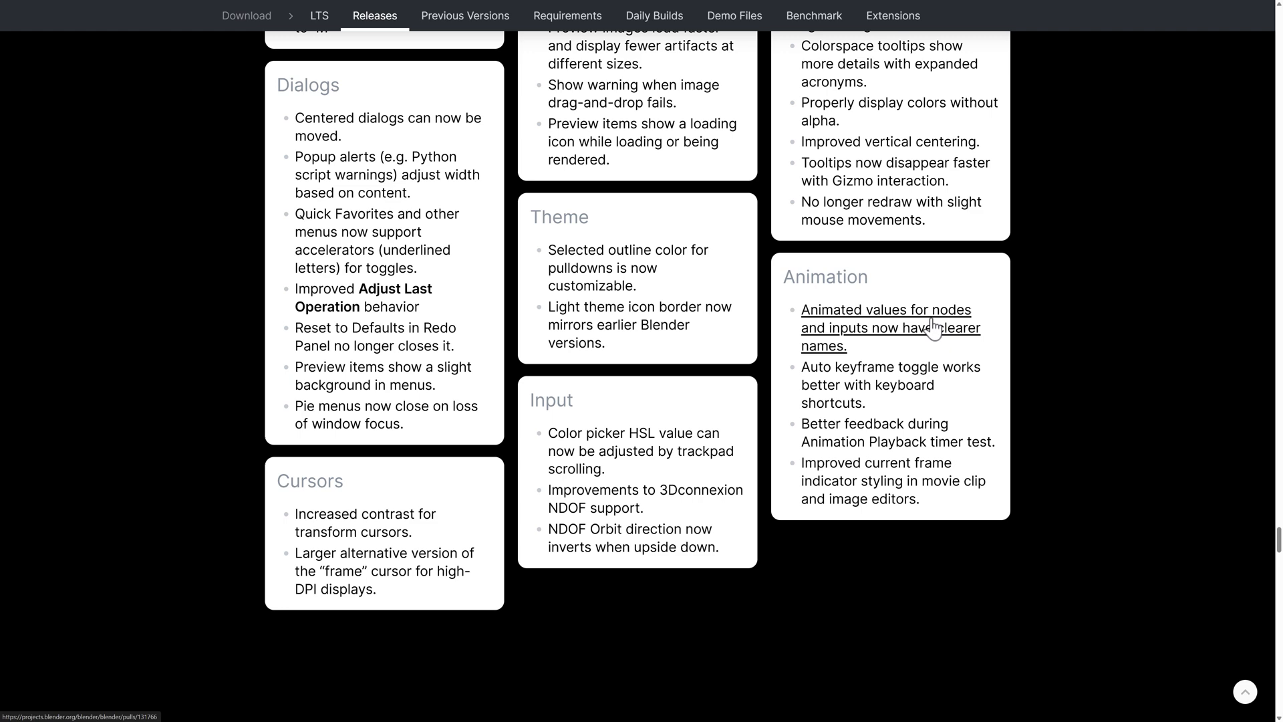
mouse_move(846, 262)
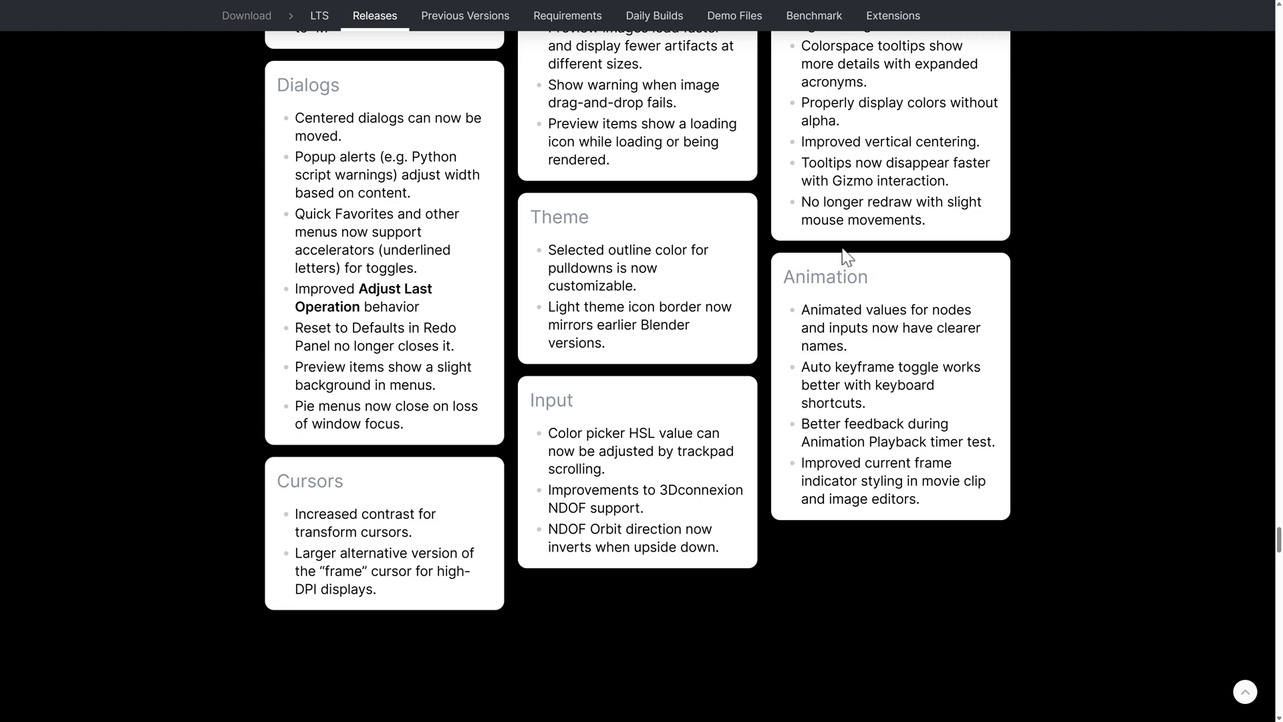
scroll(down, 3)
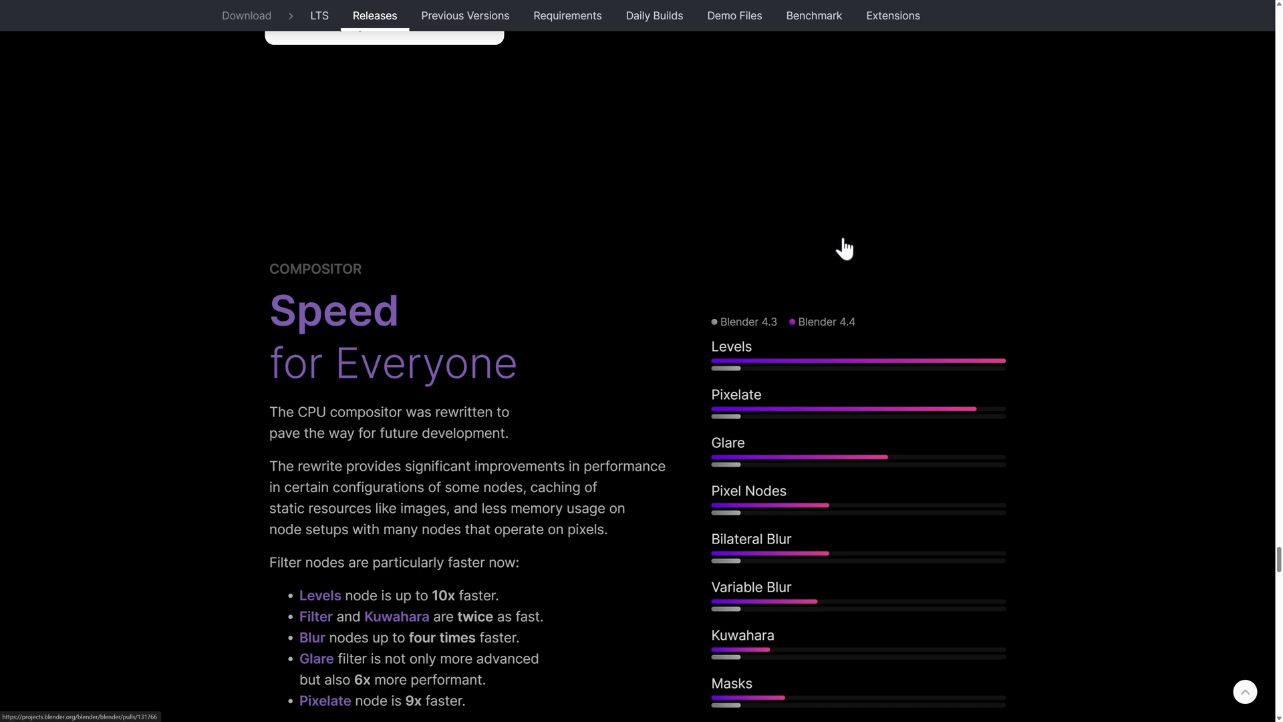
Step: Scroll past the compositor performance chart to the Glare Glow Up 4.3 vs 4.4 comparison
scroll(down, 3)
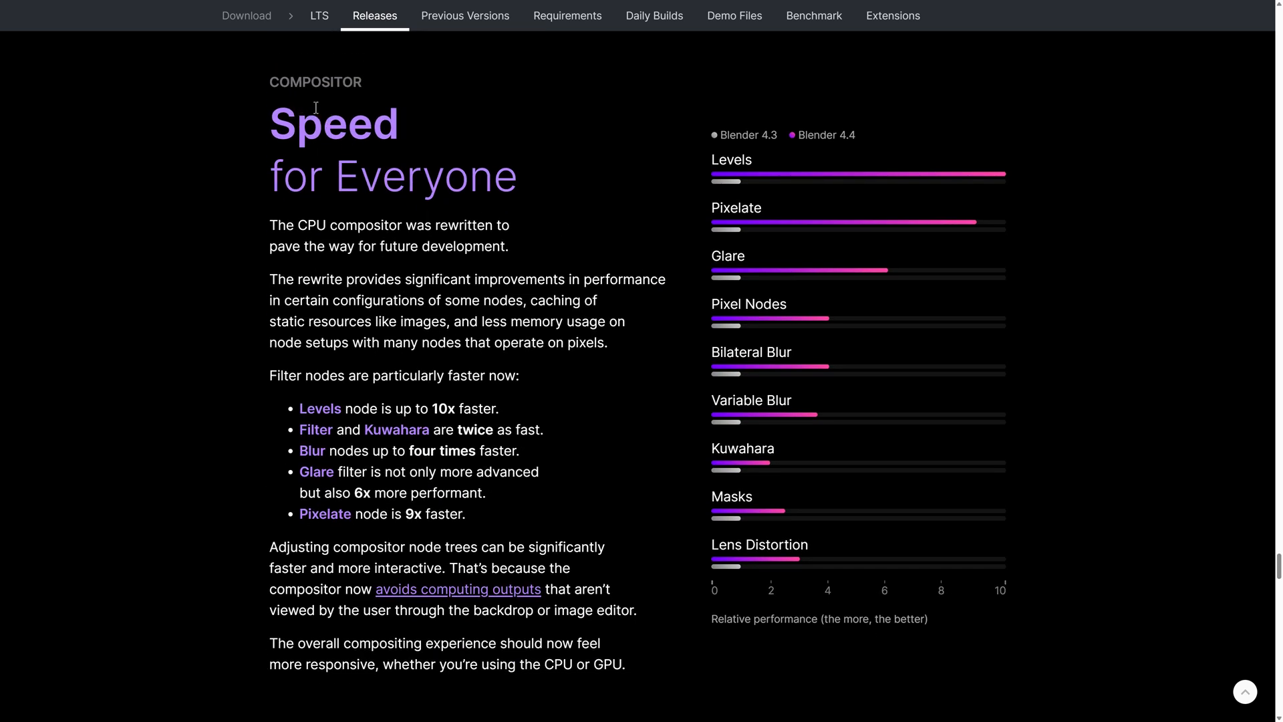
scroll(down, 3)
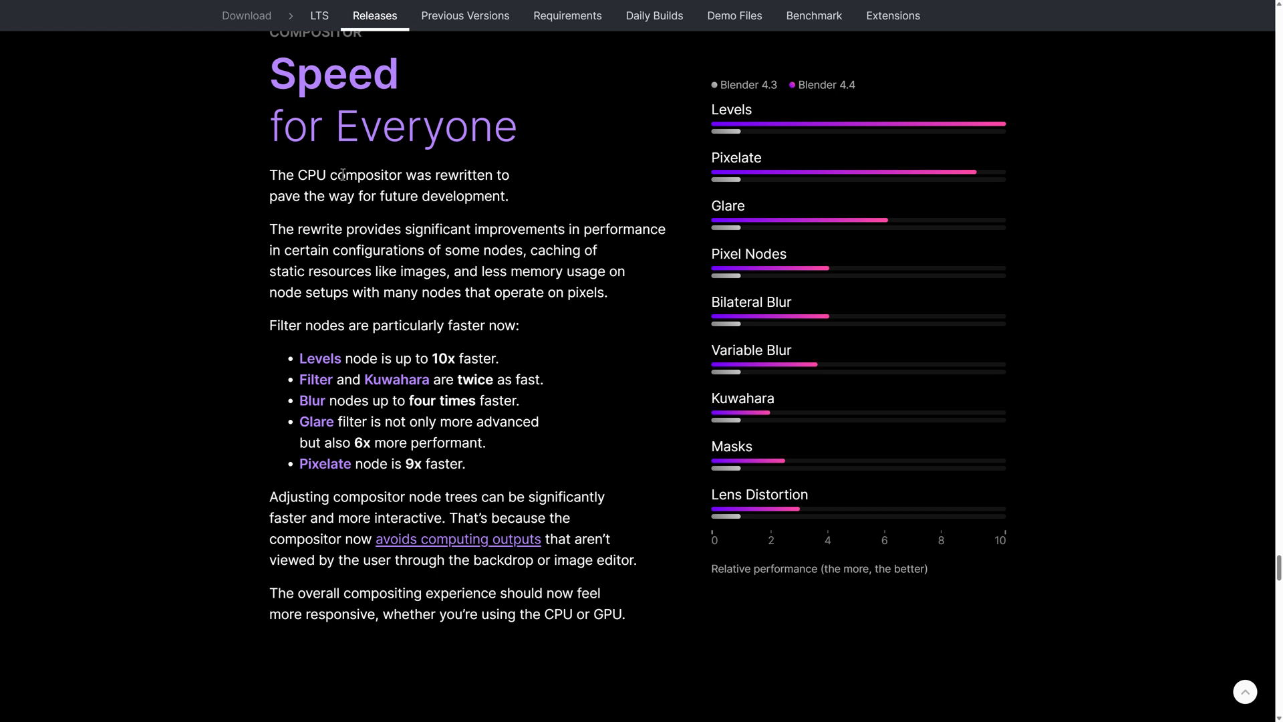
scroll(down, 3)
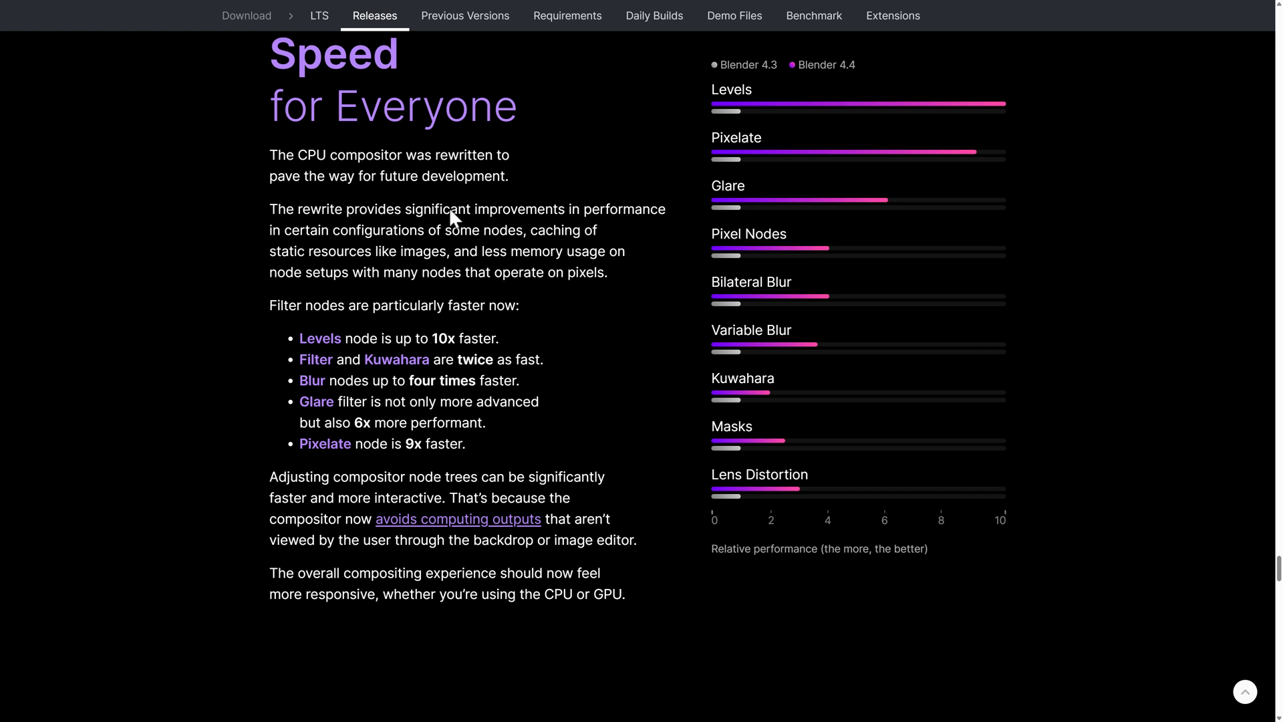
scroll(down, 3)
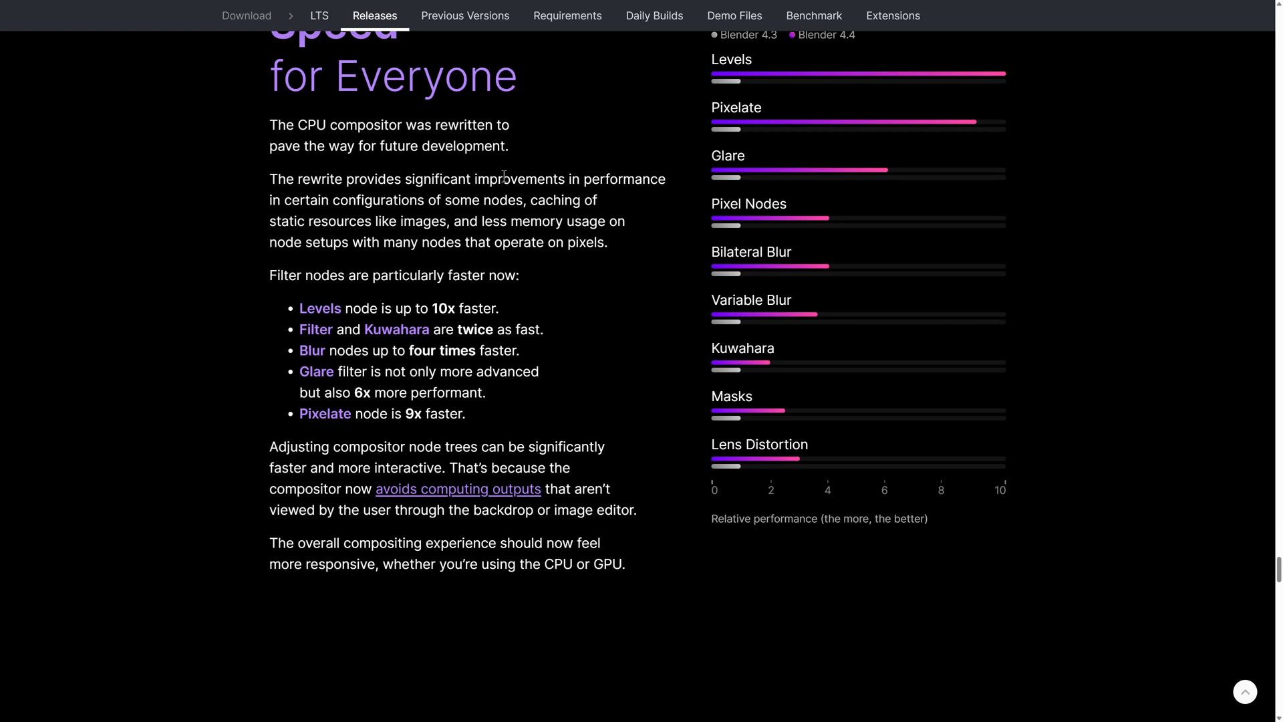
mouse_move(478, 203)
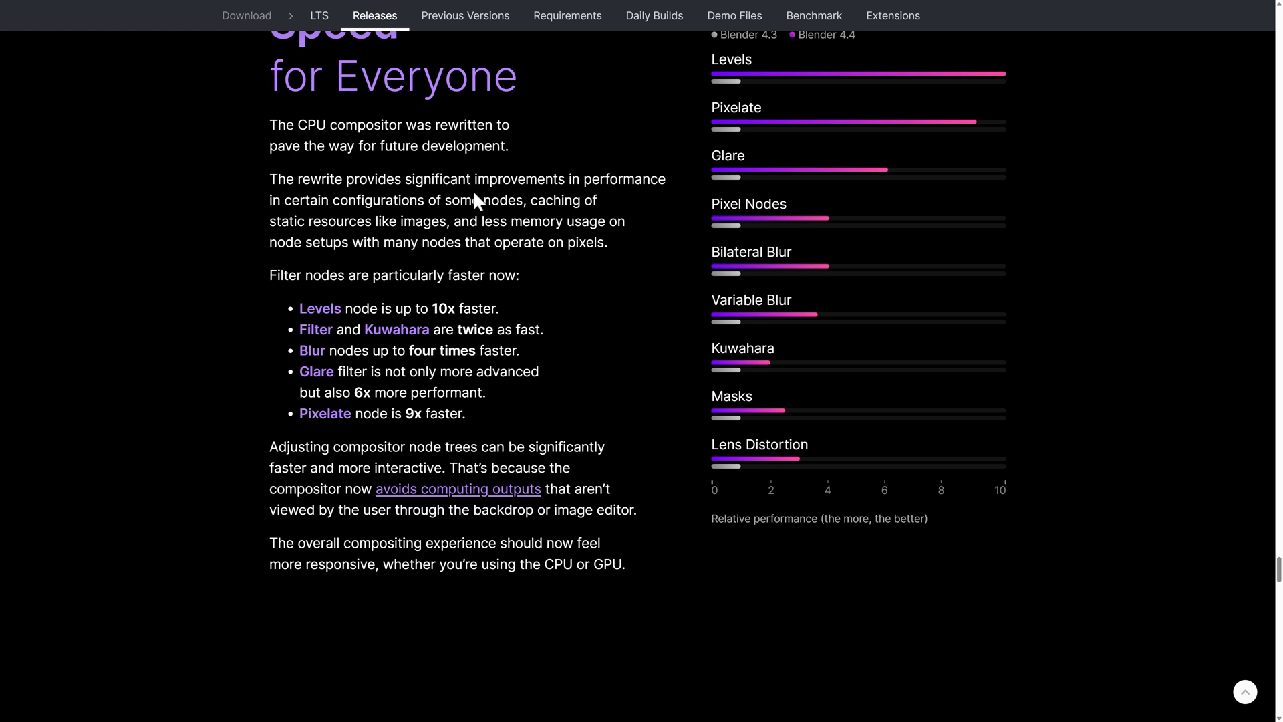
scroll(down, 3)
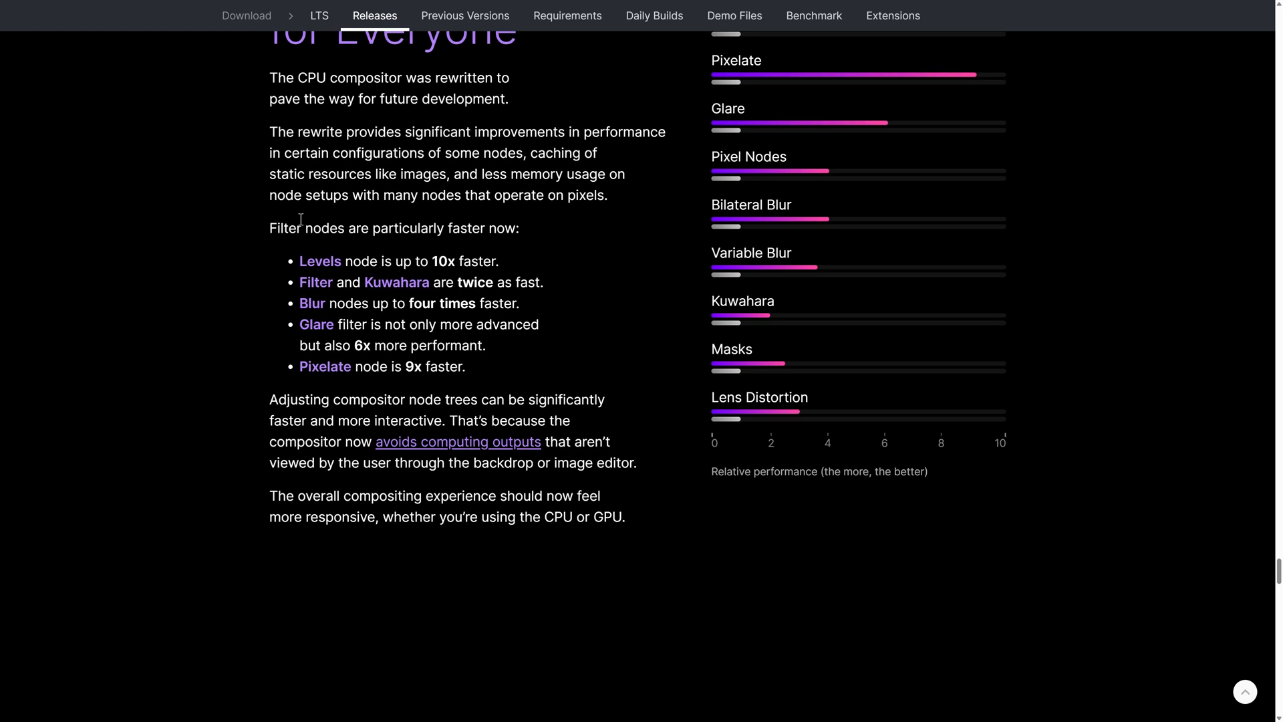
scroll(down, 3)
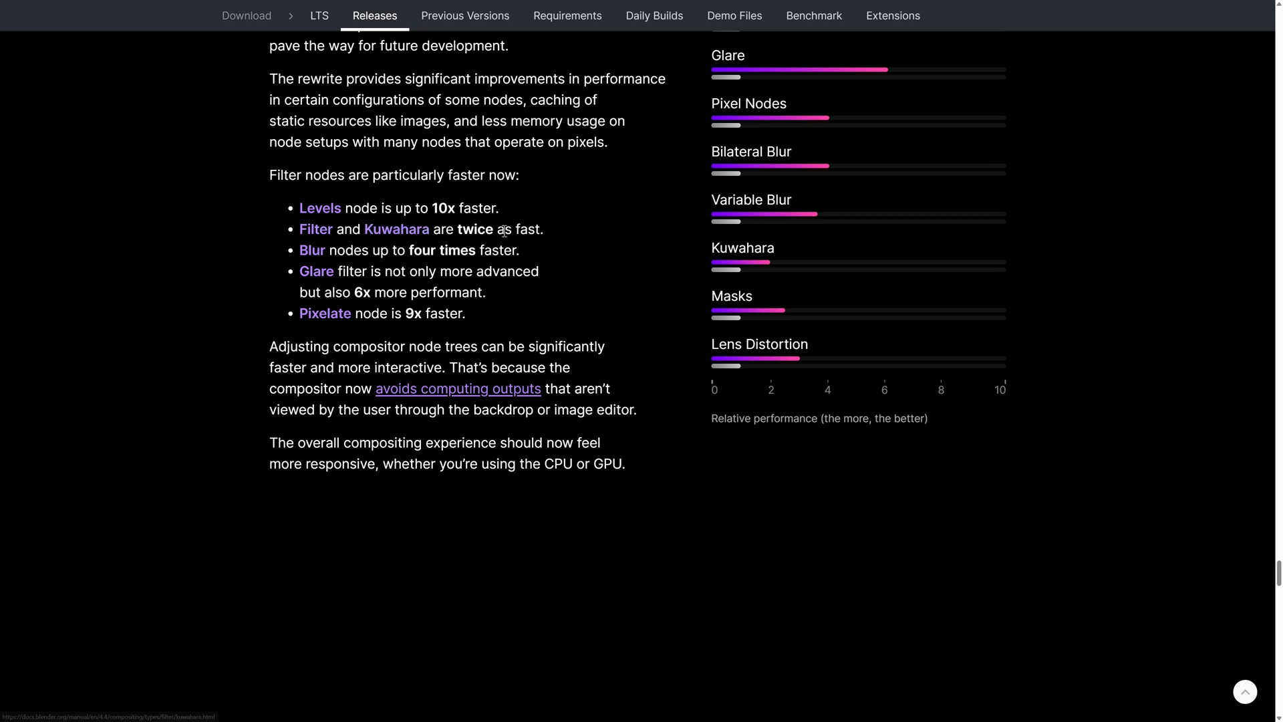
scroll(down, 3)
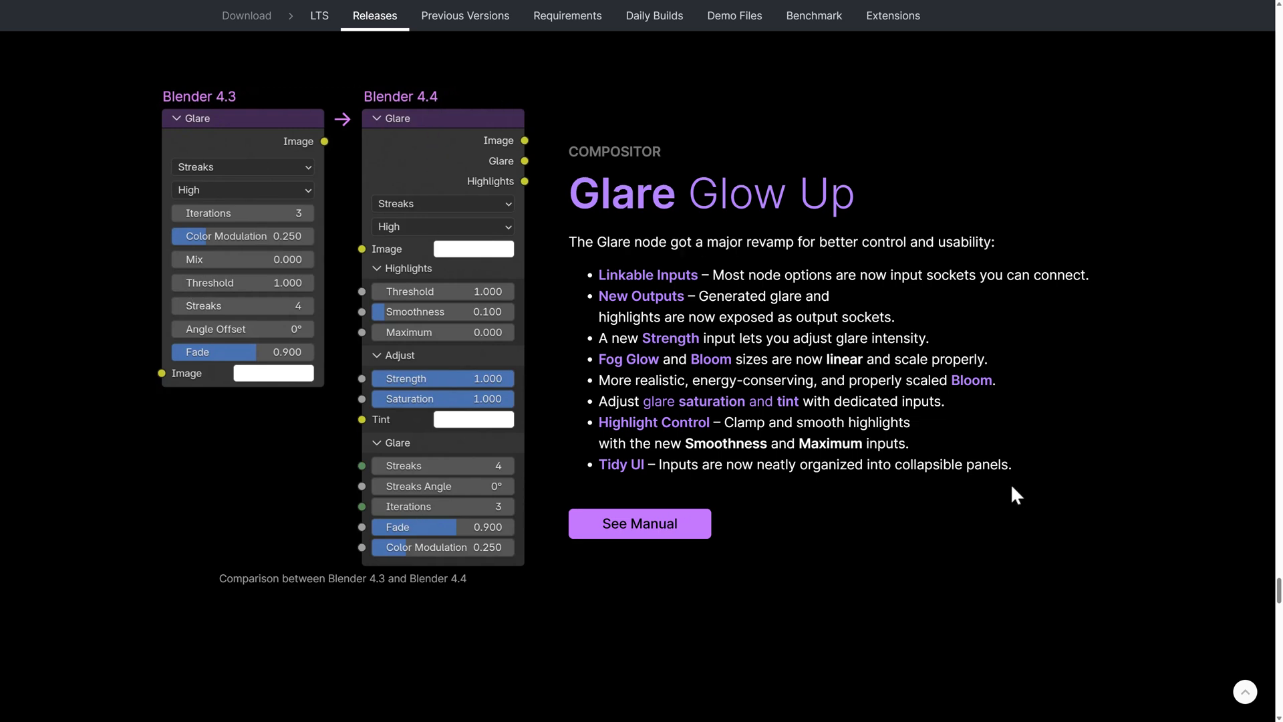
scroll(down, 3)
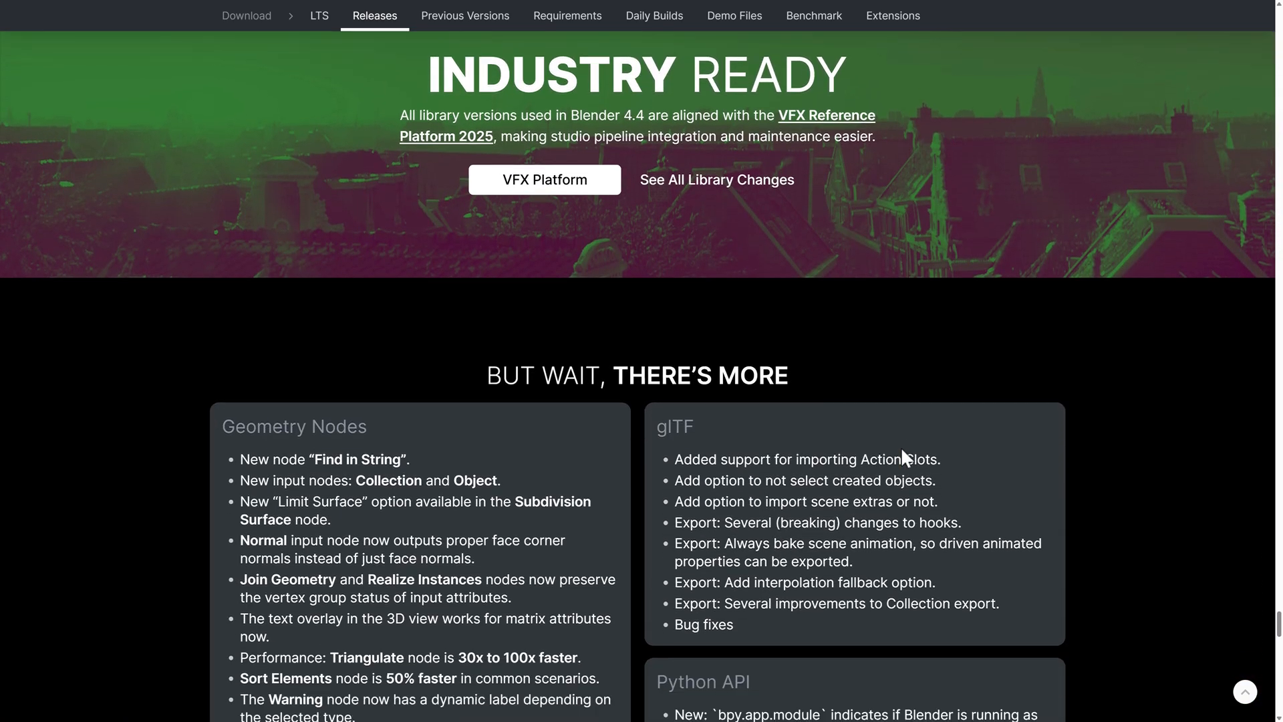
scroll(down, 3)
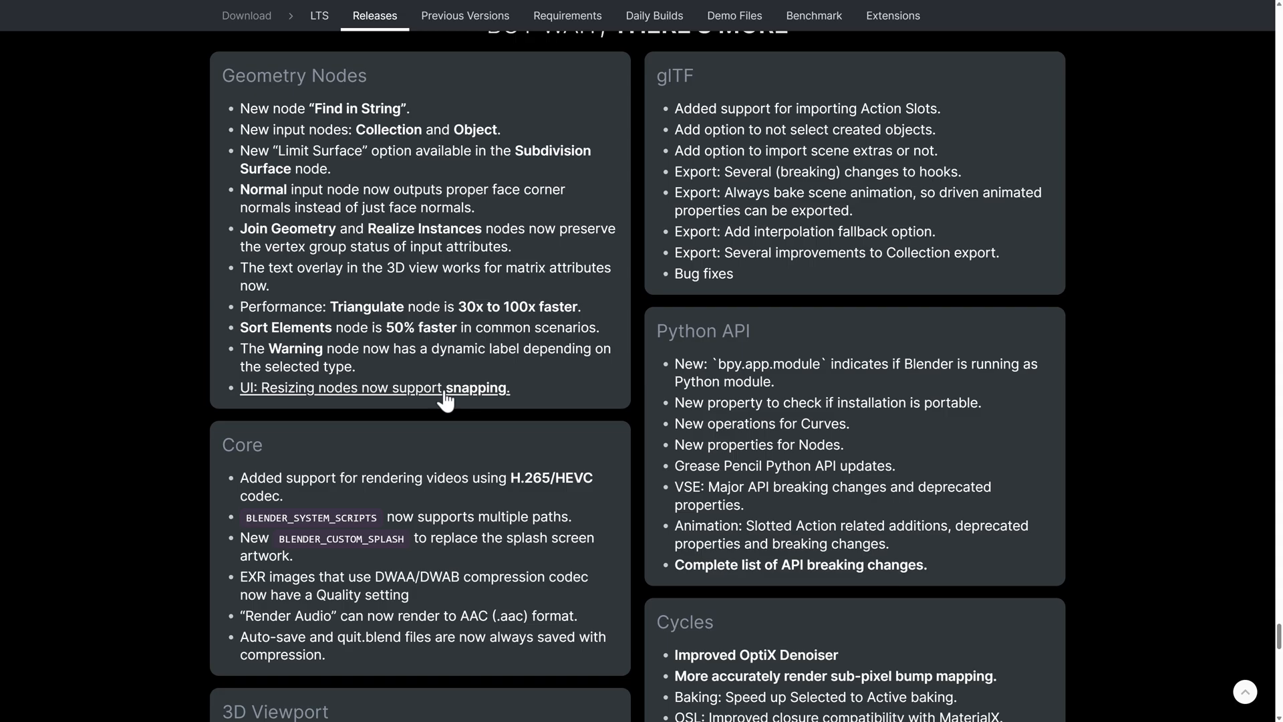
scroll(down, 3)
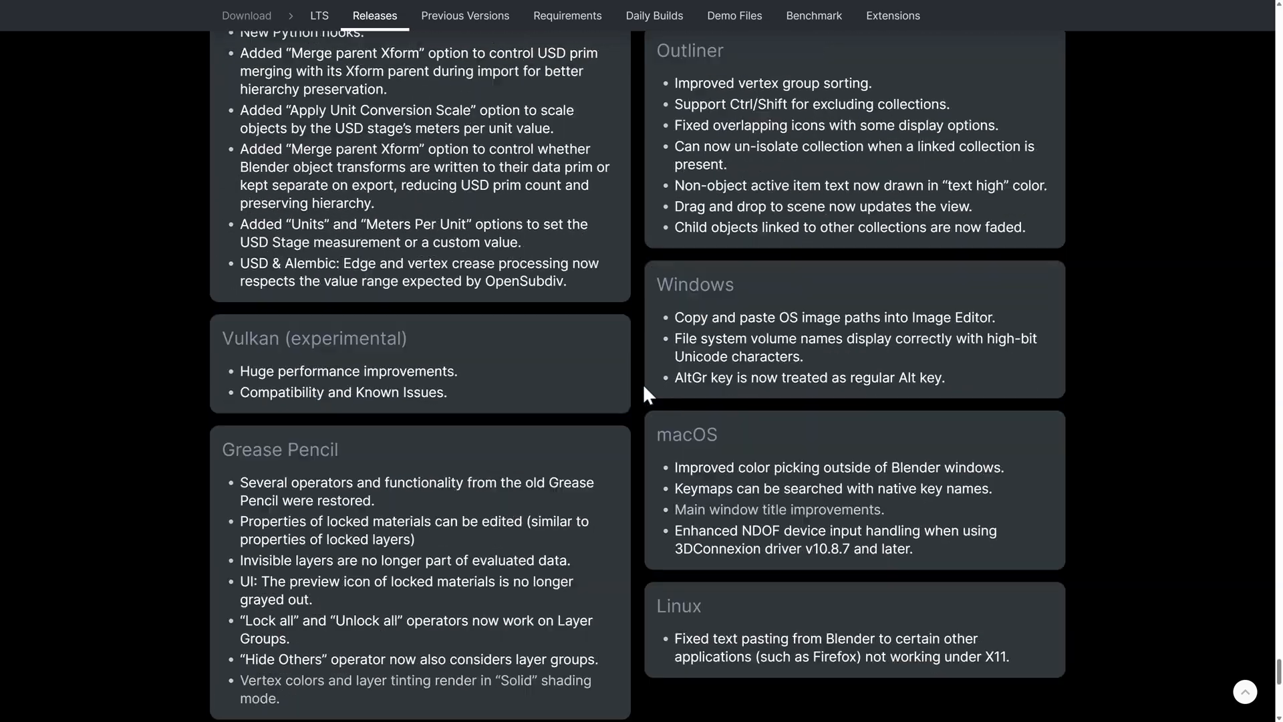
scroll(up, 3)
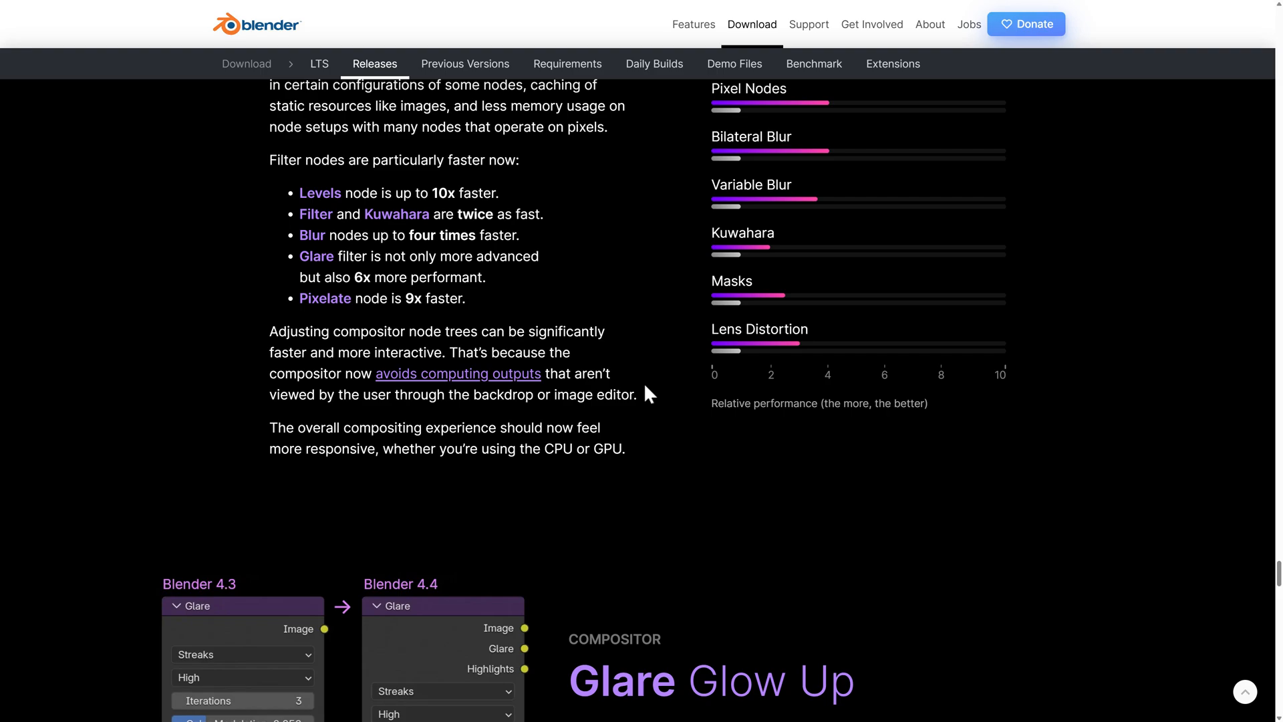
Step: Return through Hidden Away, Pole Position and VSE to the Action Slots explanation
scroll(down, 3)
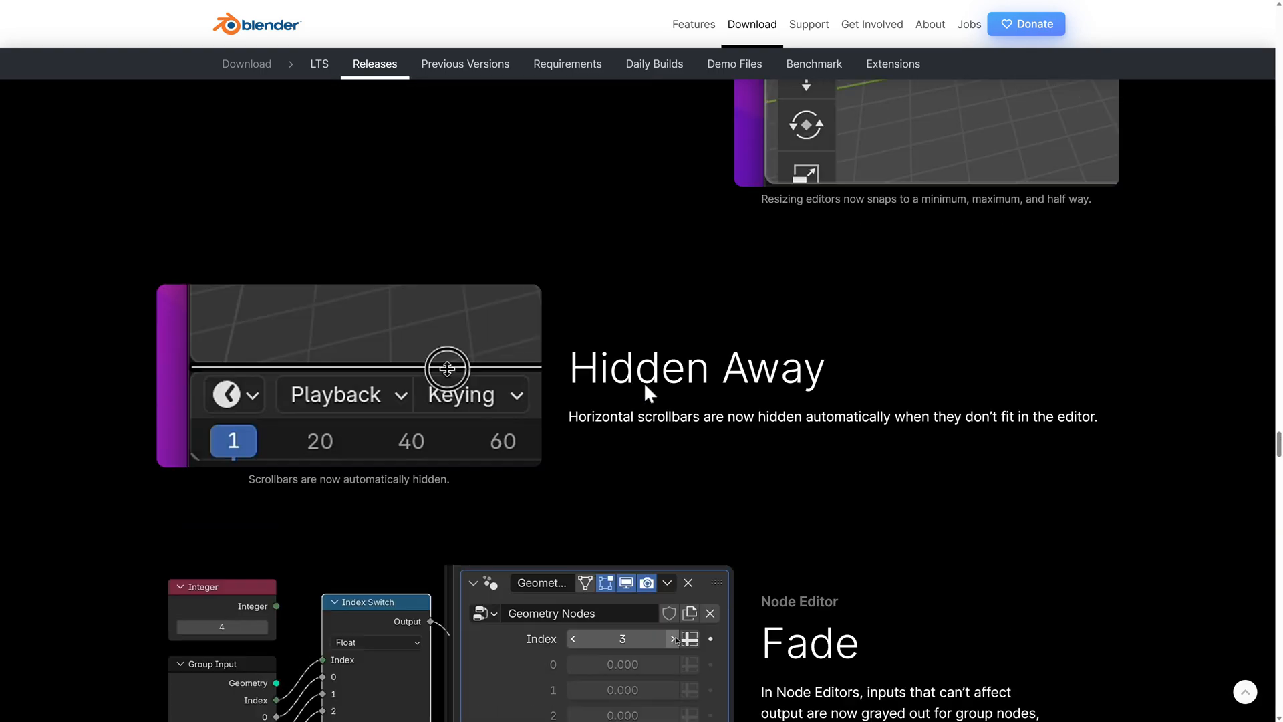
scroll(down, 3)
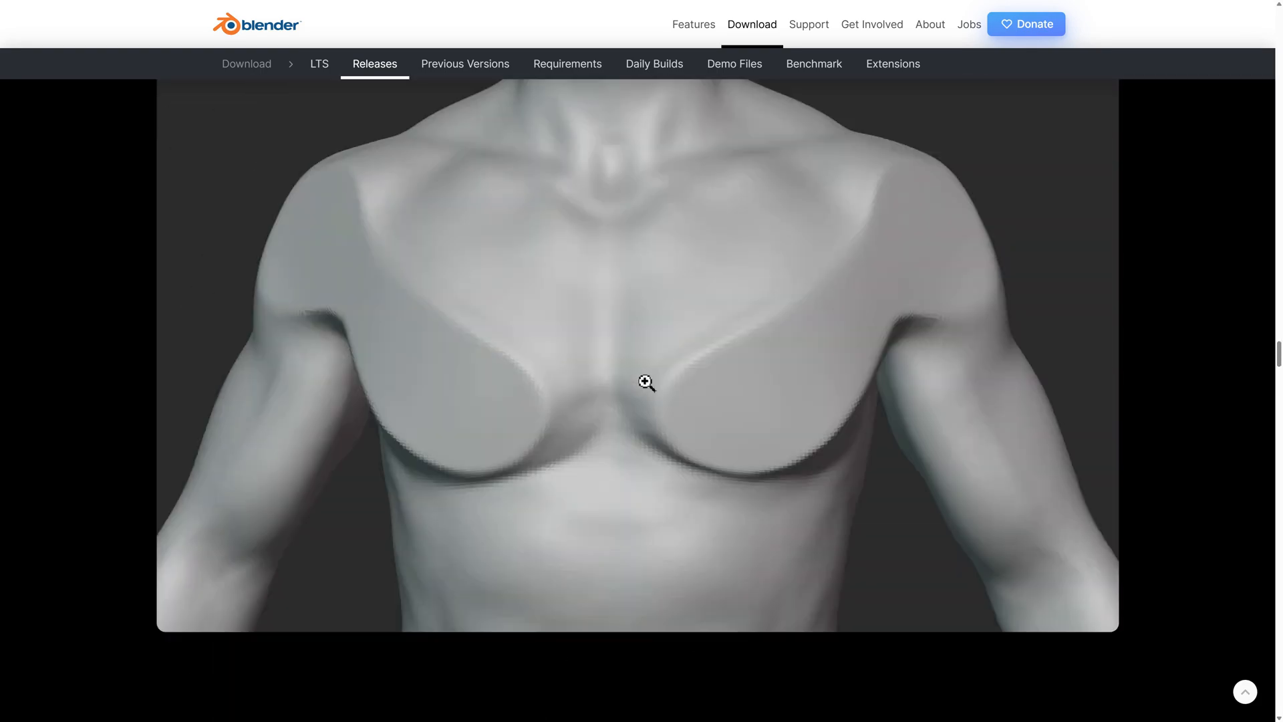
scroll(down, 3)
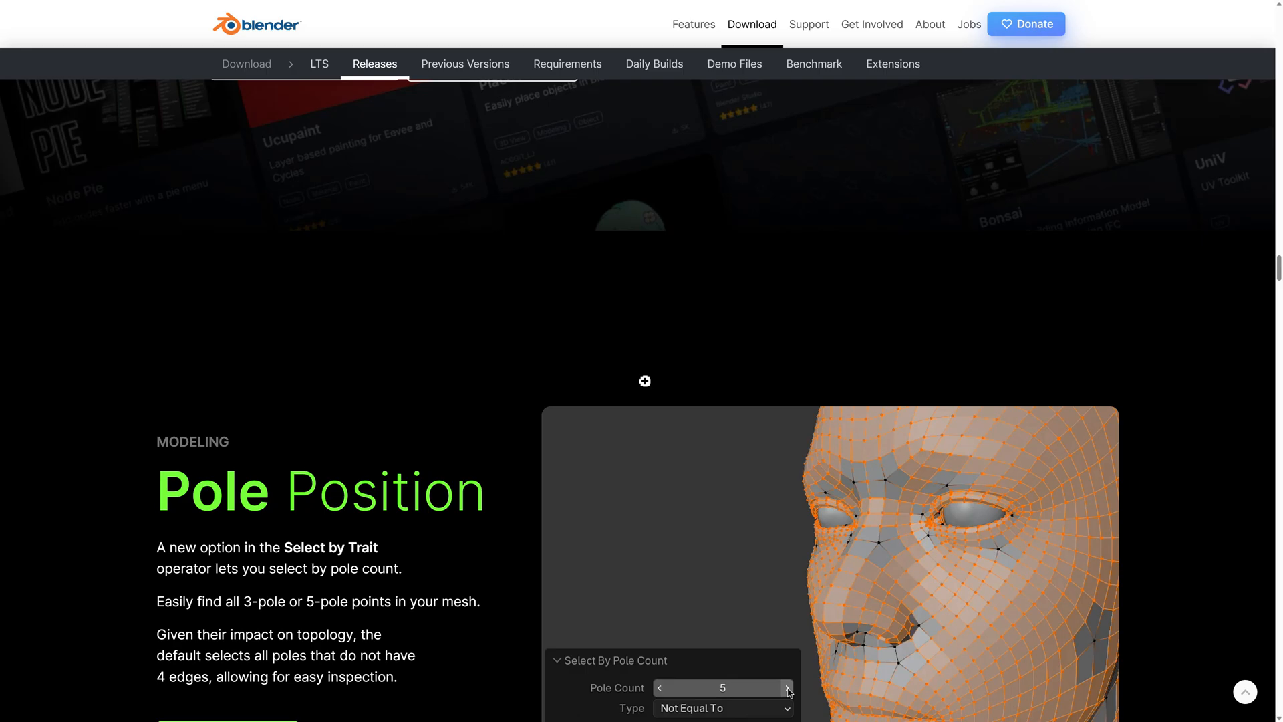
scroll(down, 3)
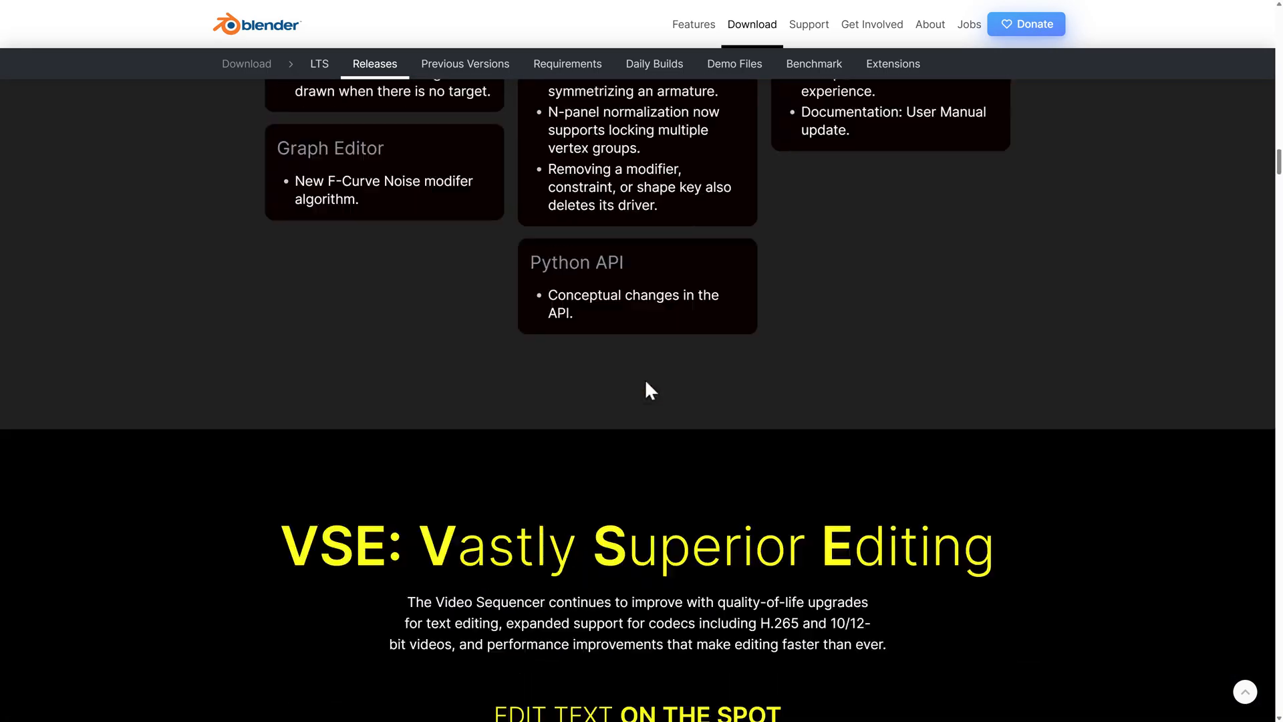
scroll(down, 3)
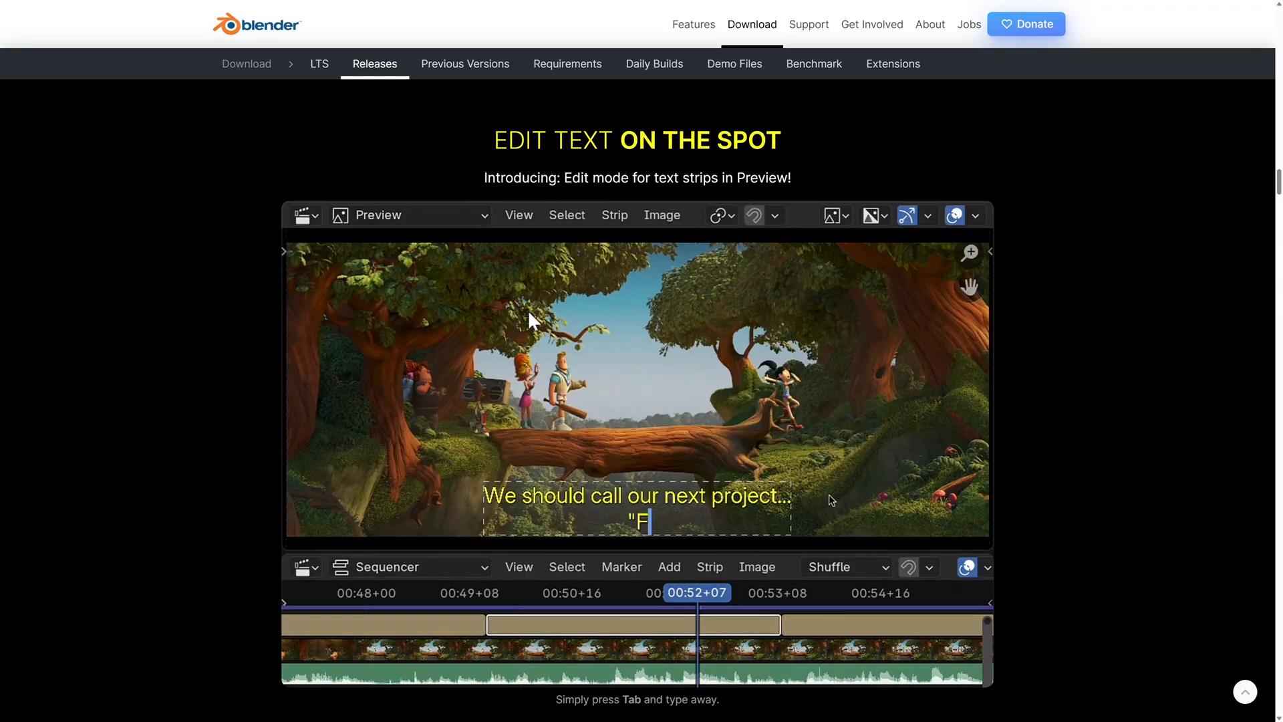
scroll(down, 3)
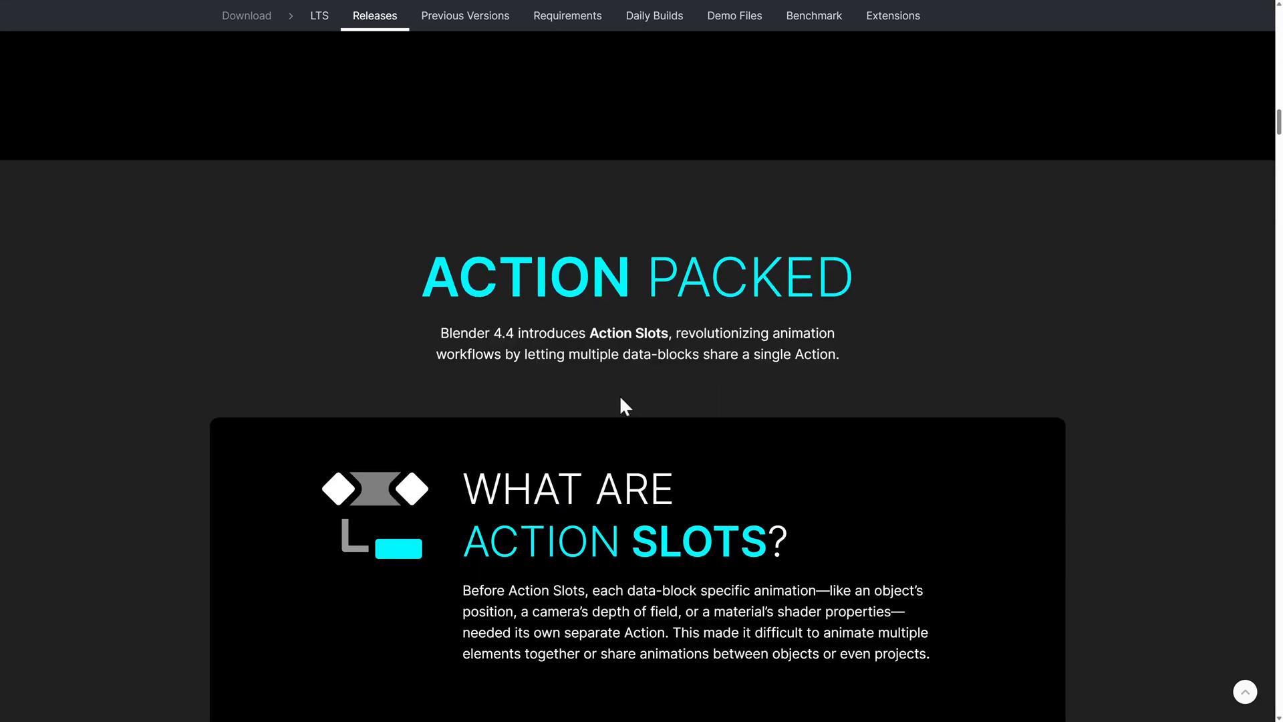
scroll(down, 3)
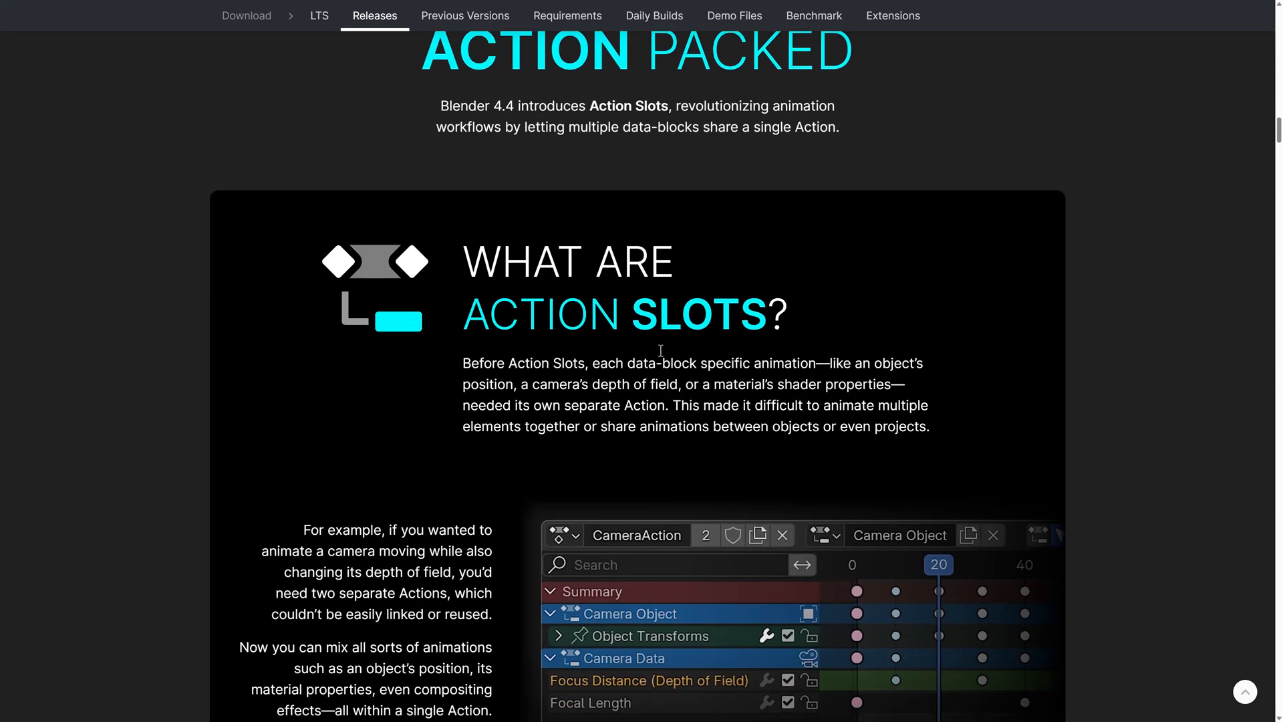
scroll(down, 3)
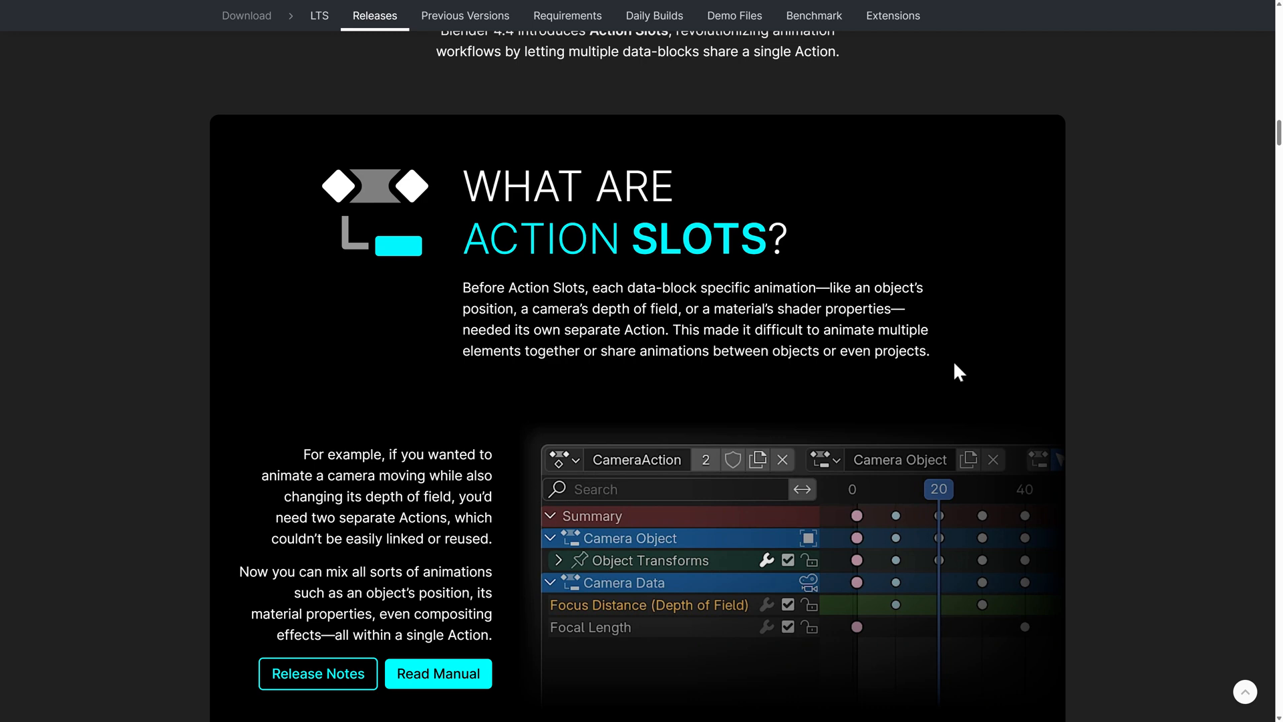
mouse_move(1094, 242)
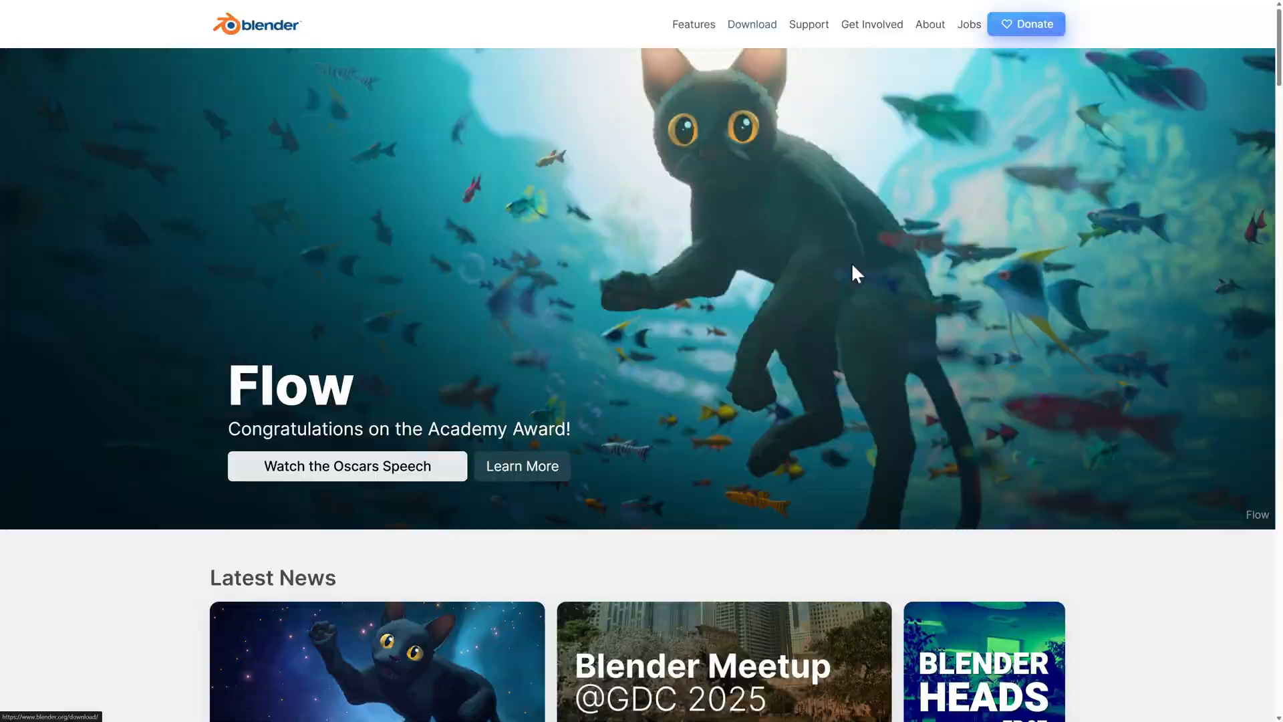
Step: Open the blender.org Download page showing Blender 4.4's What's New overview
click(750, 24)
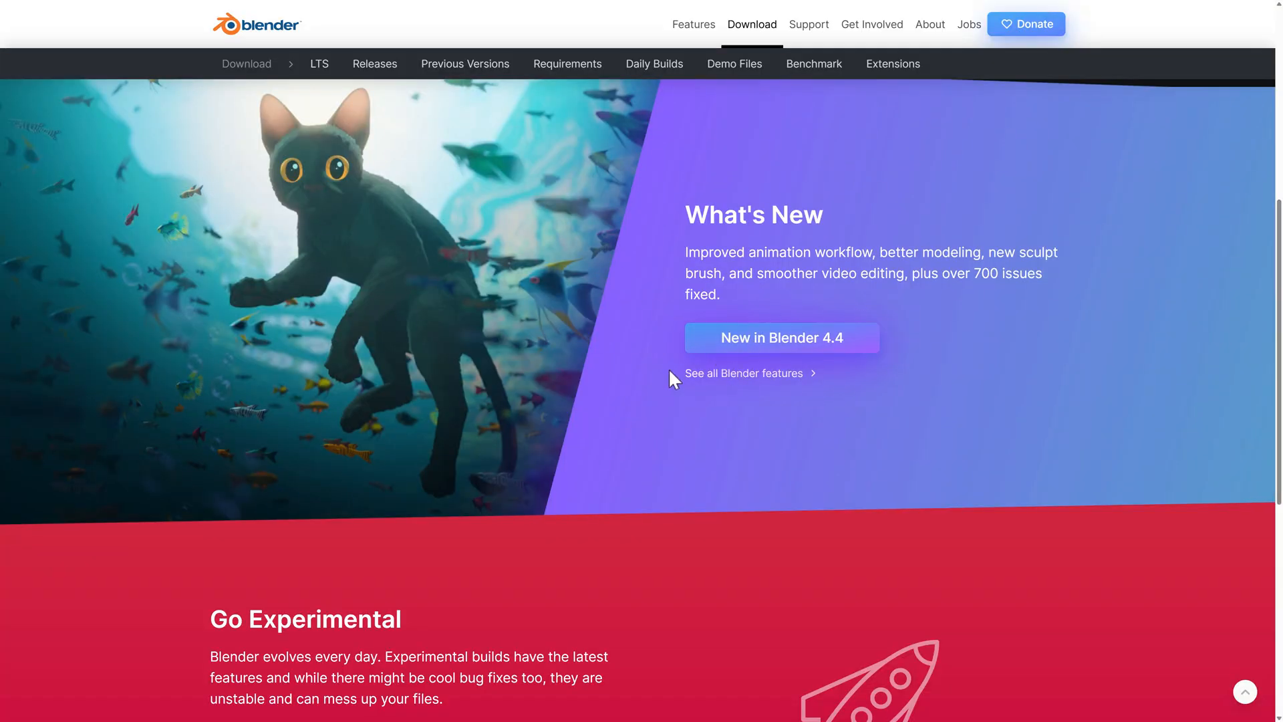
mouse_move(565, 402)
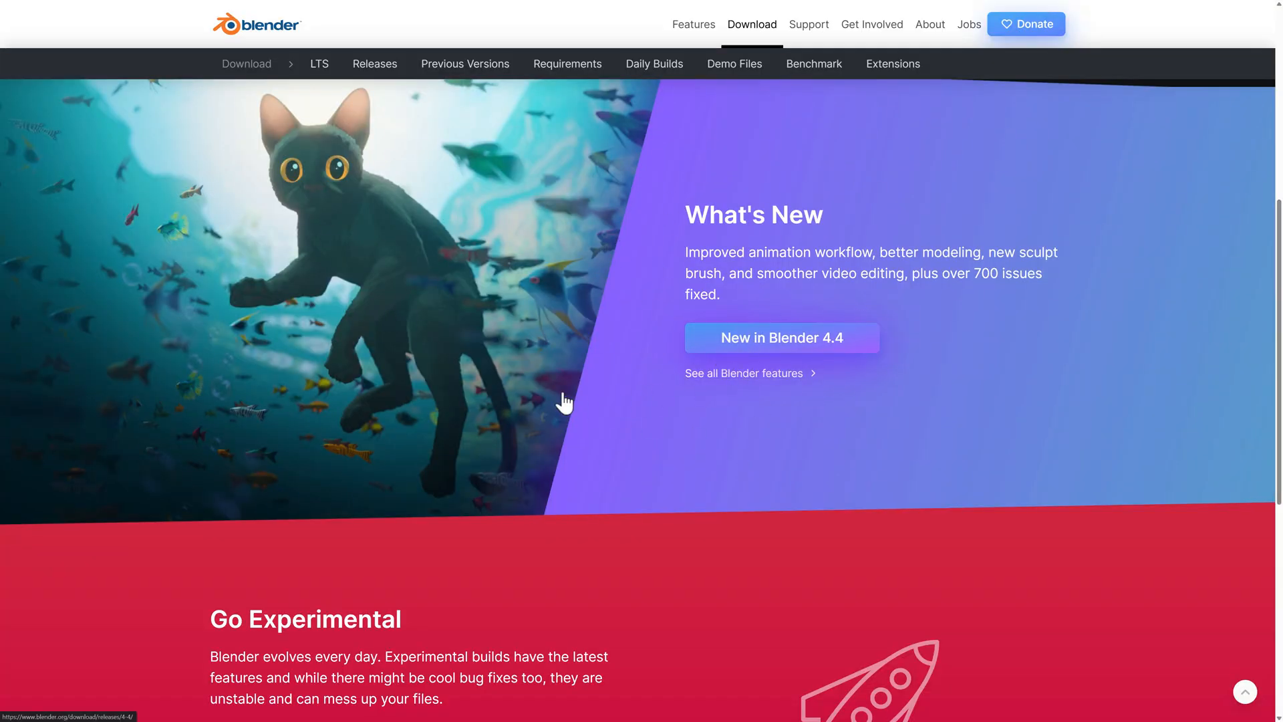